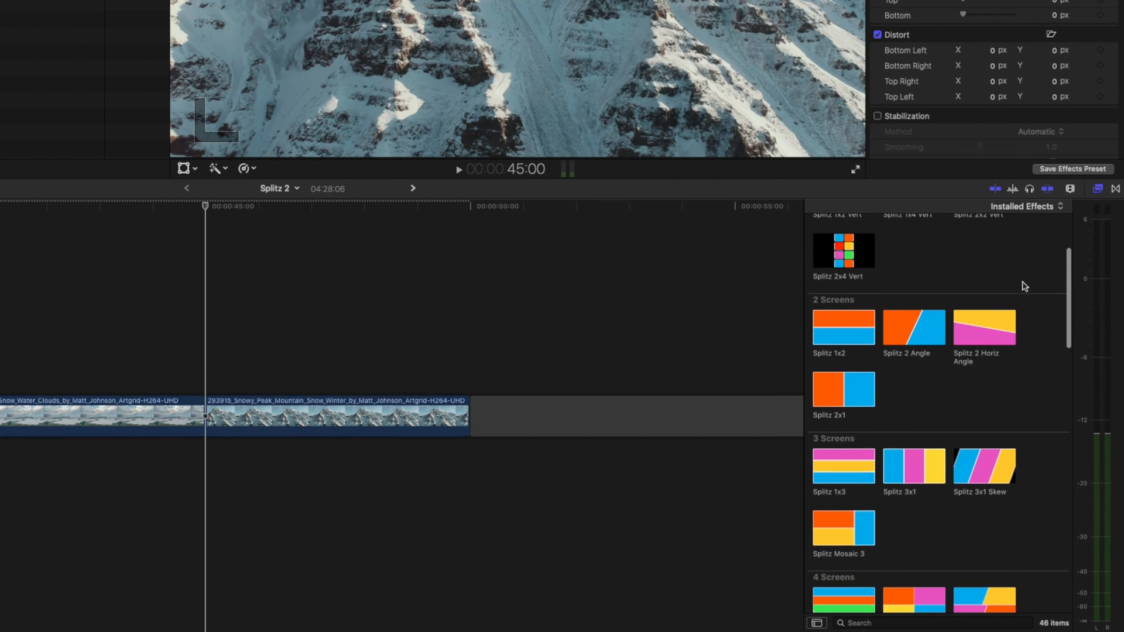
# Scroll the Effects browser to Splitz Grid Customizer and return to the volcano clips.
pyautogui.scroll(-3)
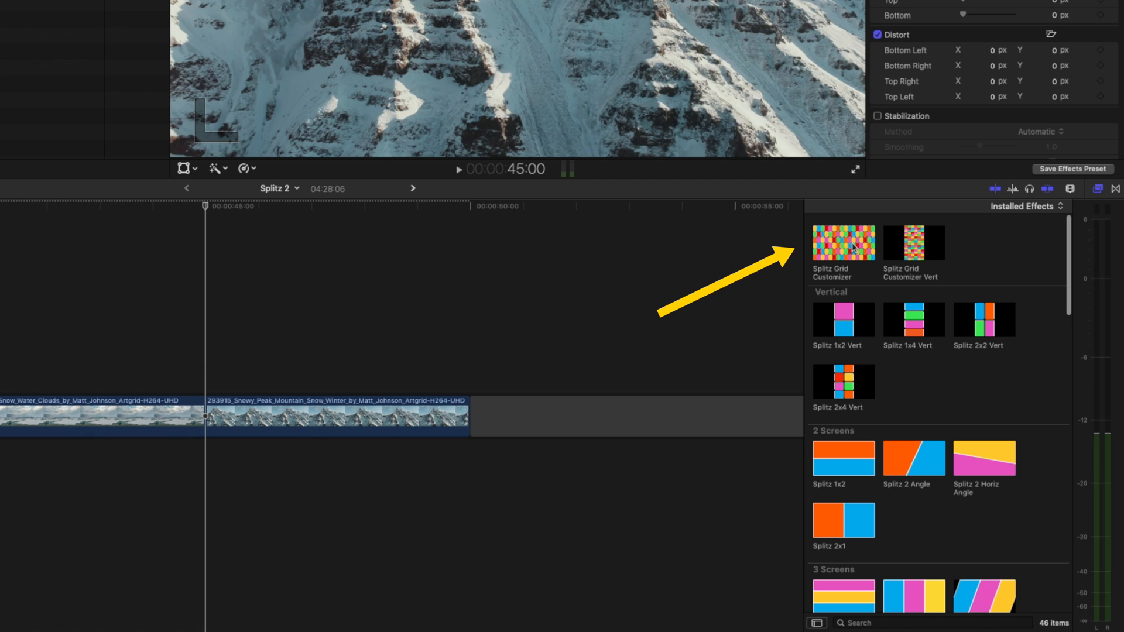
pyautogui.doubleClick(843, 243)
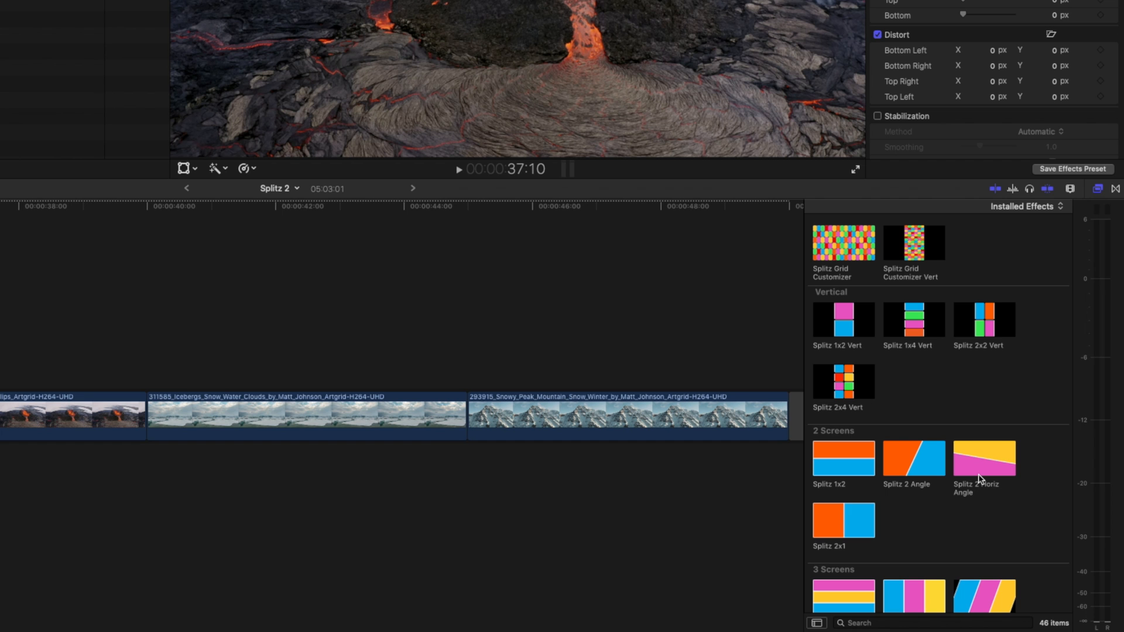
# Apply Splitz 2x2 to the second volcano clip and show its parameters in the Video Inspector.
pyautogui.scroll(-3)
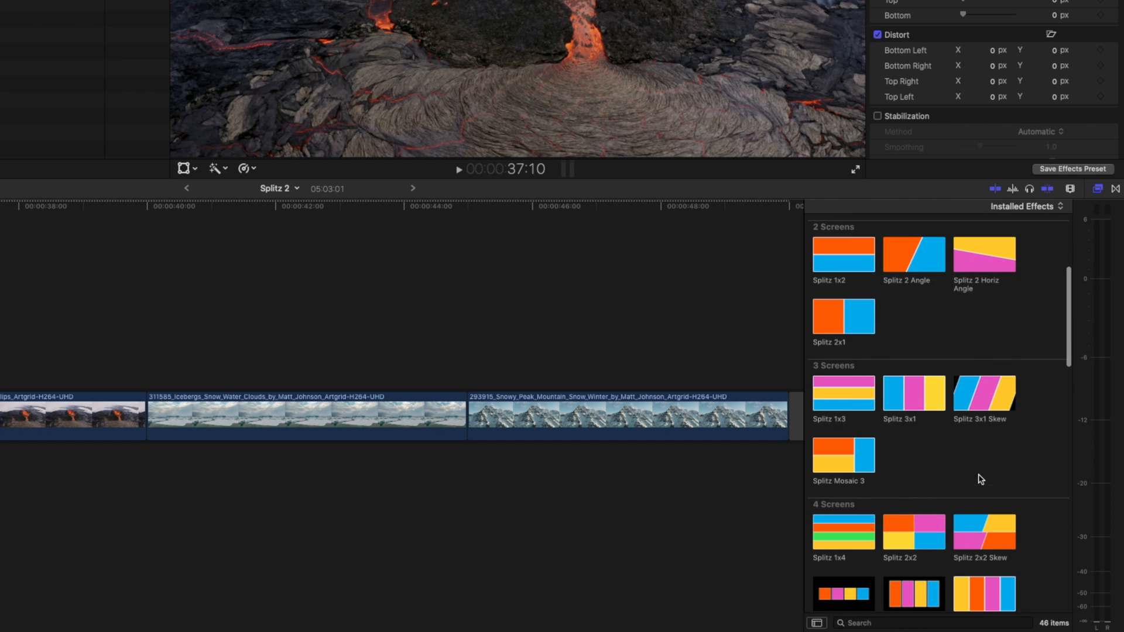
pyautogui.scroll(-3)
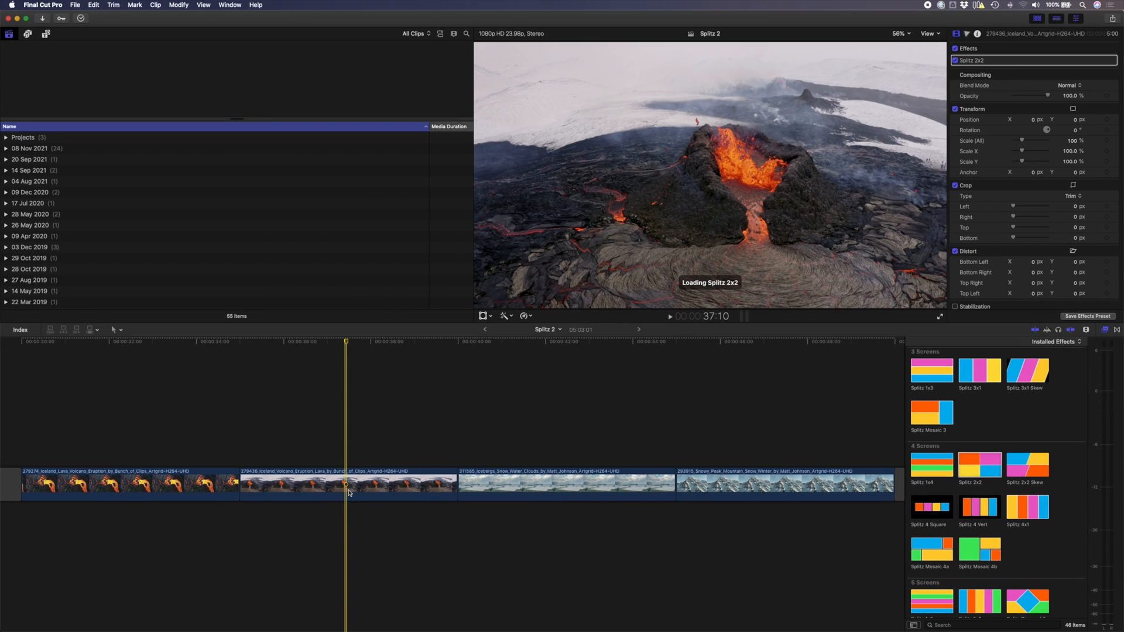
pyautogui.click(348, 484)
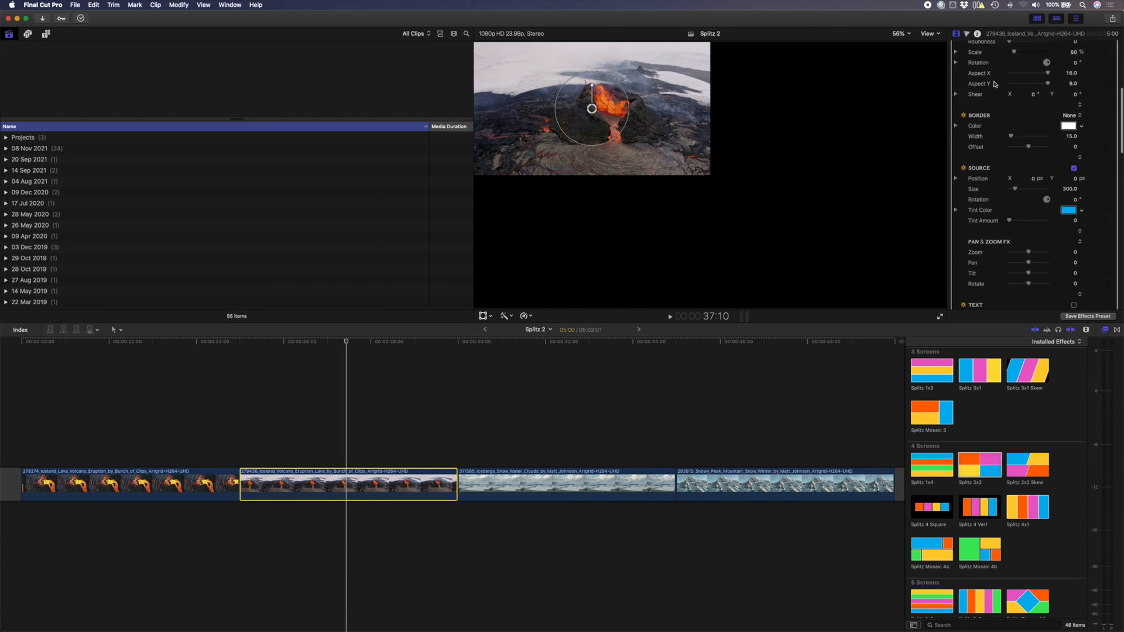
pyautogui.scroll(-3)
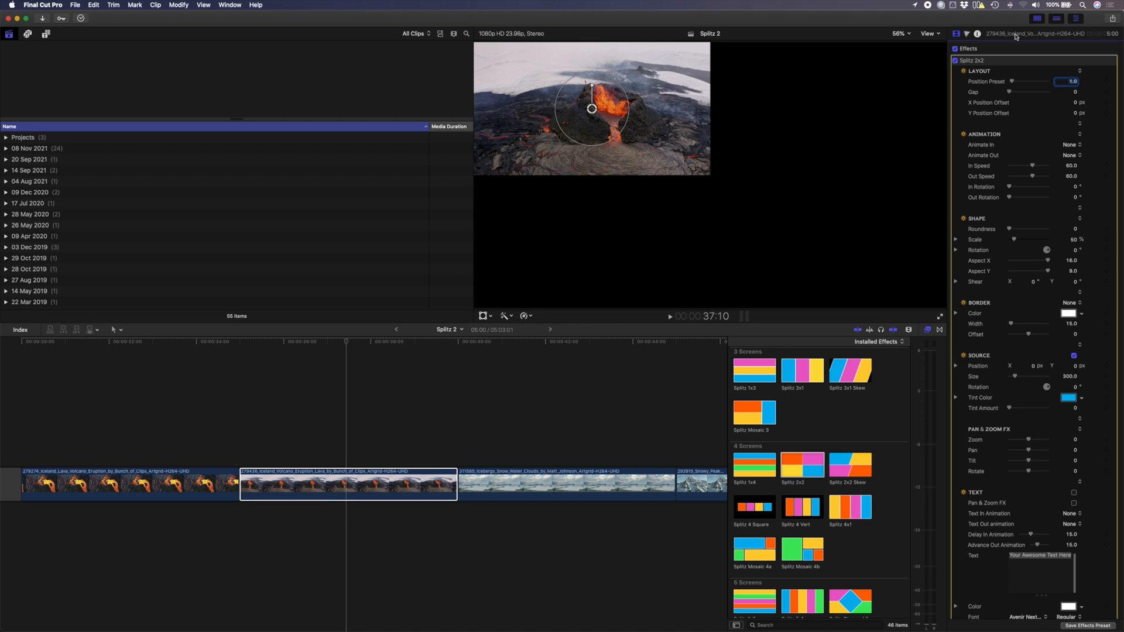
pyautogui.moveTo(998, 391)
pyautogui.write('1')
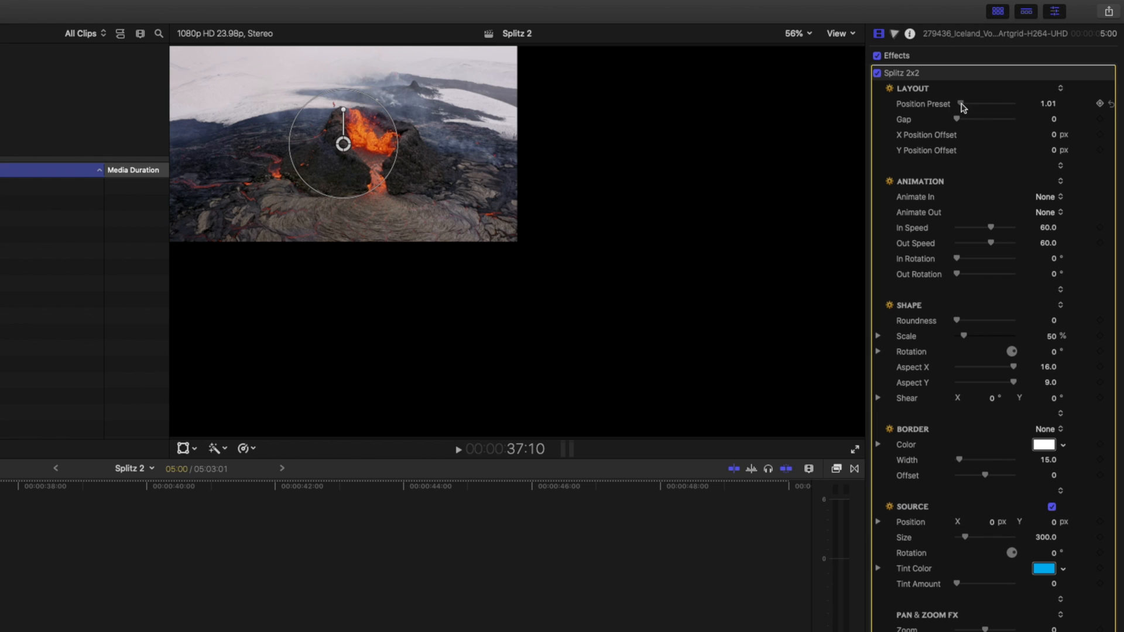
# Step the Position Preset through the quarters to 4.0, the bottom-right.
pyautogui.moveTo(960, 105); pyautogui.dragTo(986, 104)
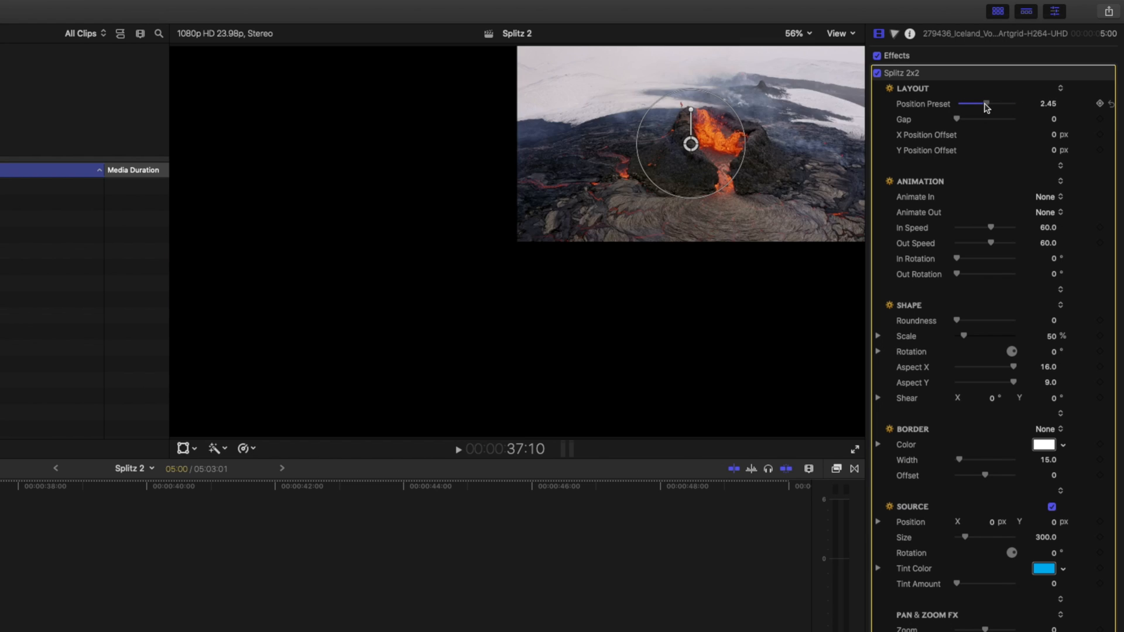
pyautogui.moveTo(984, 104); pyautogui.dragTo(995, 104)
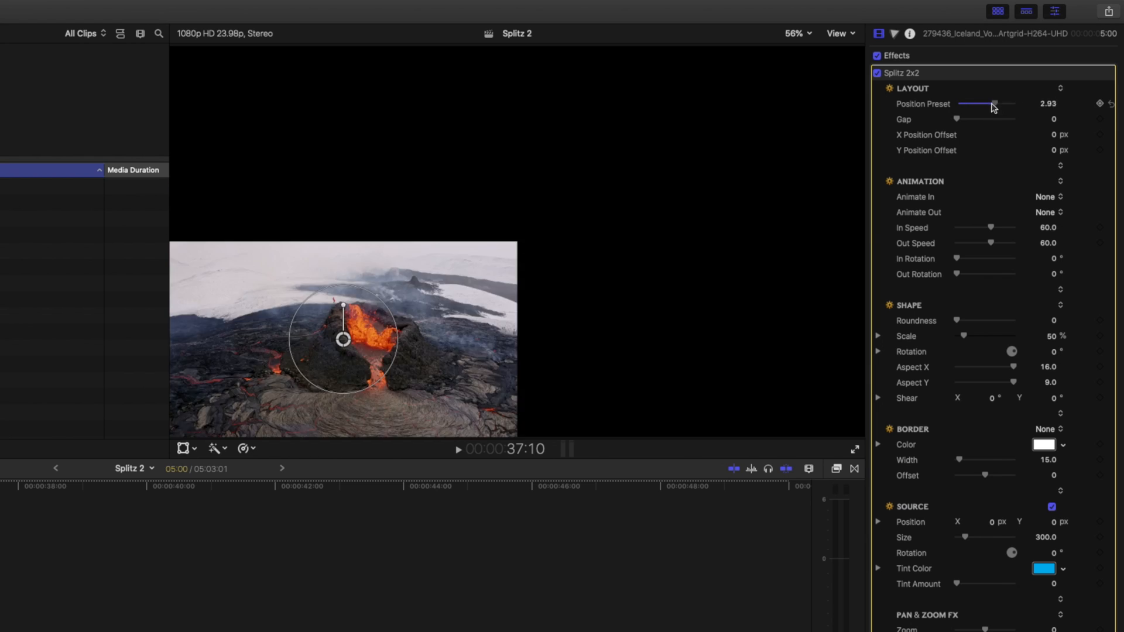
pyautogui.moveTo(995, 105); pyautogui.dragTo(976, 104)
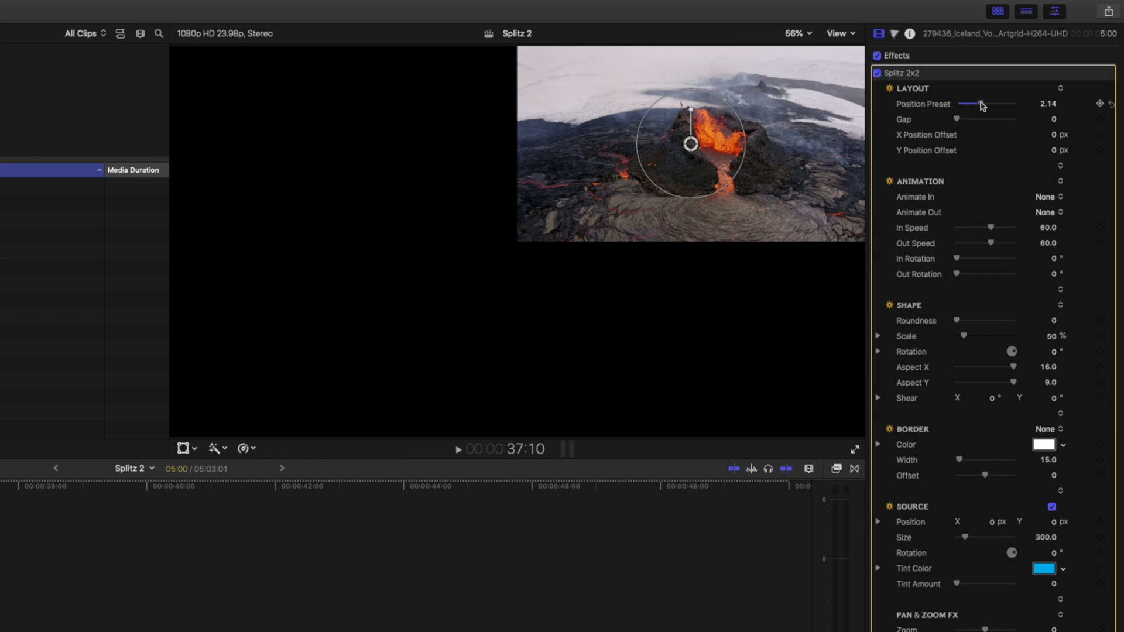
pyautogui.moveTo(977, 104); pyautogui.dragTo(1010, 104)
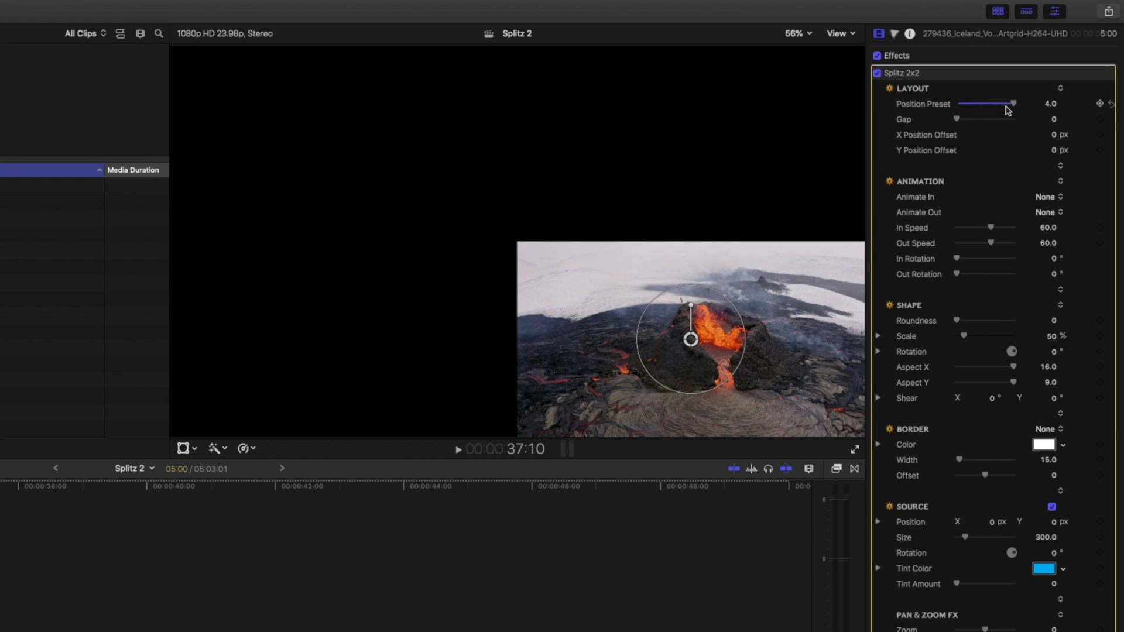
# Widen the Gap to 42.01 and reset the X Position Offset to 0.
pyautogui.moveTo(959, 119); pyautogui.dragTo(975, 119)
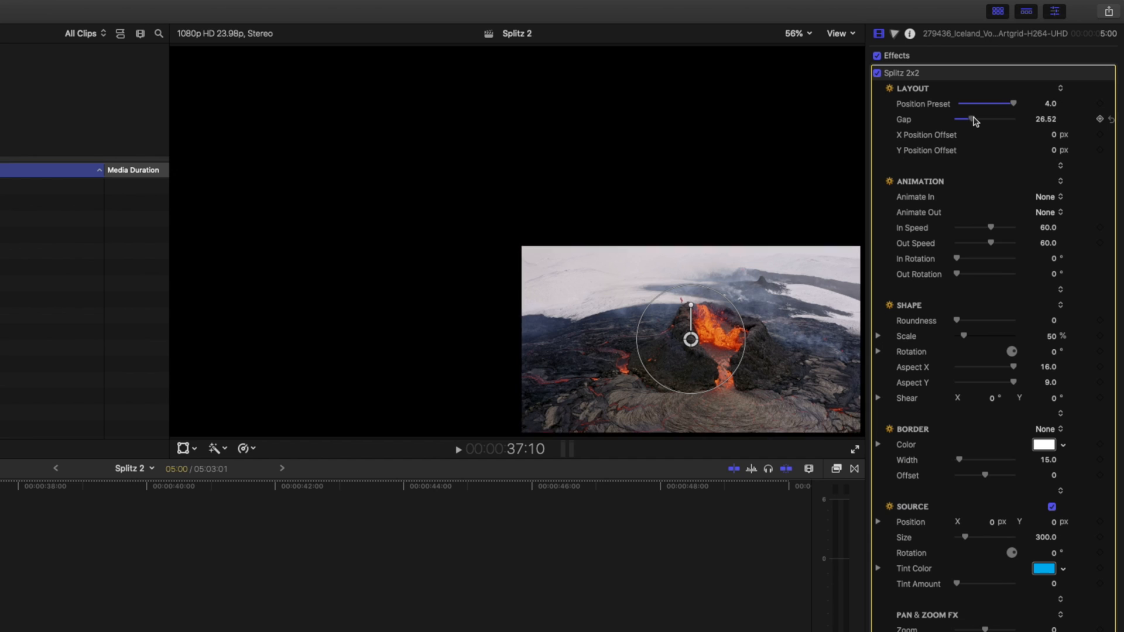
pyautogui.moveTo(972, 119); pyautogui.dragTo(981, 120)
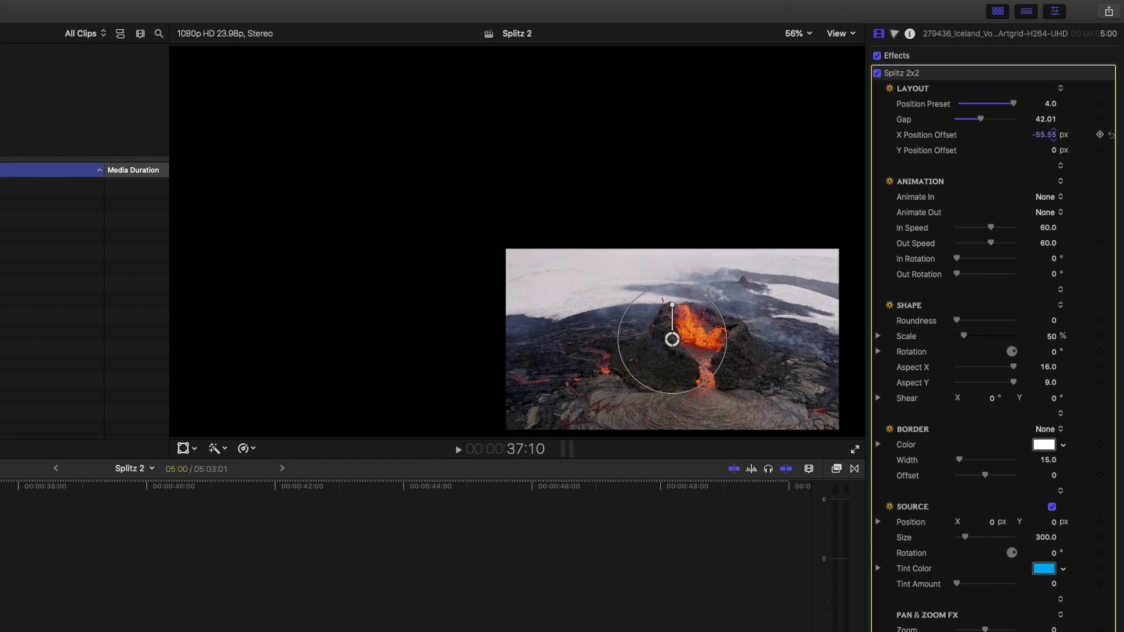
pyautogui.moveTo(1050, 135); pyautogui.dragTo(1066, 135)
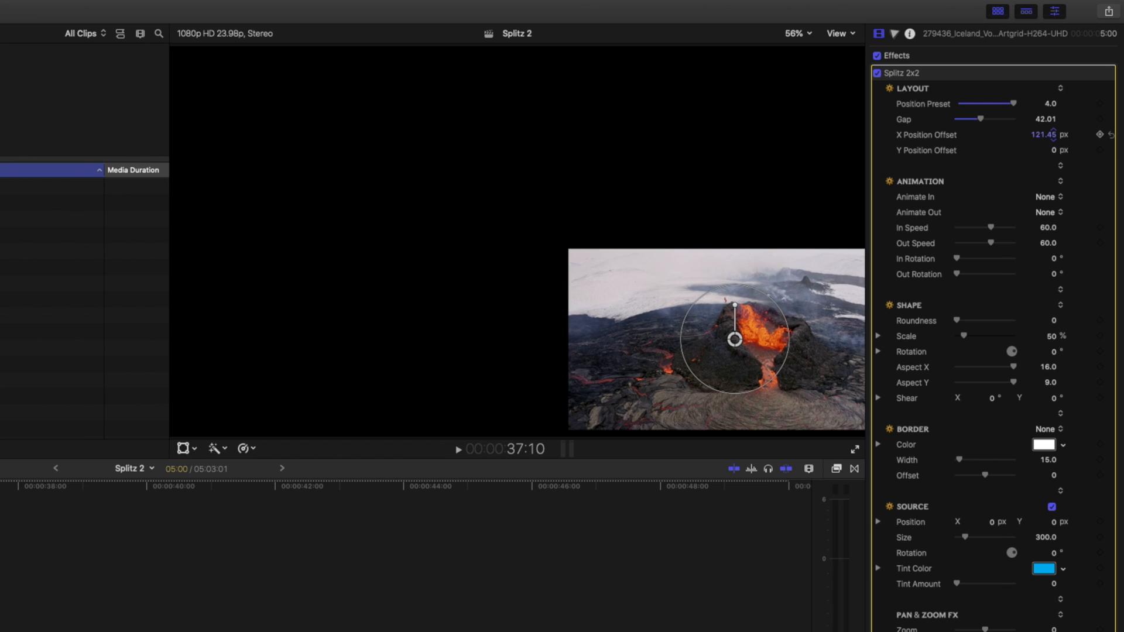
pyautogui.click(1110, 134)
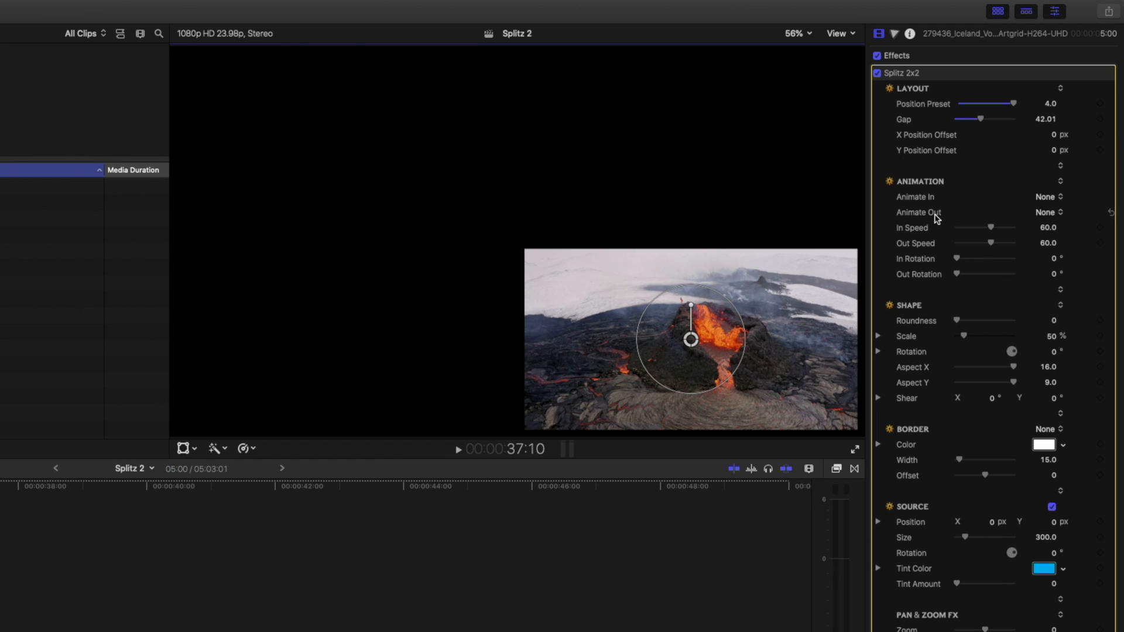
pyautogui.moveTo(688, 326)
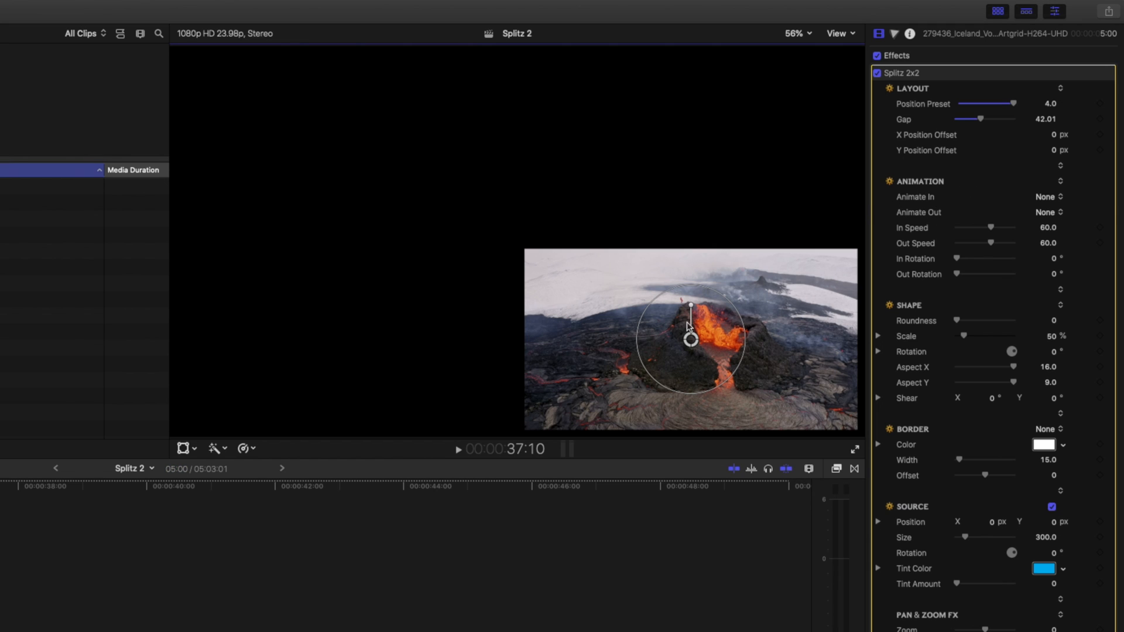
# Set Animate In to Overshoot and Animate Out to Slide Down.
pyautogui.click(1047, 196)
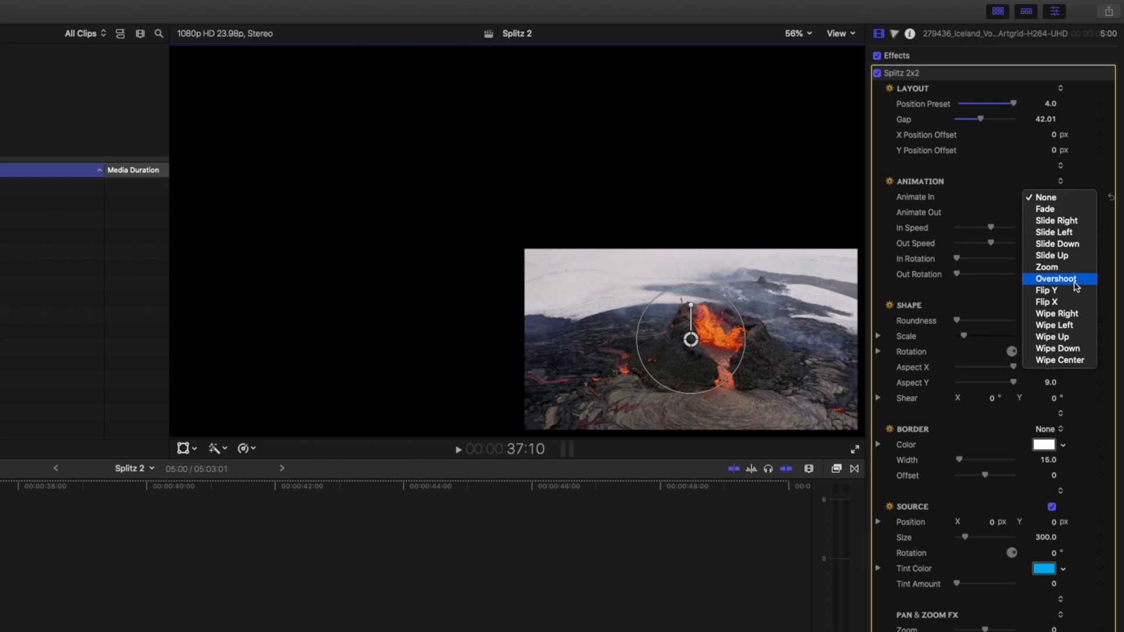
pyautogui.click(1055, 279)
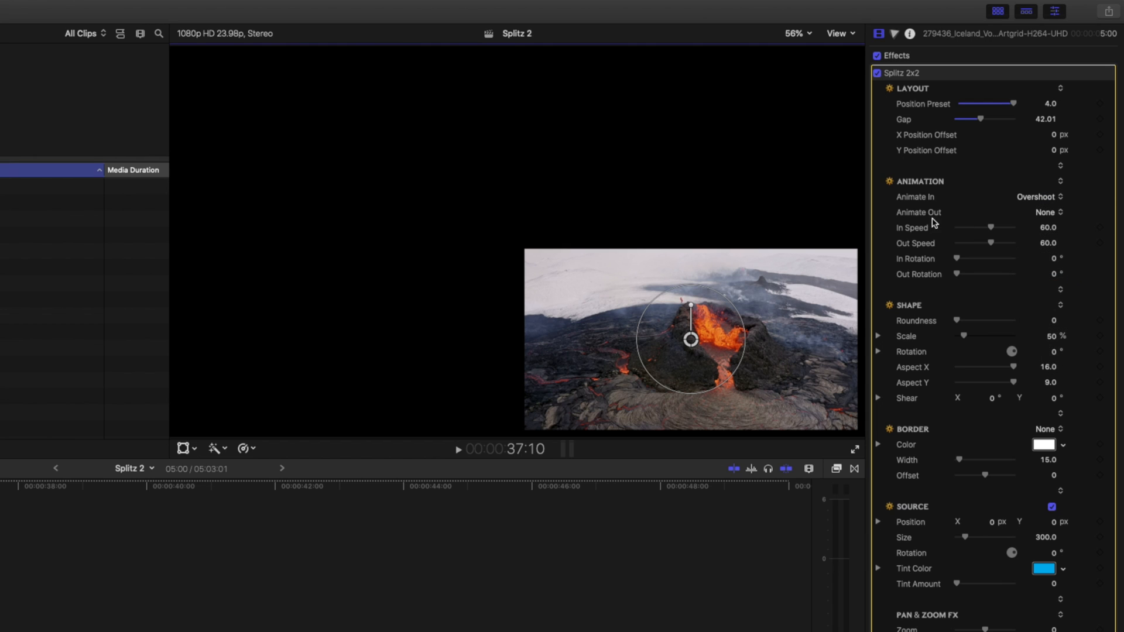
pyautogui.click(1047, 212)
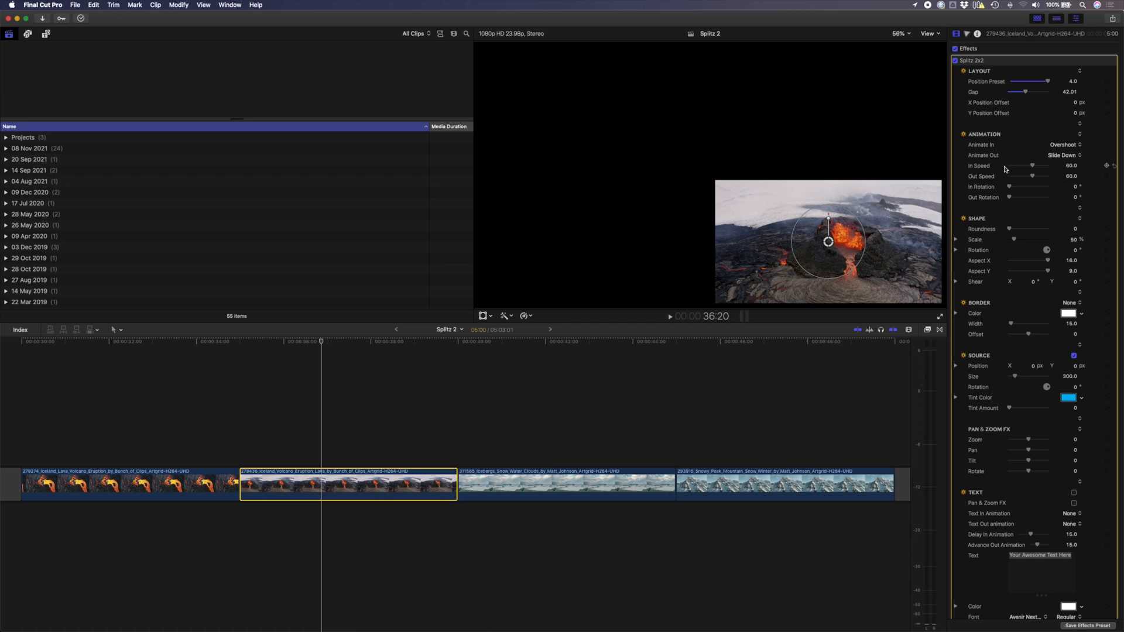
# Tune the In Speed to about 15, raise the Out Speed, and add In and Out Rotation spin.
pyautogui.moveTo(1032, 165); pyautogui.dragTo(1050, 165)
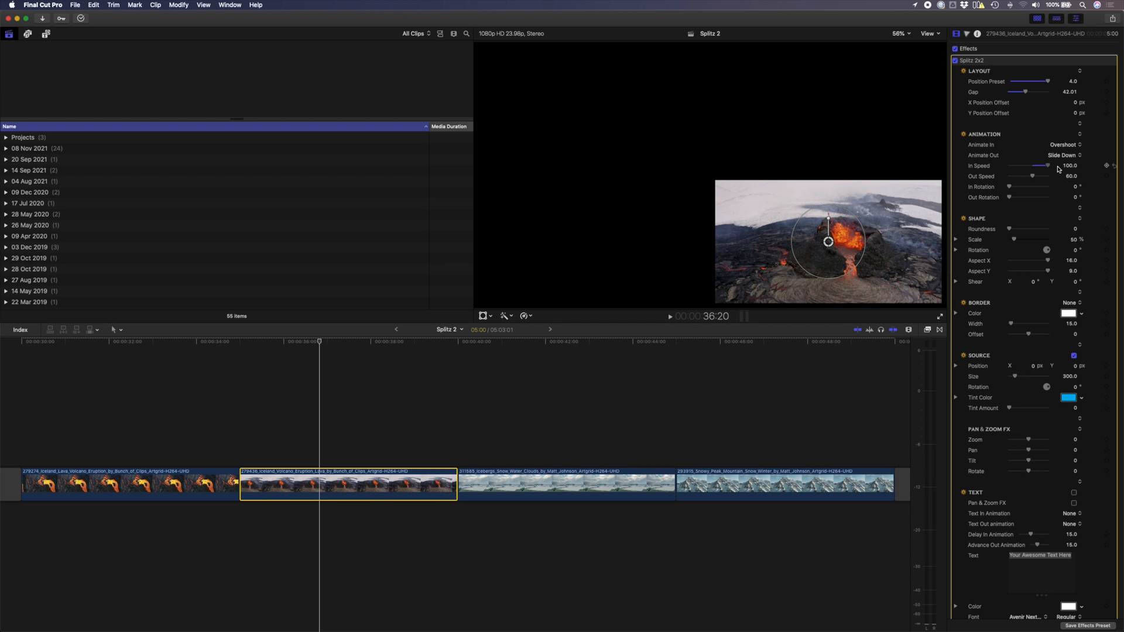
pyautogui.moveTo(1048, 165); pyautogui.dragTo(1013, 165)
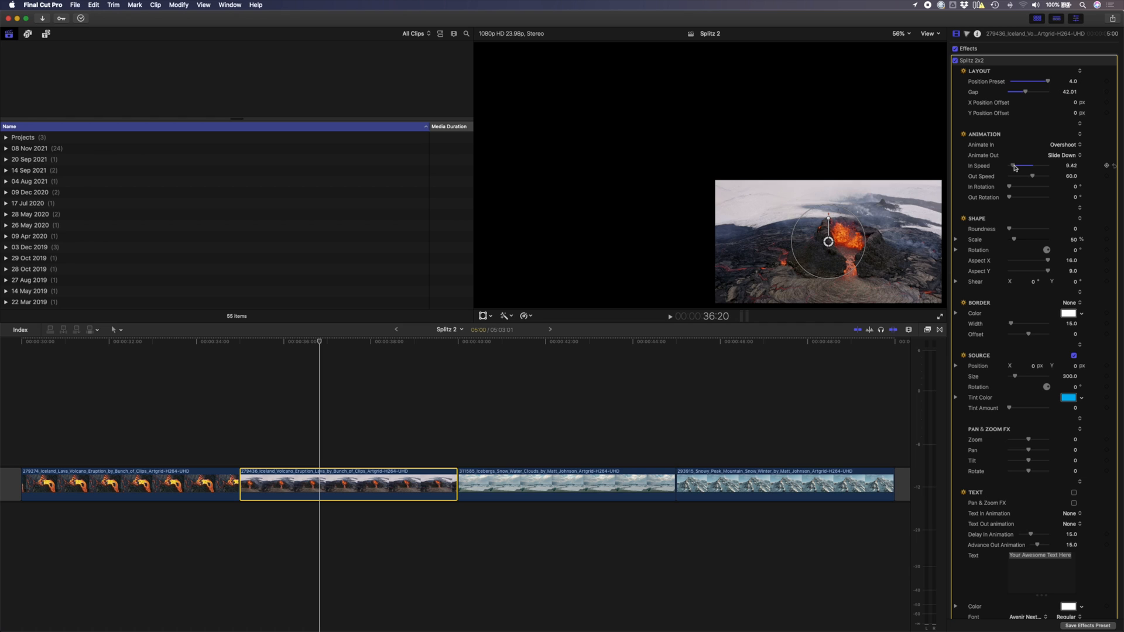
pyautogui.moveTo(1010, 165); pyautogui.dragTo(1033, 165)
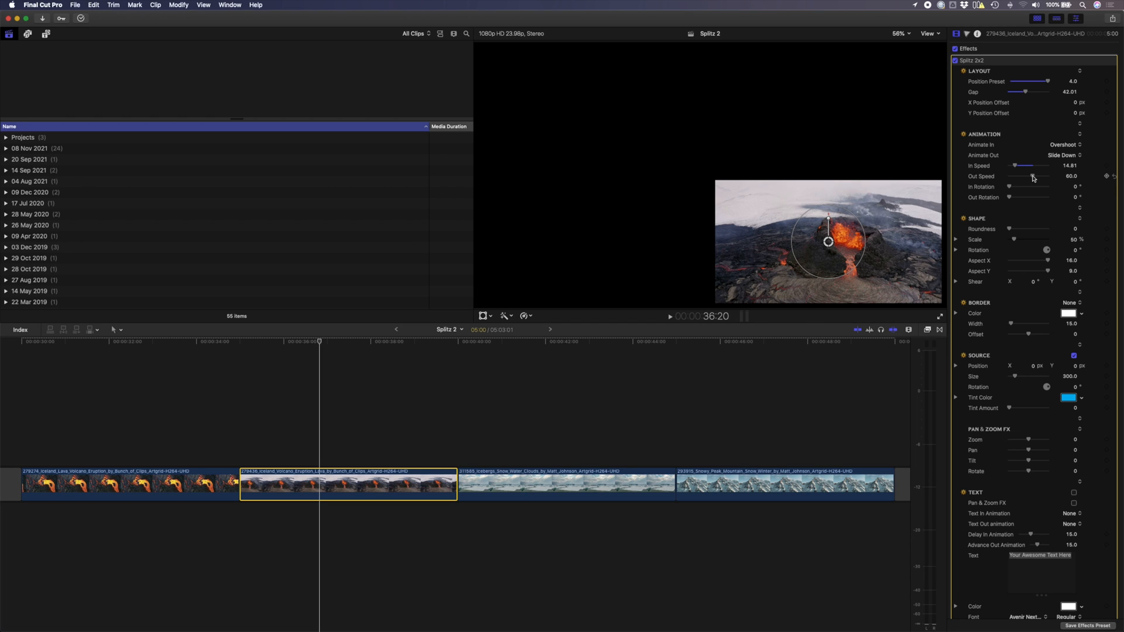
pyautogui.moveTo(1026, 177); pyautogui.dragTo(1043, 177)
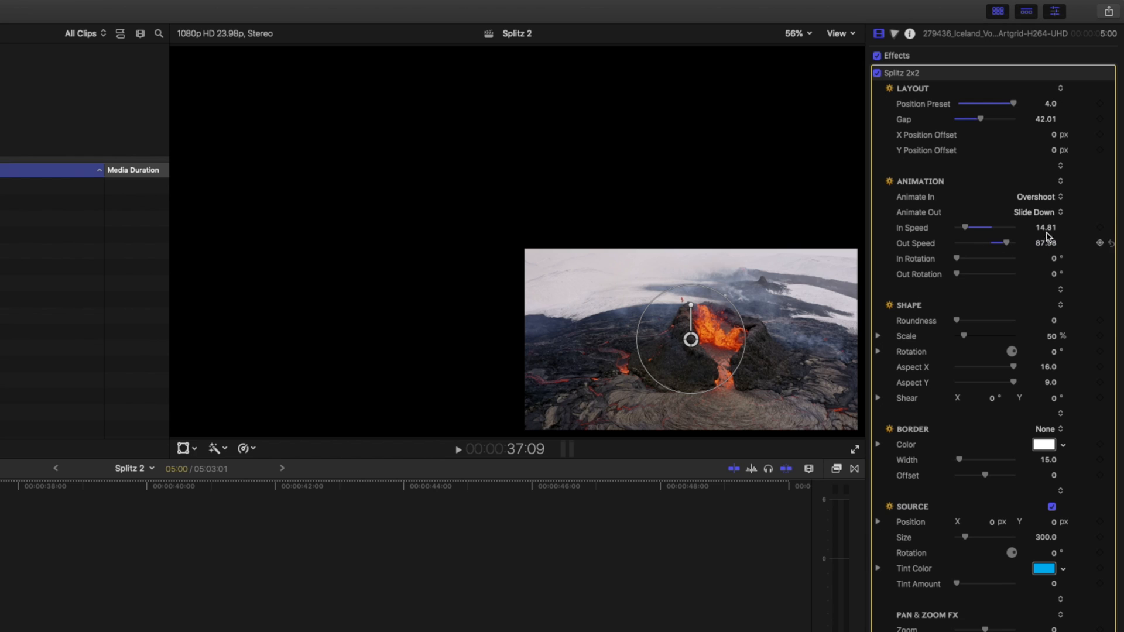
pyautogui.moveTo(964, 259); pyautogui.dragTo(987, 258)
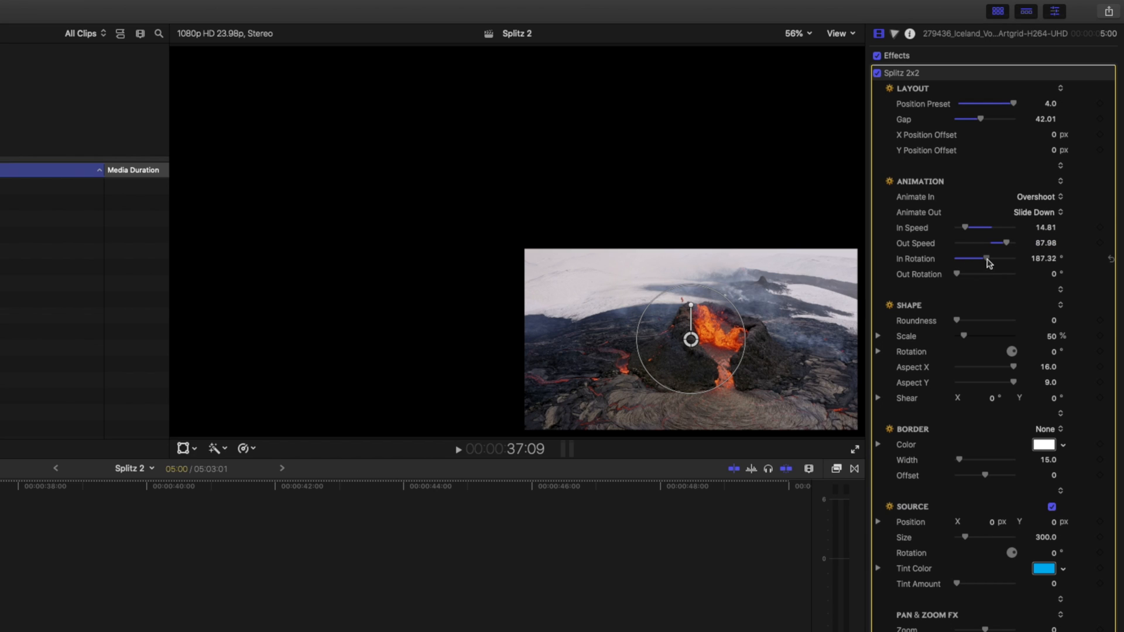
pyautogui.moveTo(953, 274); pyautogui.dragTo(1010, 274)
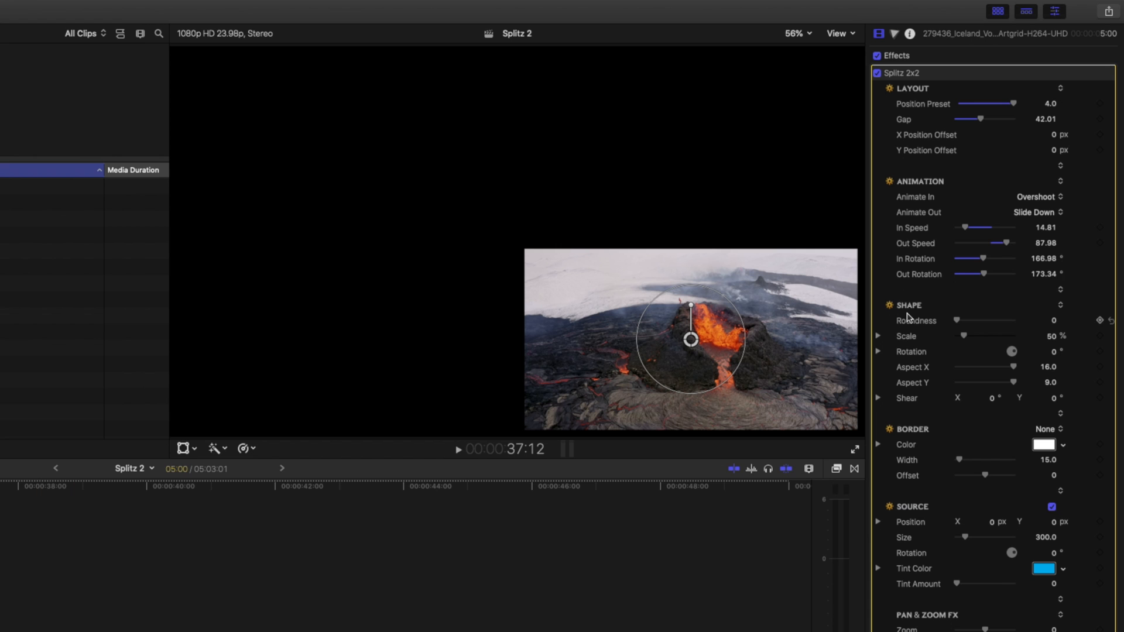
pyautogui.moveTo(911, 323)
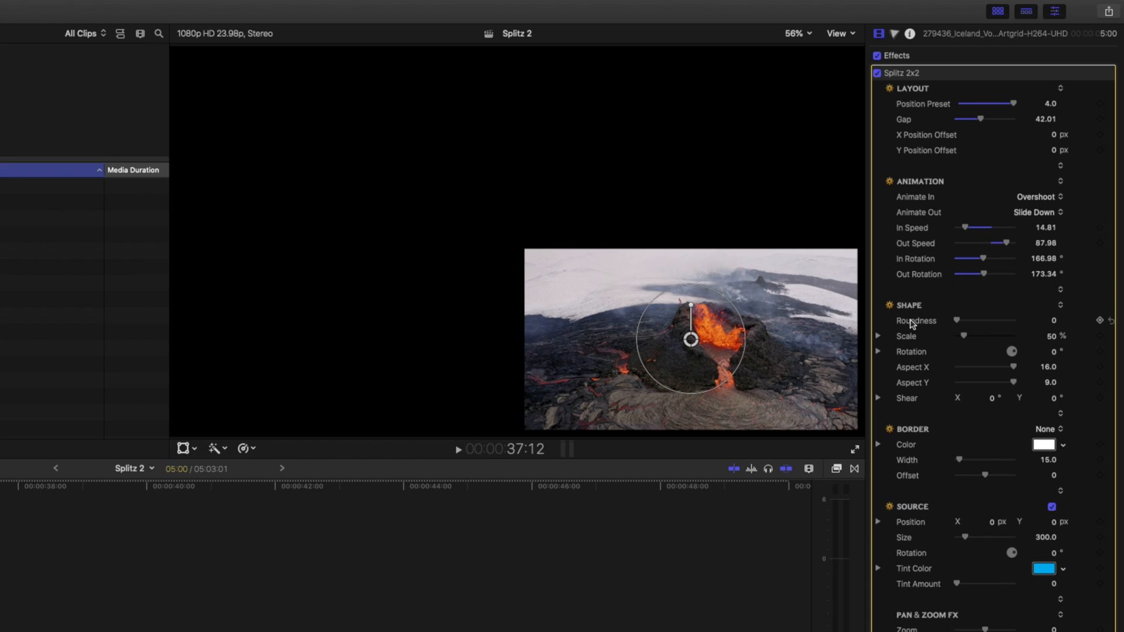
# Round the corners, tilt and shrink the panel, then shear it -13 horizontally and 7 vertically.
pyautogui.moveTo(964, 321); pyautogui.dragTo(986, 321)
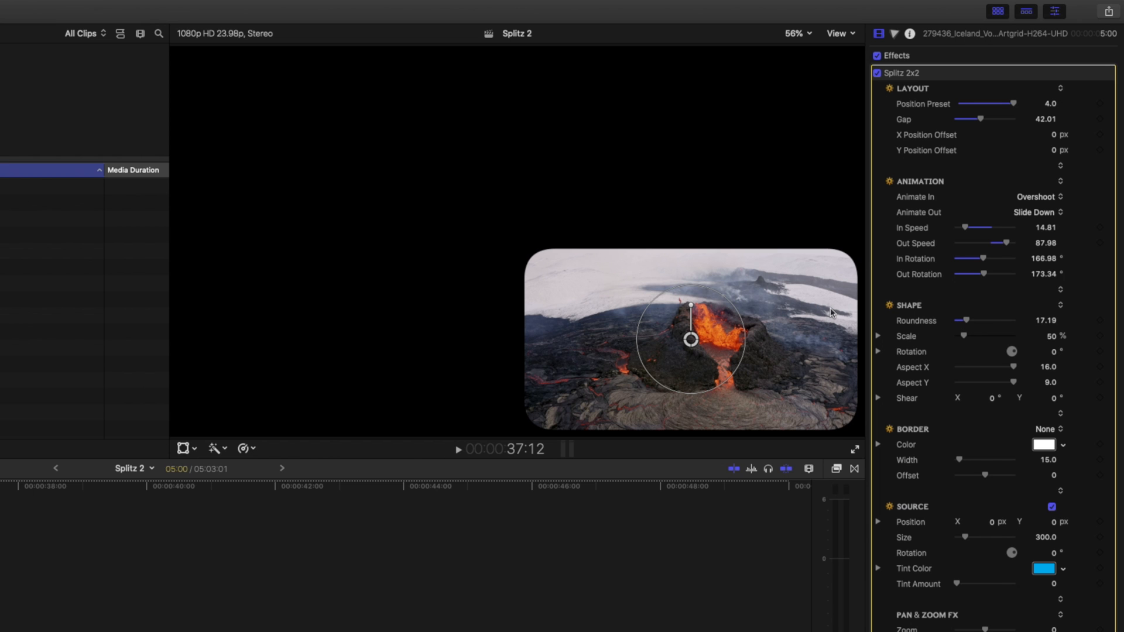
pyautogui.moveTo(971, 336); pyautogui.dragTo(988, 336)
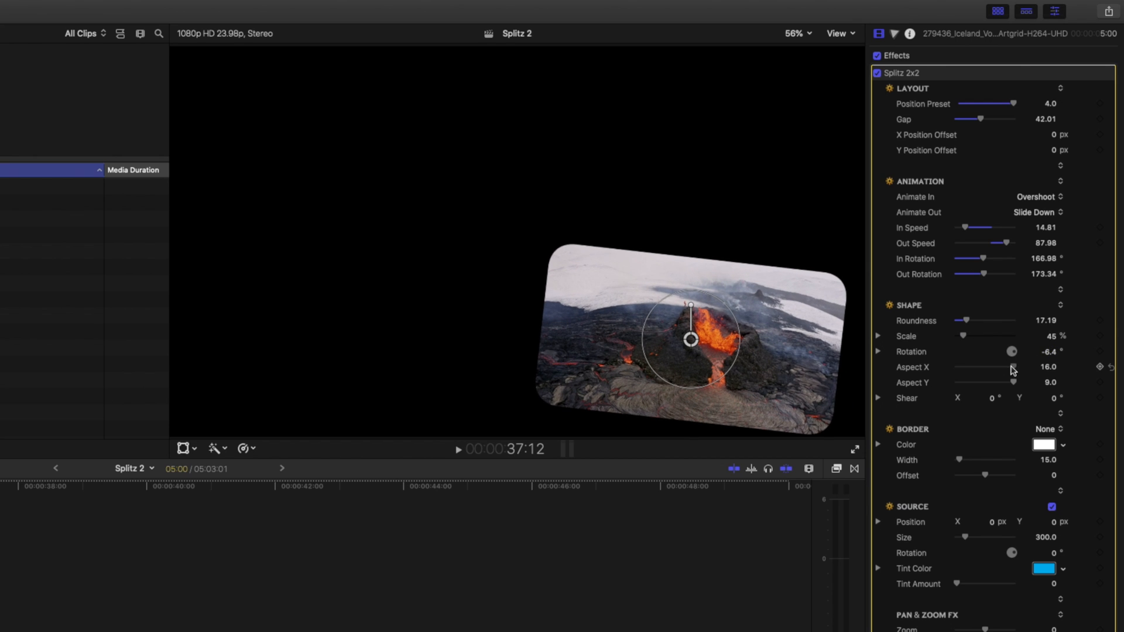
pyautogui.moveTo(1010, 367); pyautogui.dragTo(1002, 381)
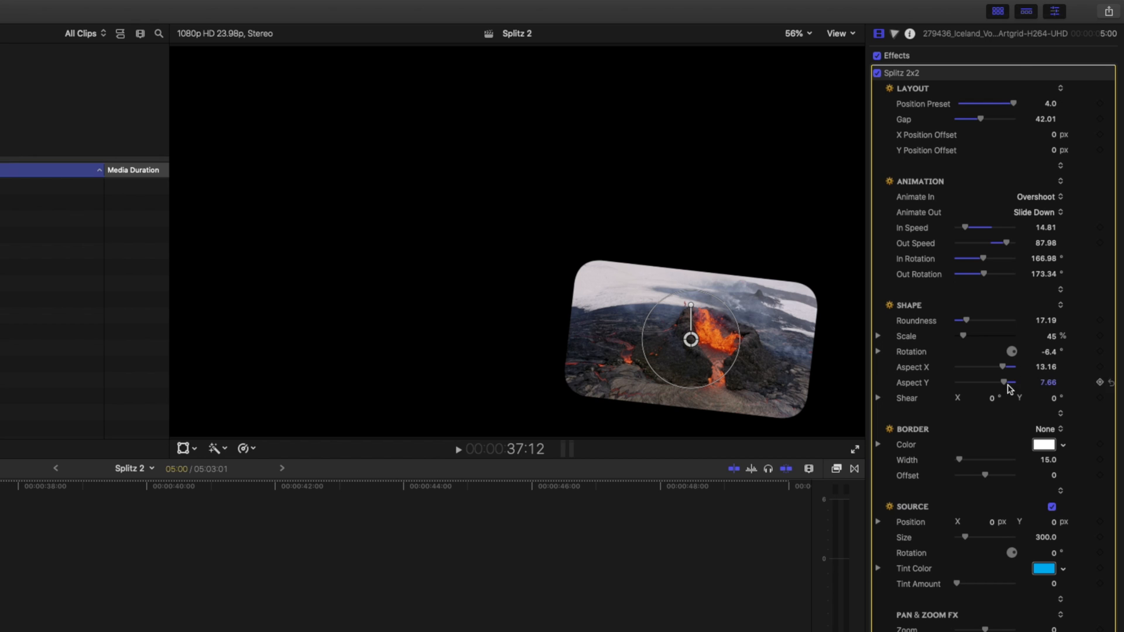
pyautogui.moveTo(986, 398); pyautogui.dragTo(972, 398)
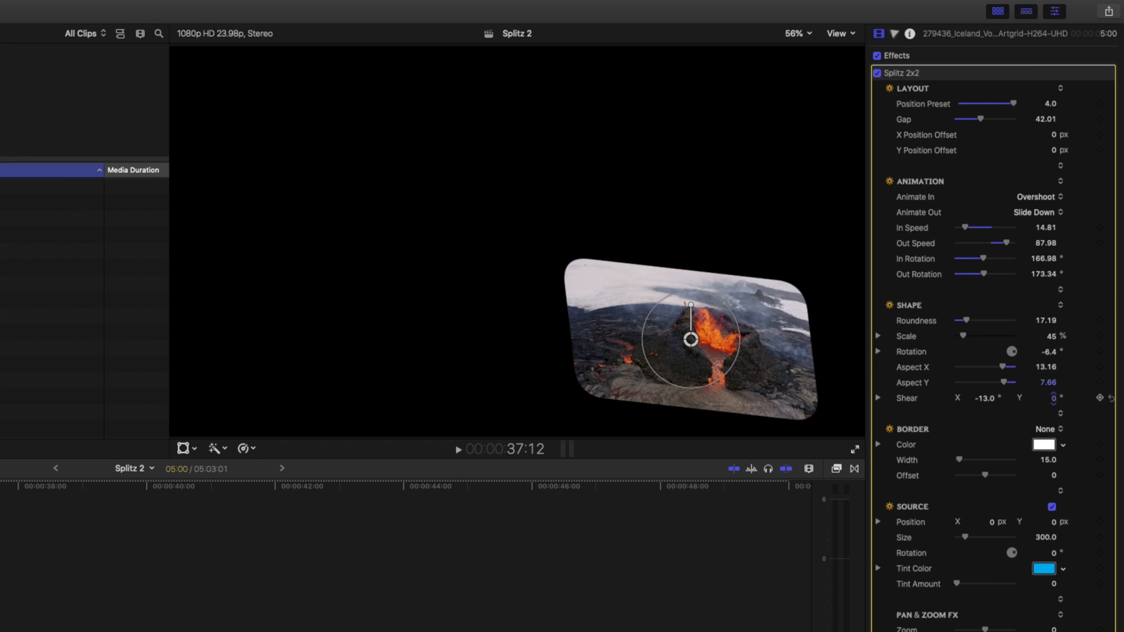
pyautogui.click(1049, 398)
pyautogui.write('7')
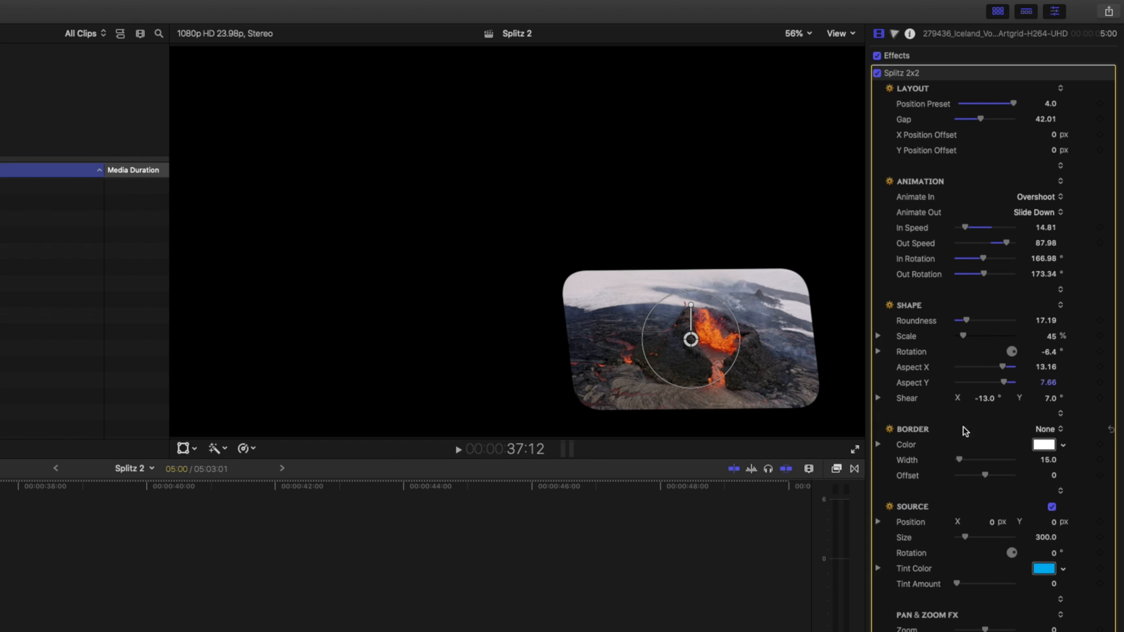
# Add an Inner Border to the panel and colour it orange.
pyautogui.click(1046, 429)
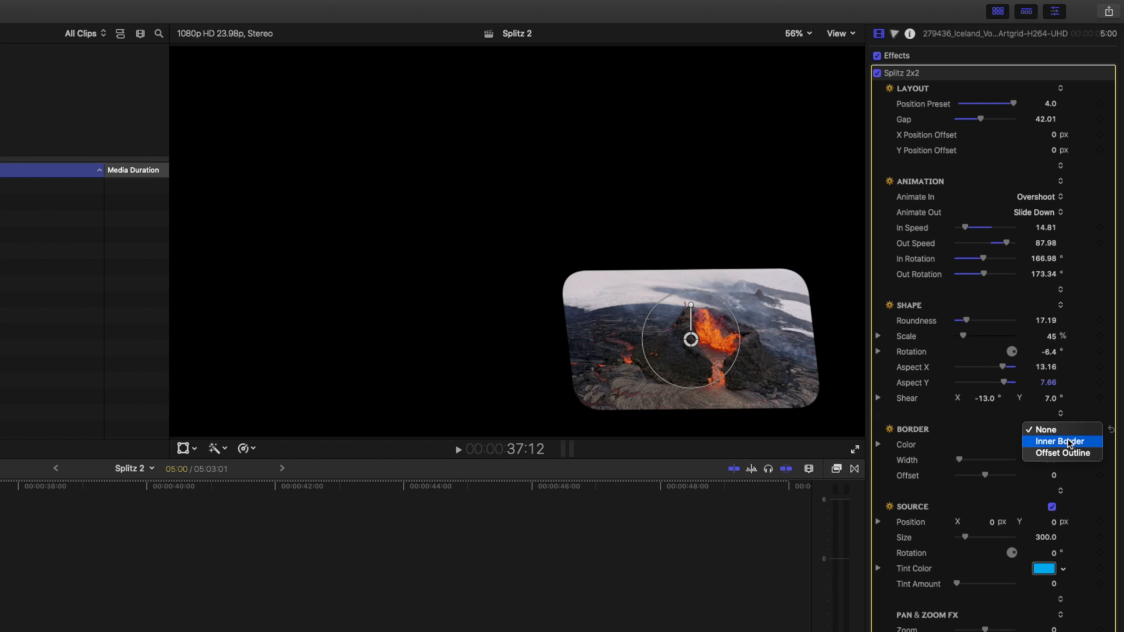
pyautogui.click(1067, 441)
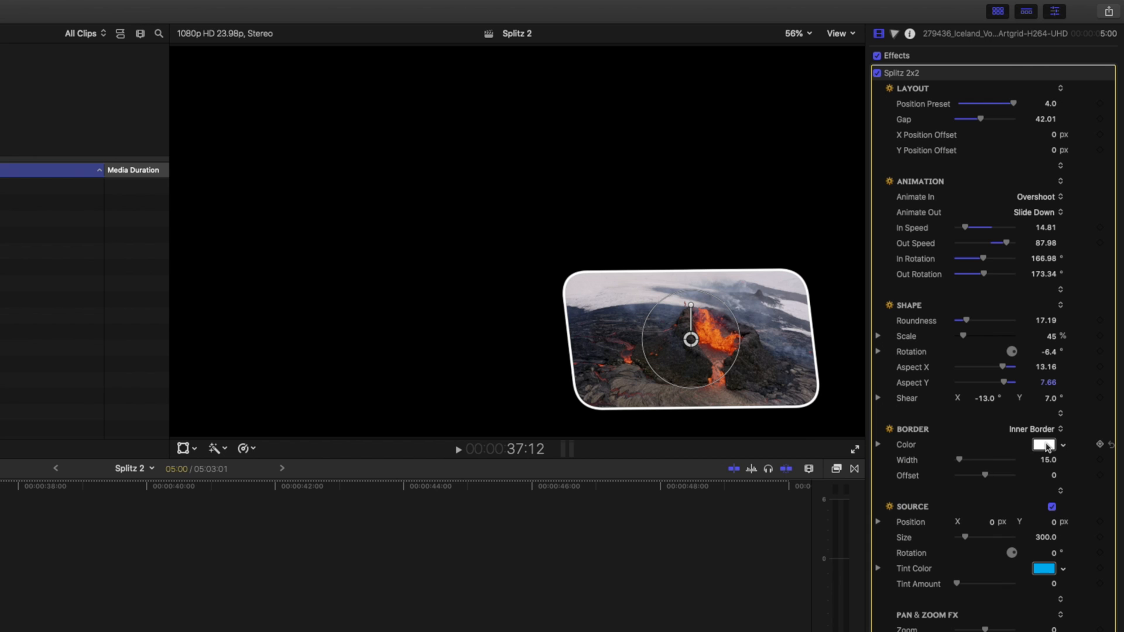
pyautogui.click(1043, 445)
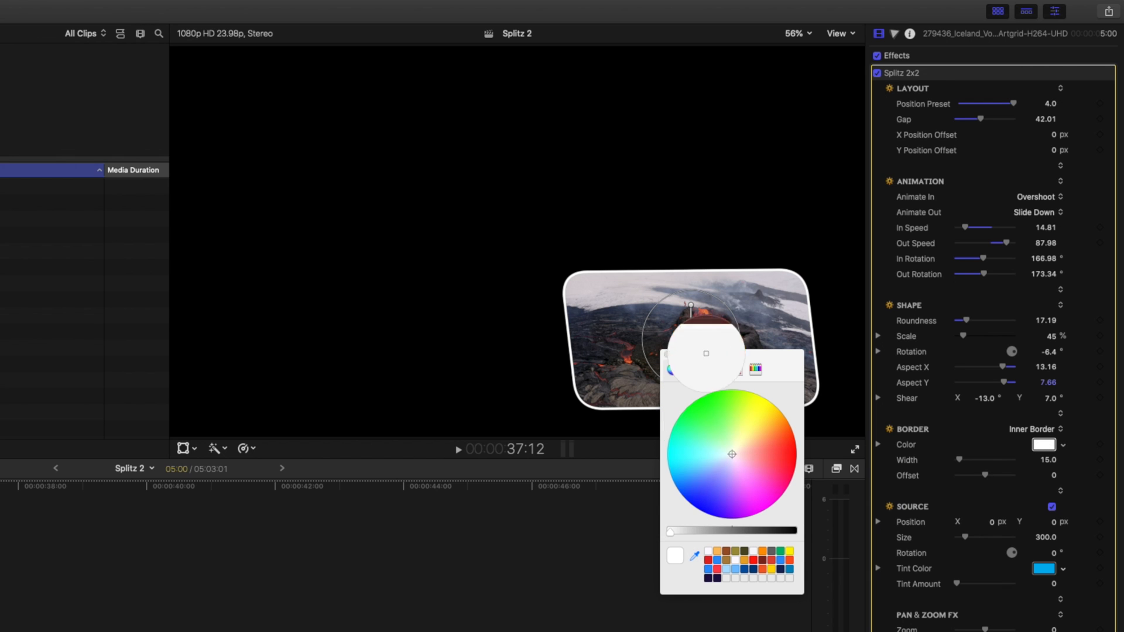
pyautogui.click(780, 428)
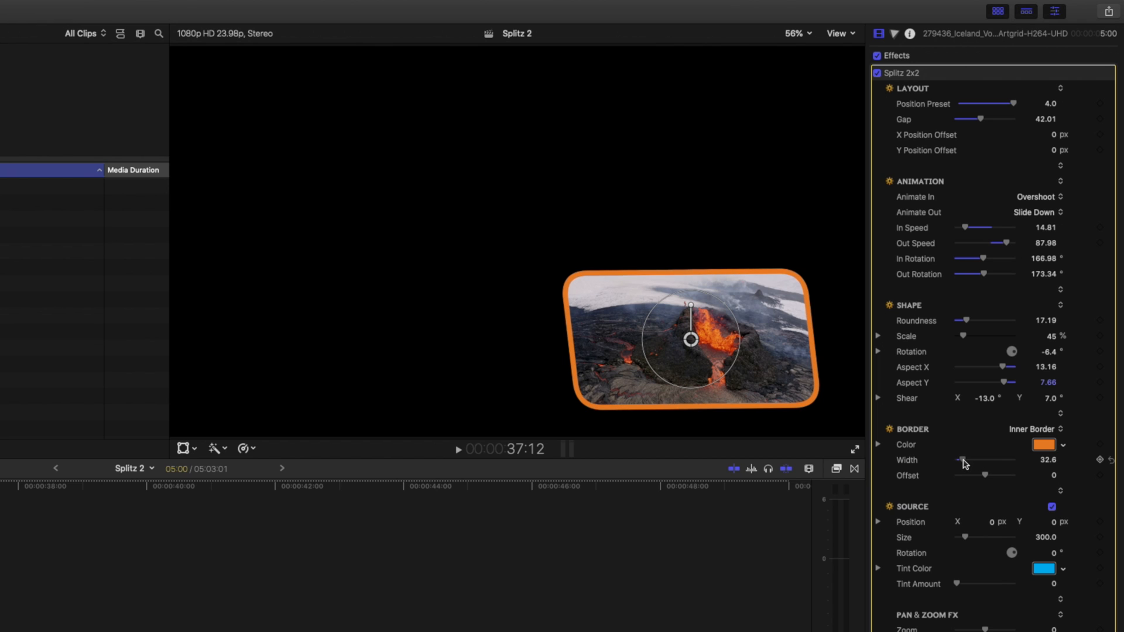
# Switch the border to Offset Outline and pull its Offset inward to about -60.
pyautogui.click(1036, 428)
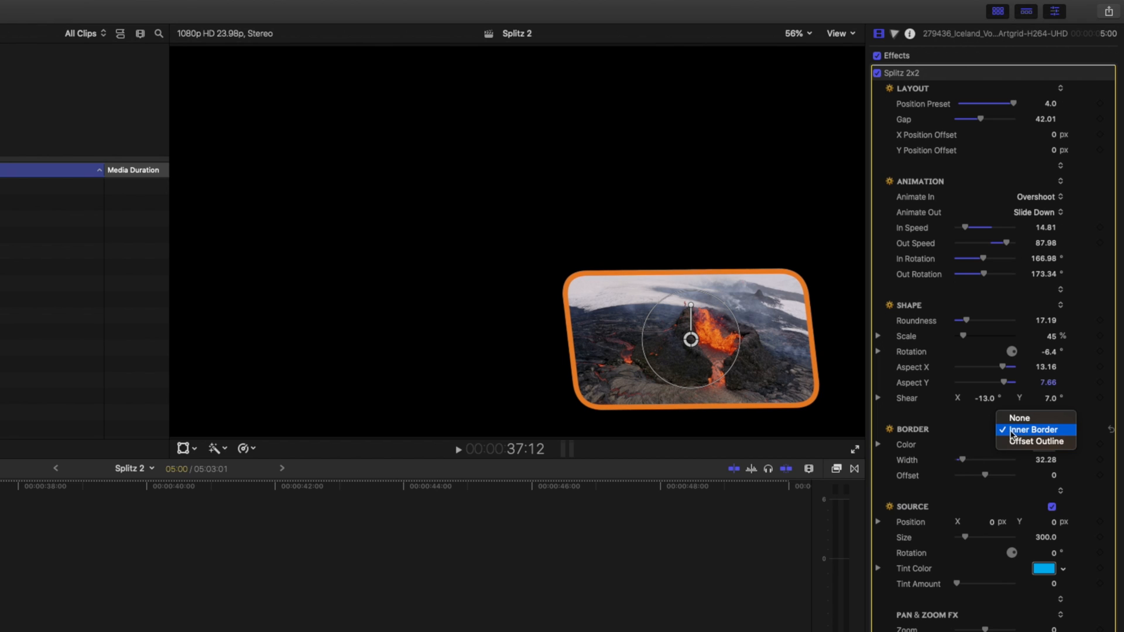
pyautogui.click(1036, 443)
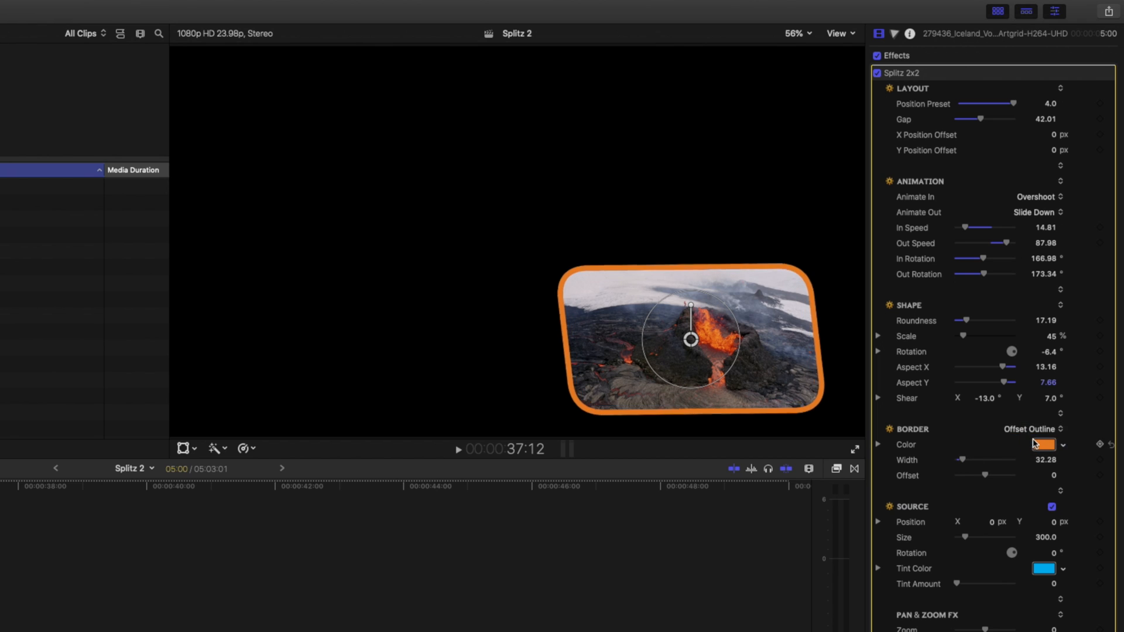
pyautogui.moveTo(992, 475); pyautogui.dragTo(966, 475)
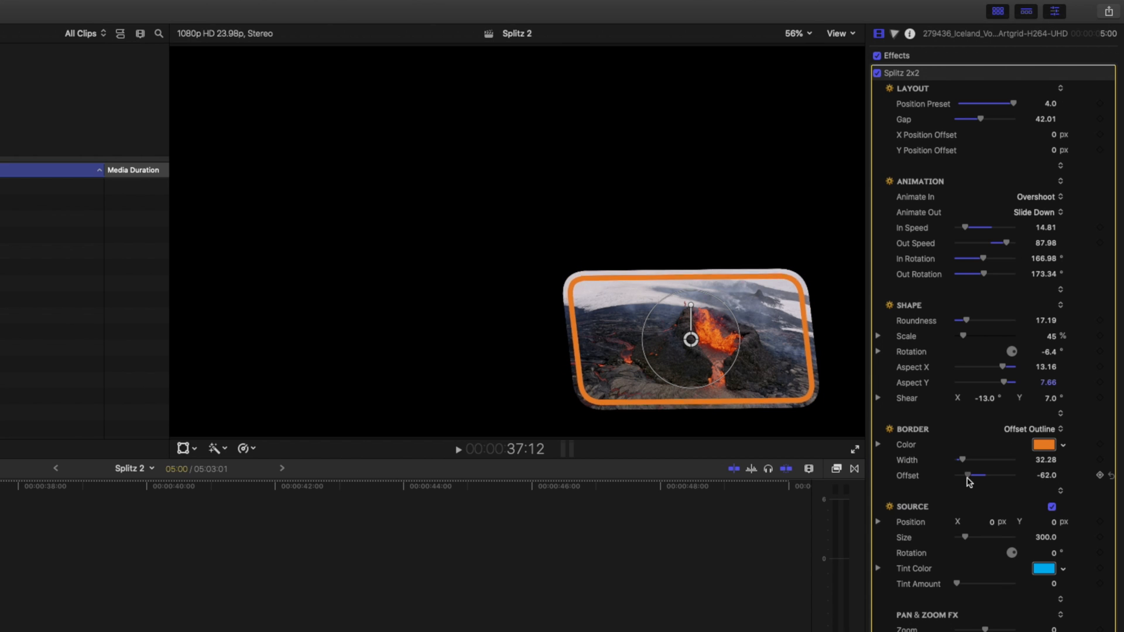
pyautogui.moveTo(968, 475); pyautogui.dragTo(971, 475)
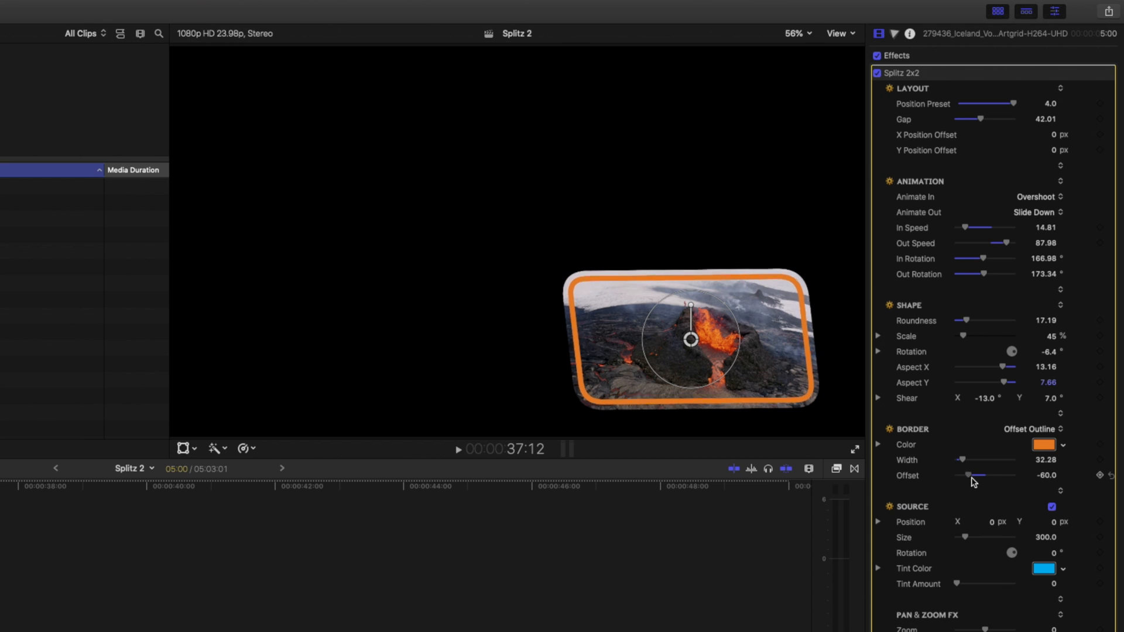
# Push the Border Offset out to 52 and toggle the Source footage off and back on.
pyautogui.moveTo(969, 475); pyautogui.dragTo(993, 475)
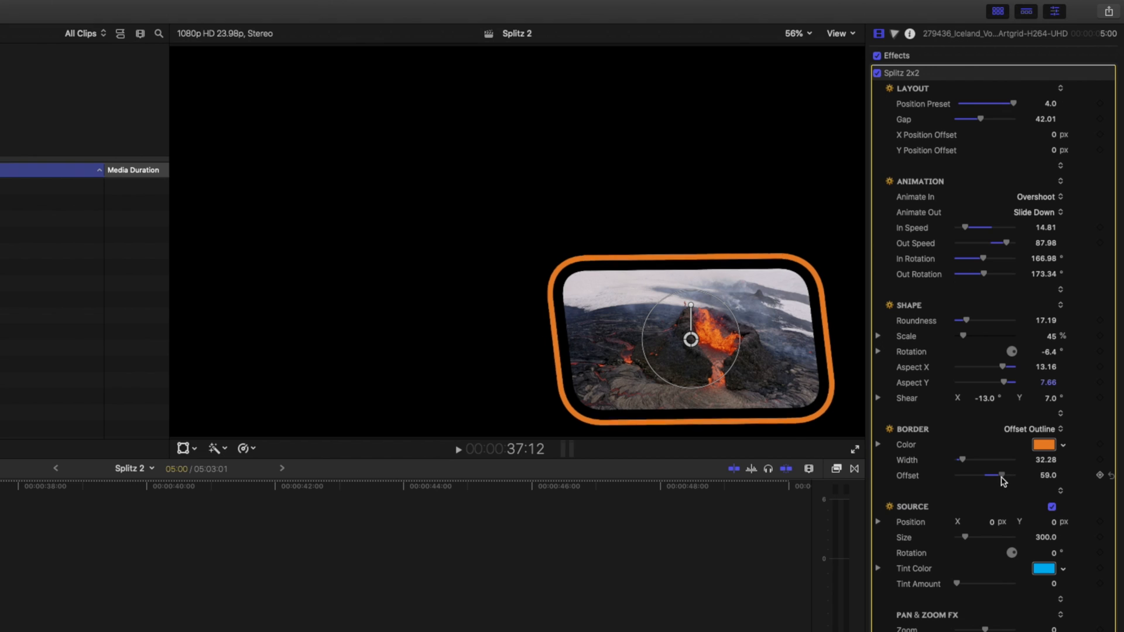
pyautogui.moveTo(1007, 475); pyautogui.dragTo(993, 475)
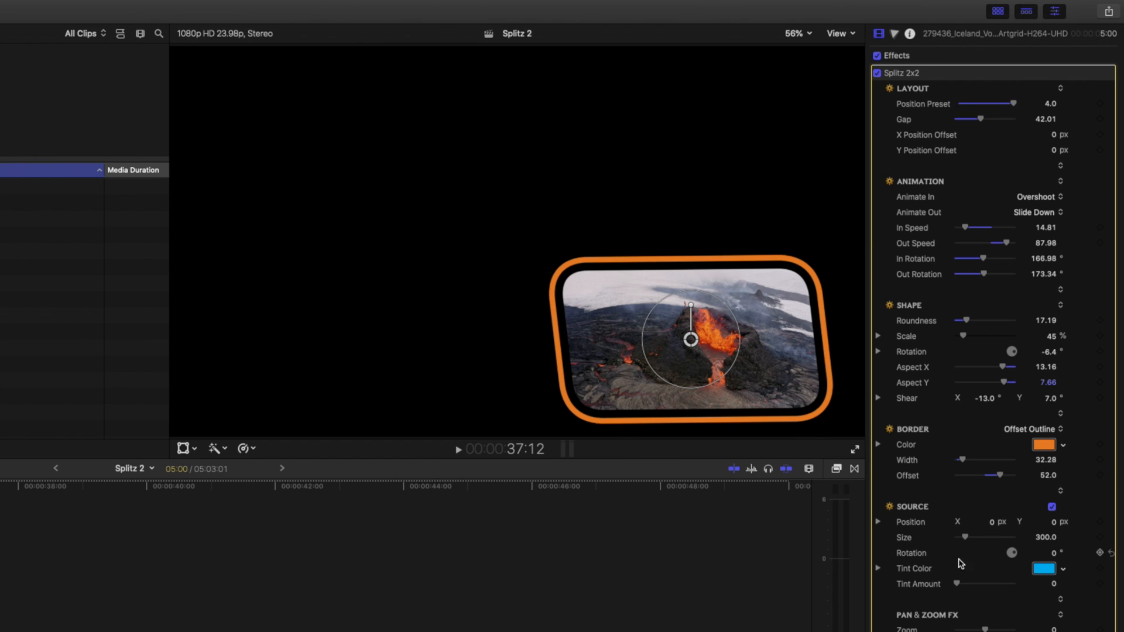
pyautogui.click(1052, 507)
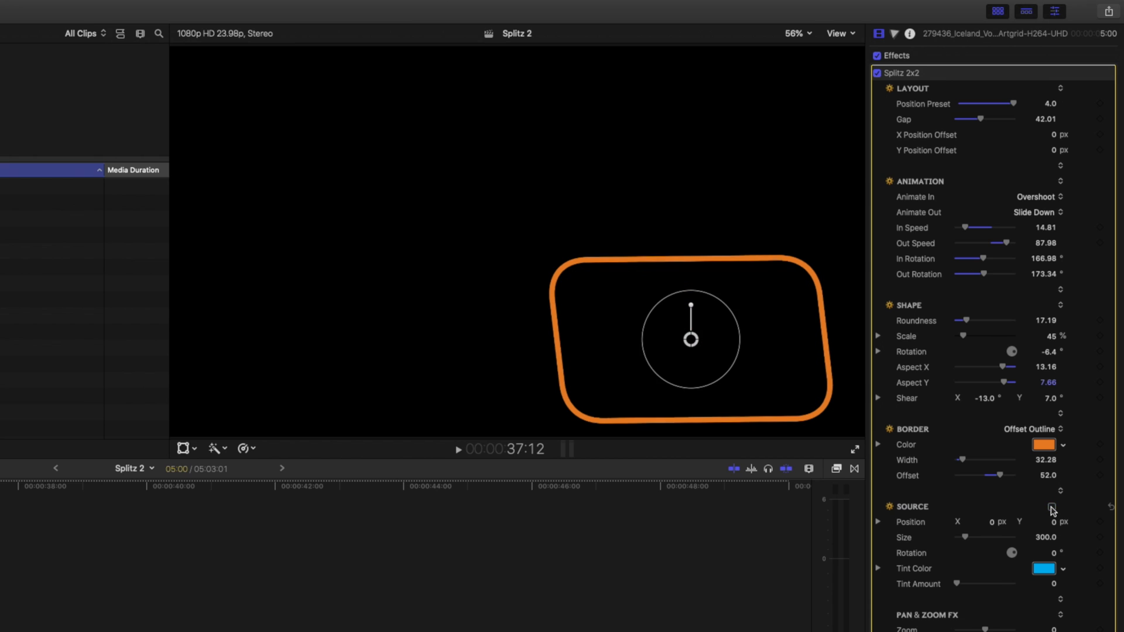
pyautogui.click(1051, 507)
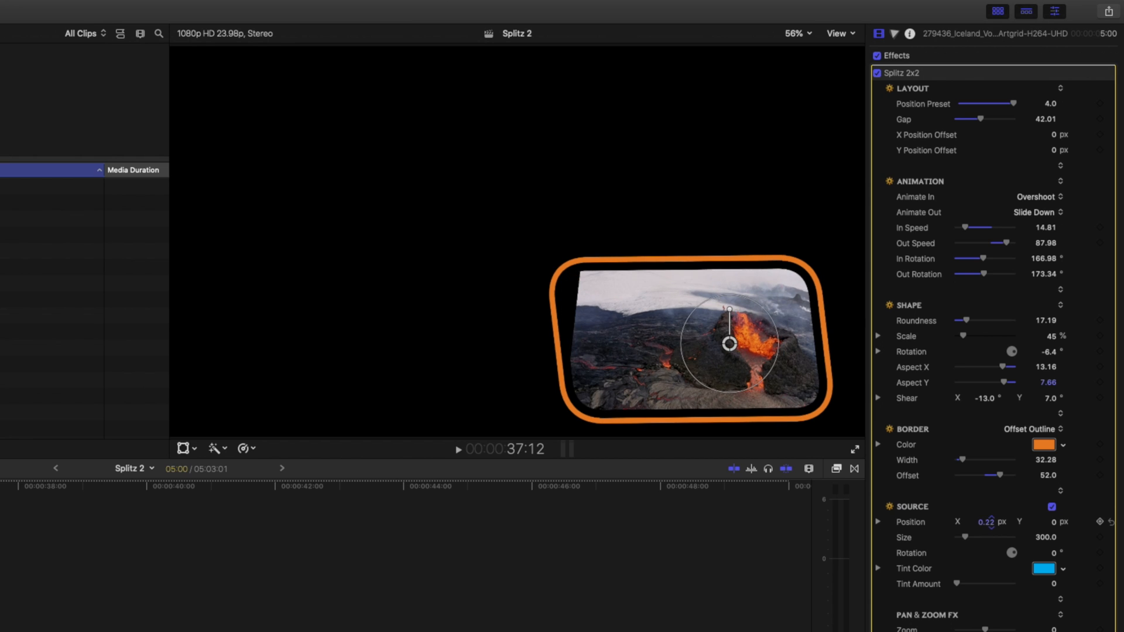
# Set Source Size 359, Rotation 347.8, and an orange Tint at amount 0.28.
pyautogui.moveTo(964, 537); pyautogui.dragTo(985, 537)
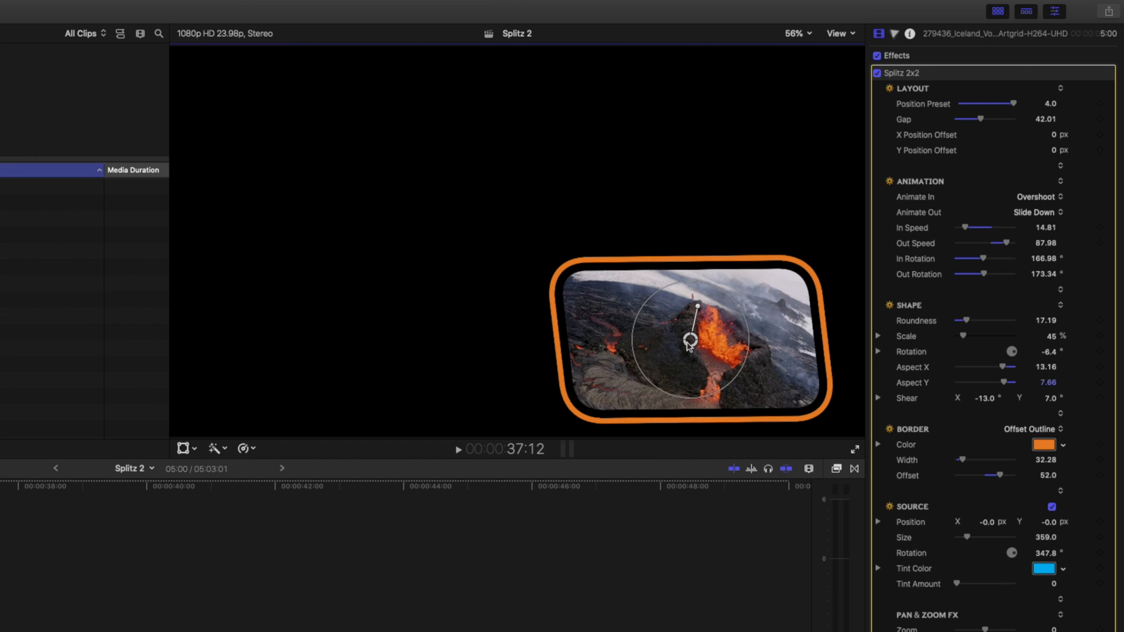
pyautogui.moveTo(691, 339); pyautogui.dragTo(679, 334)
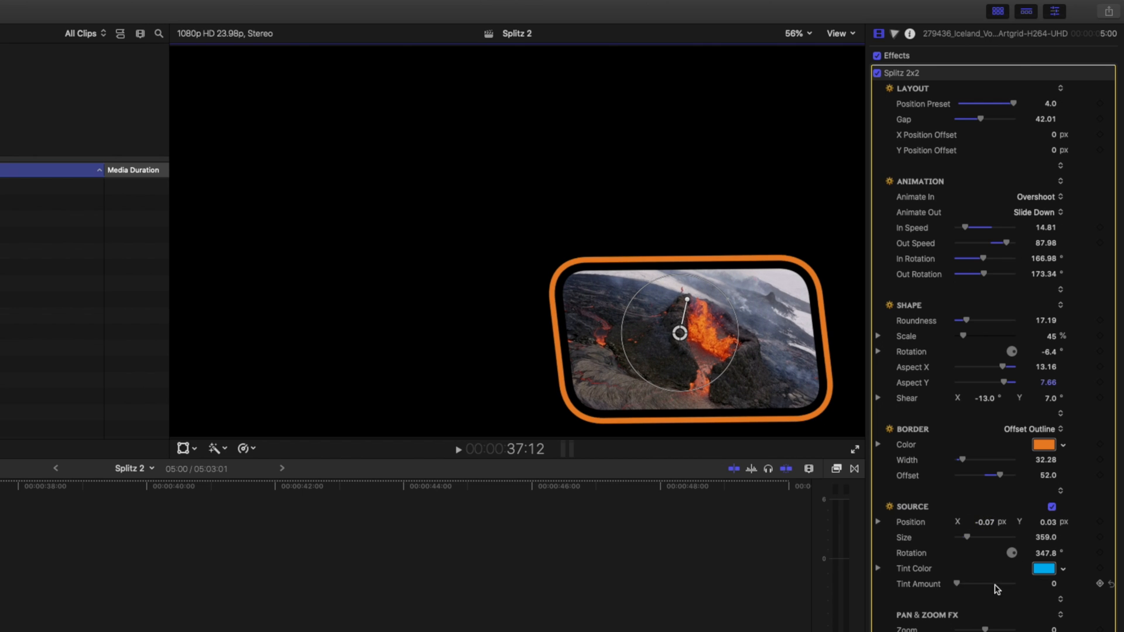
pyautogui.moveTo(956, 584); pyautogui.dragTo(975, 584)
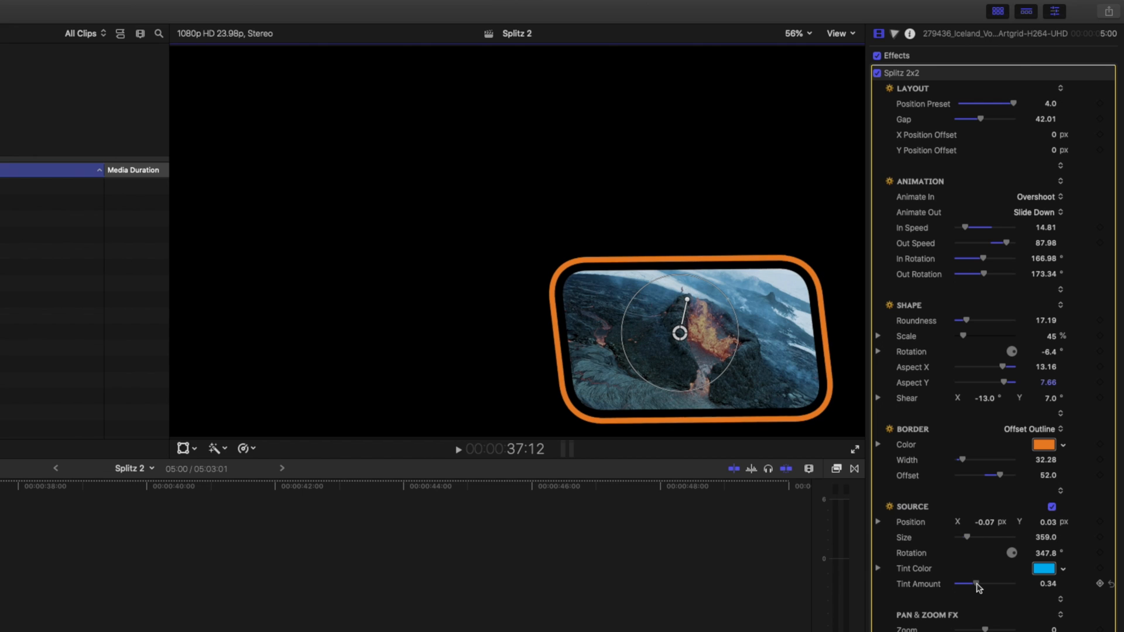
pyautogui.click(1043, 569)
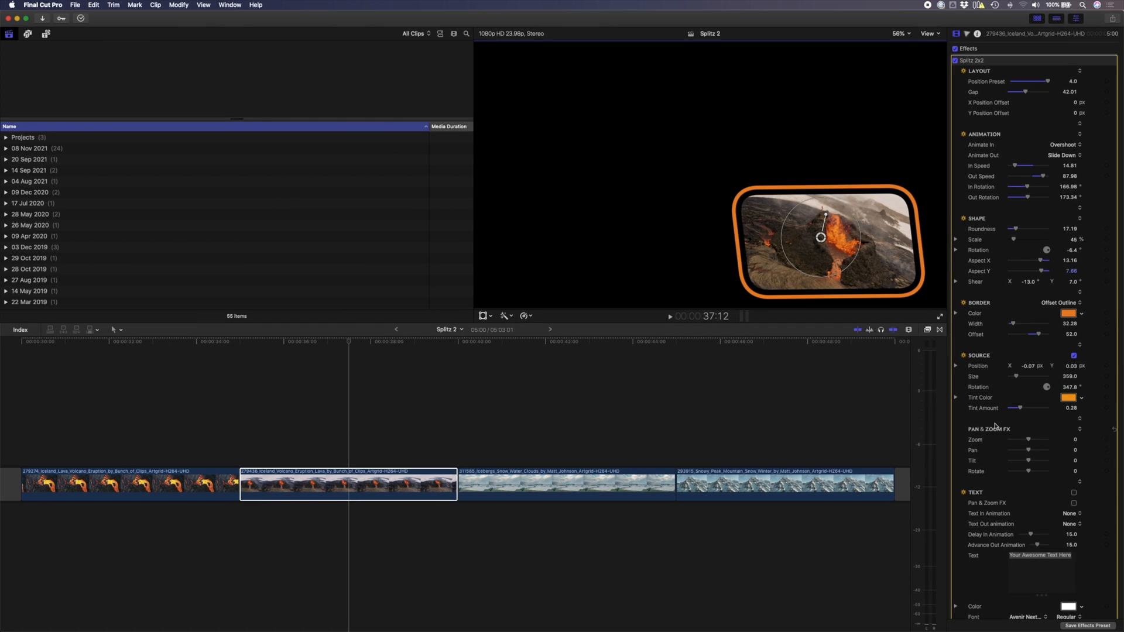
pyautogui.moveTo(864, 203)
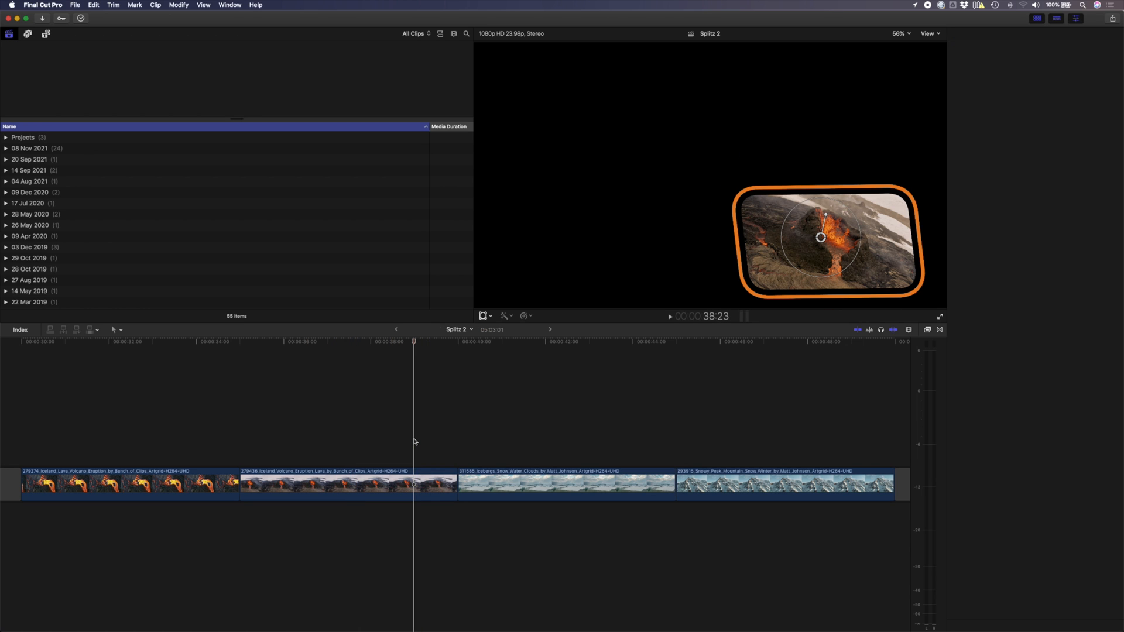
# In Pan & Zoom FX set Zoom 15.51, Pan -4.15, Tilt -3.4 and Rotate -12.02.
pyautogui.click(347, 484)
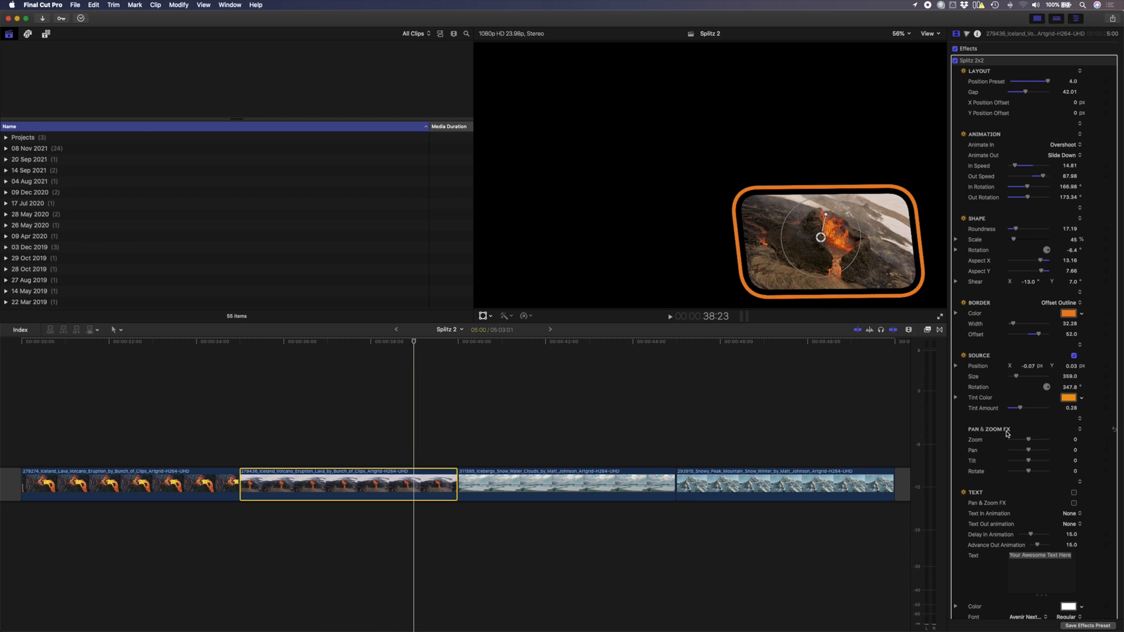
pyautogui.moveTo(1025, 439); pyautogui.dragTo(1036, 439)
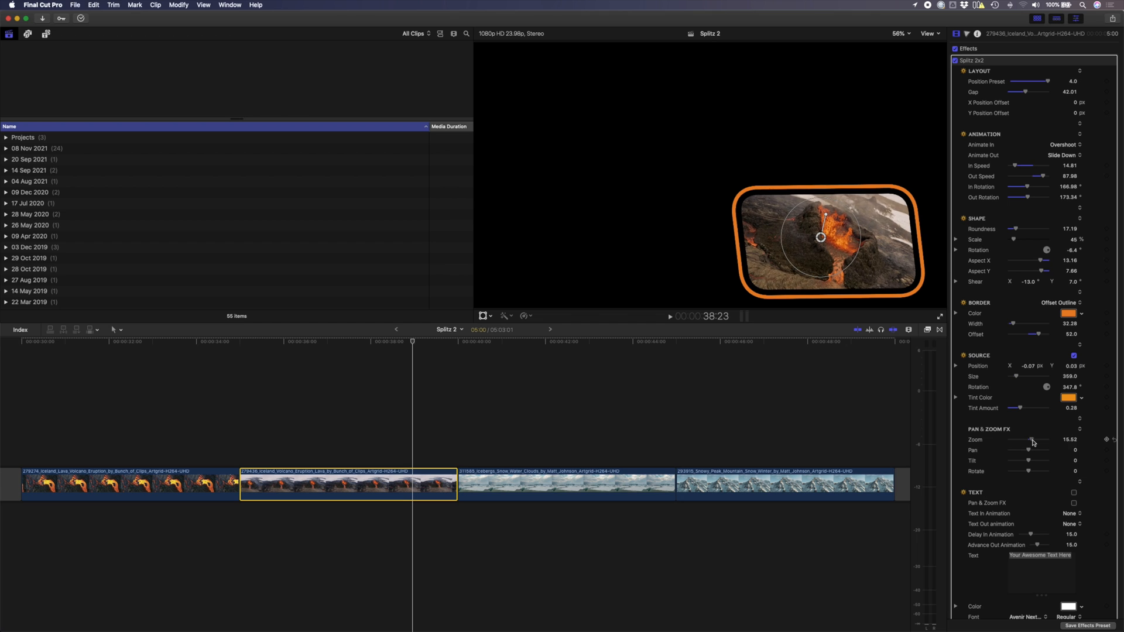
pyautogui.moveTo(1033, 449); pyautogui.dragTo(1004, 450)
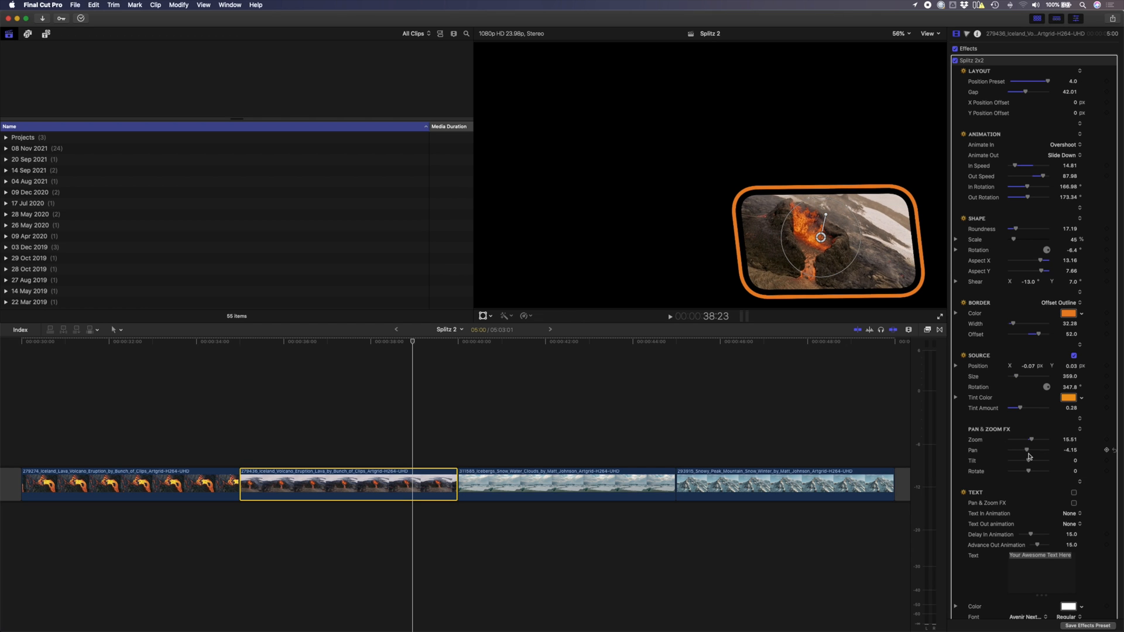
pyautogui.moveTo(1029, 461); pyautogui.dragTo(1017, 461)
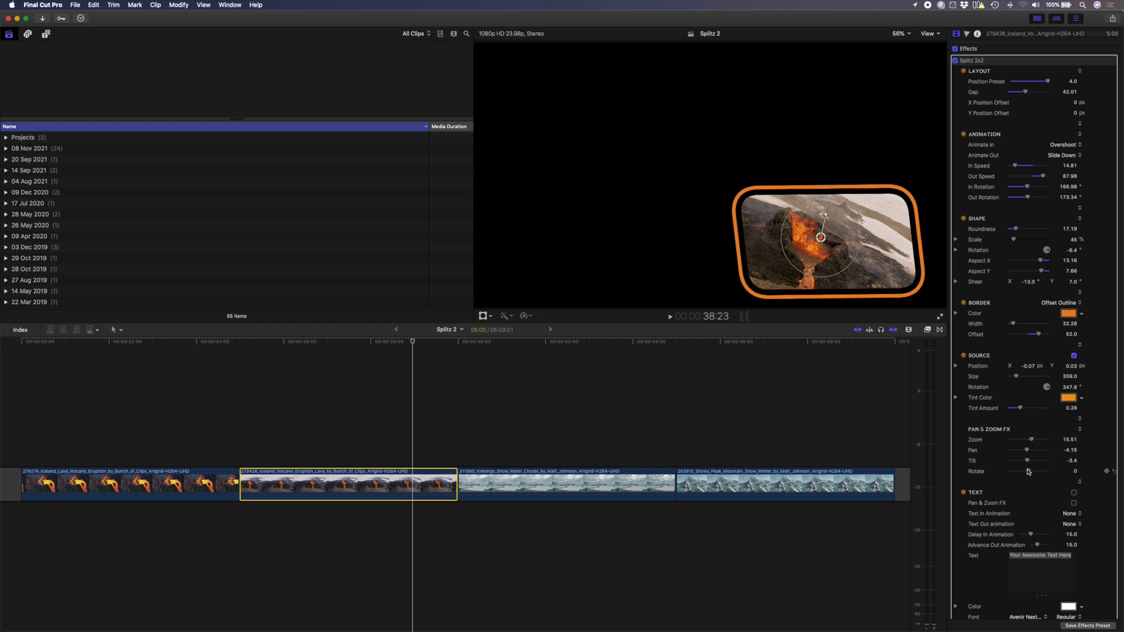
pyautogui.moveTo(1027, 471); pyautogui.dragTo(1018, 471)
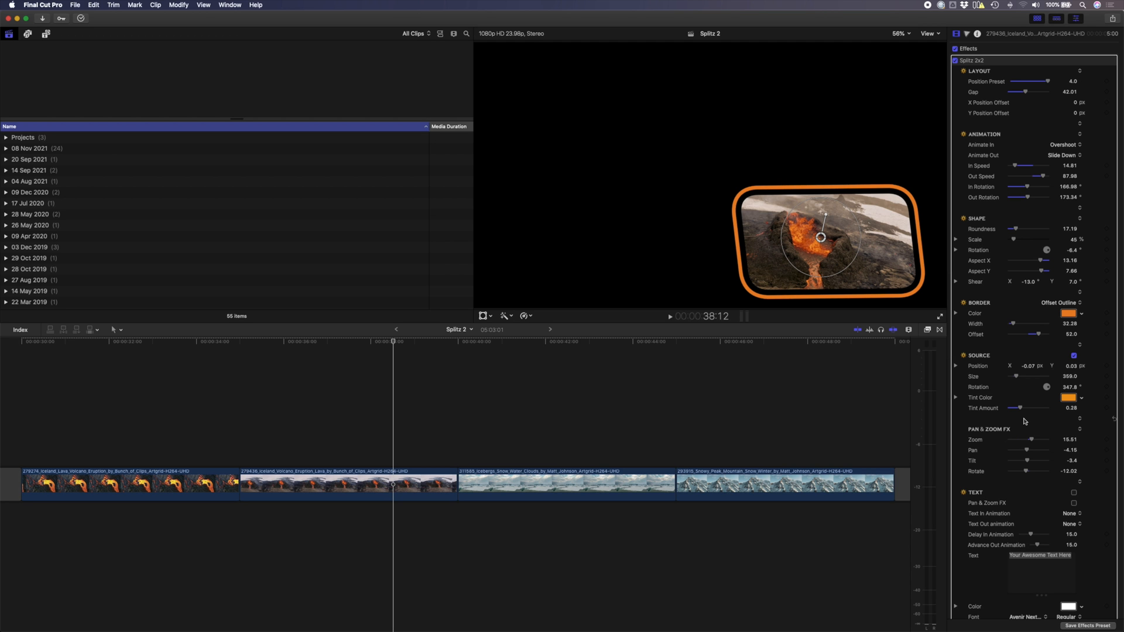
# Enable the text overlay following pan and zoom, scaling up by character in and fading out.
pyautogui.scroll(-3)
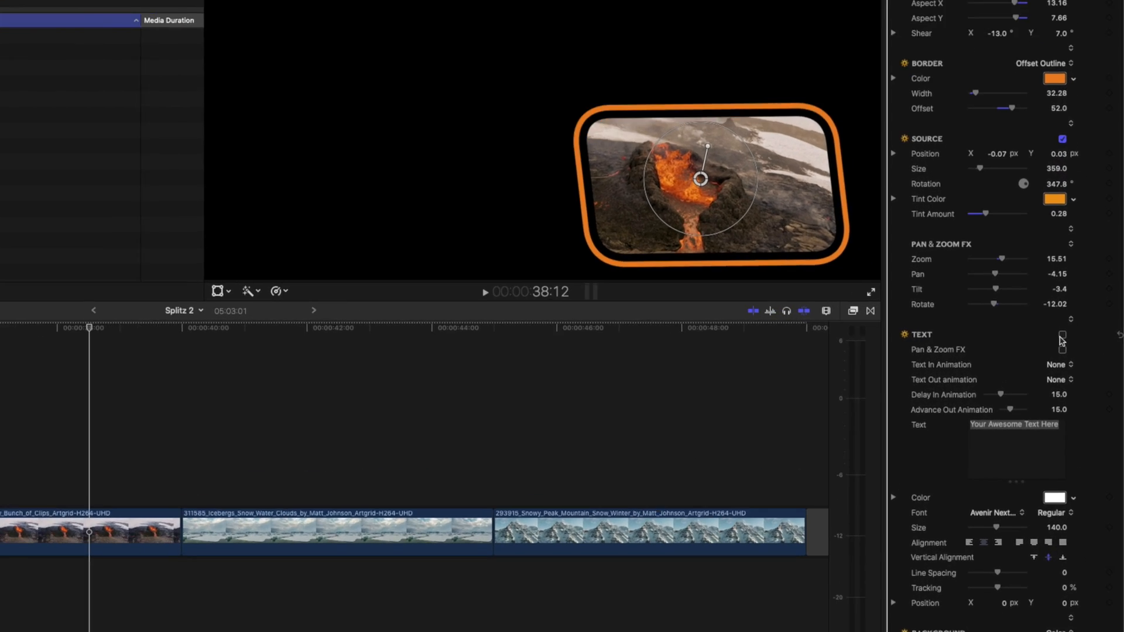
pyautogui.click(1062, 334)
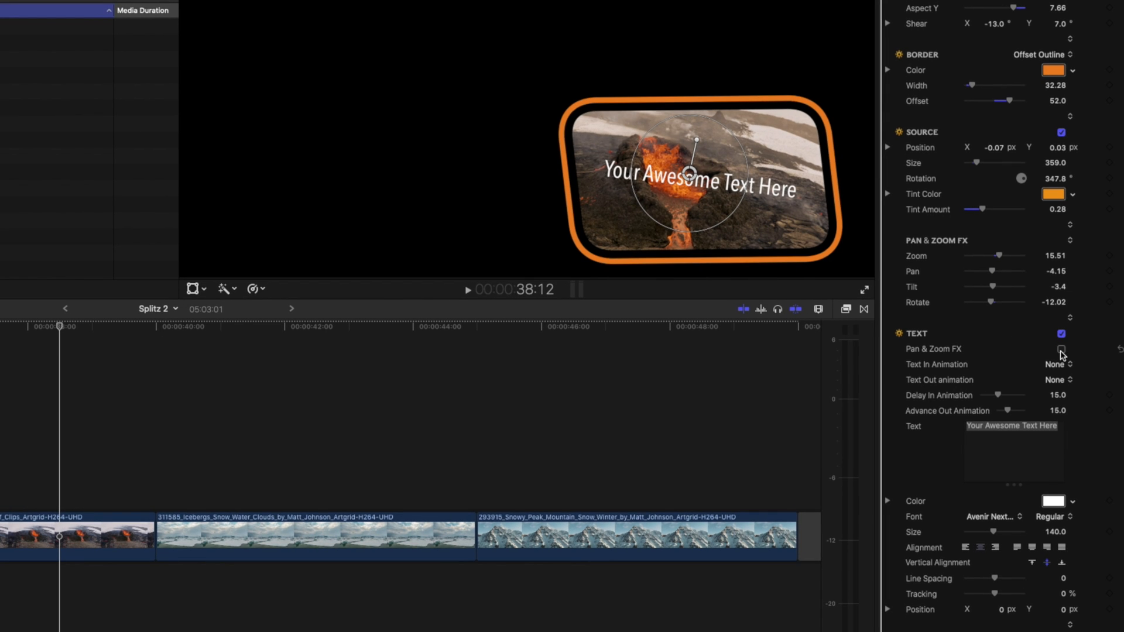
pyautogui.click(1061, 349)
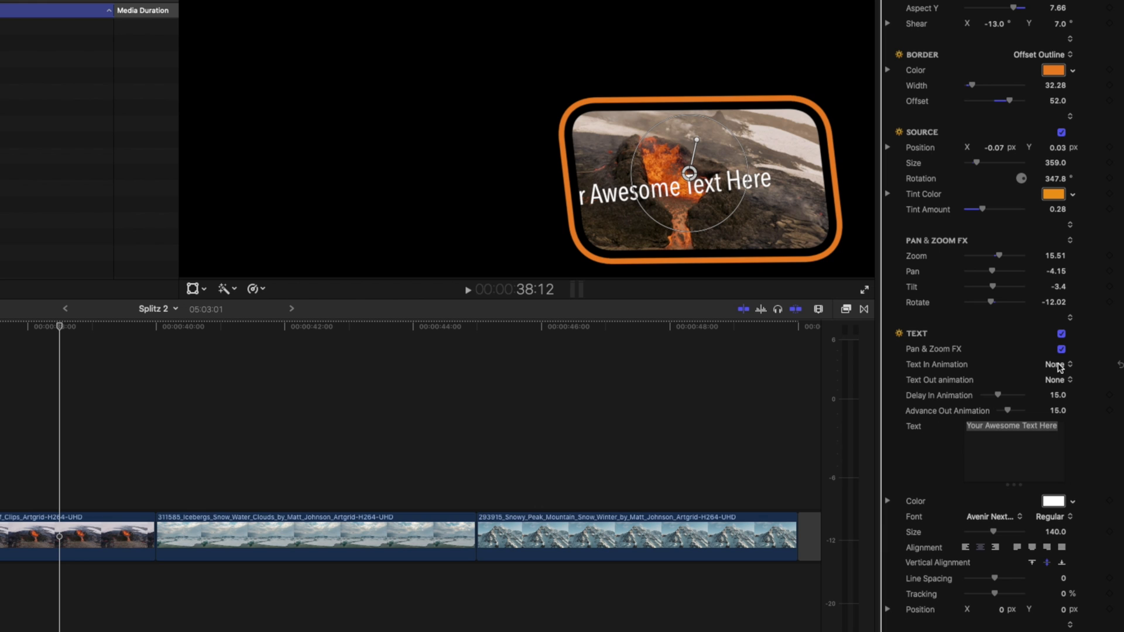
pyautogui.click(1056, 364)
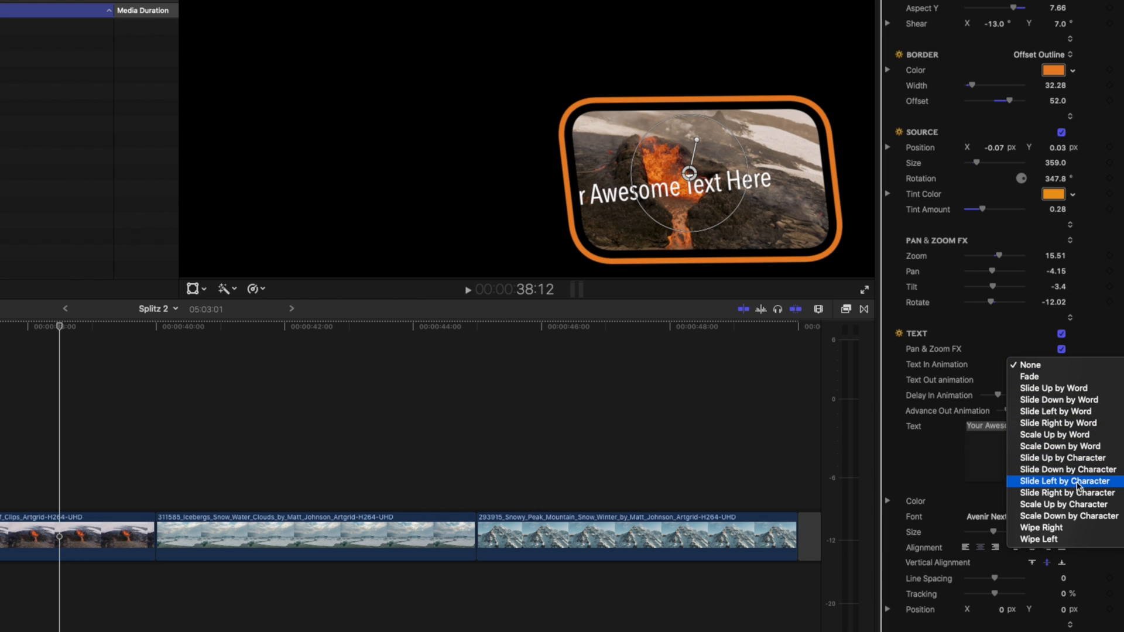
pyautogui.click(1067, 504)
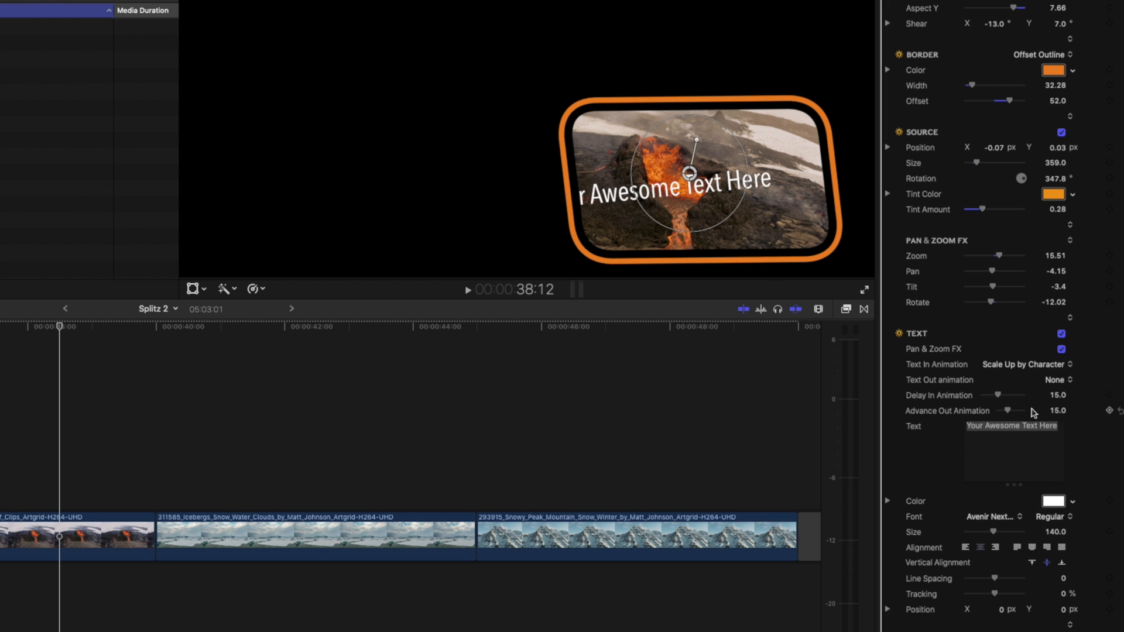
pyautogui.click(1053, 380)
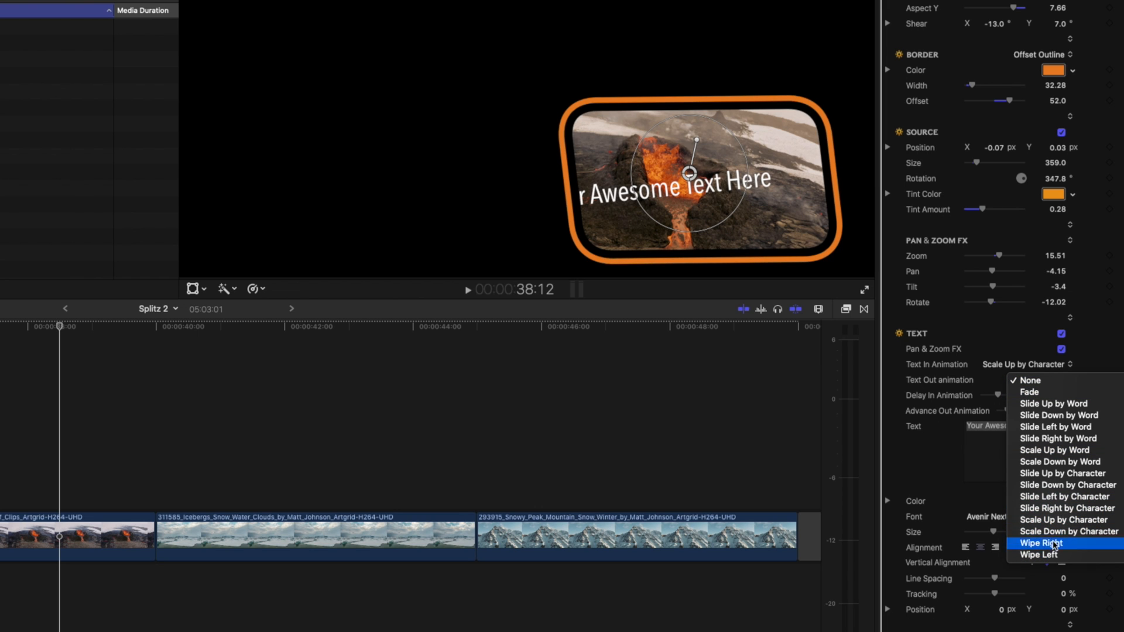
# Replace the placeholder caption with the word Volcano.
pyautogui.click(1029, 391)
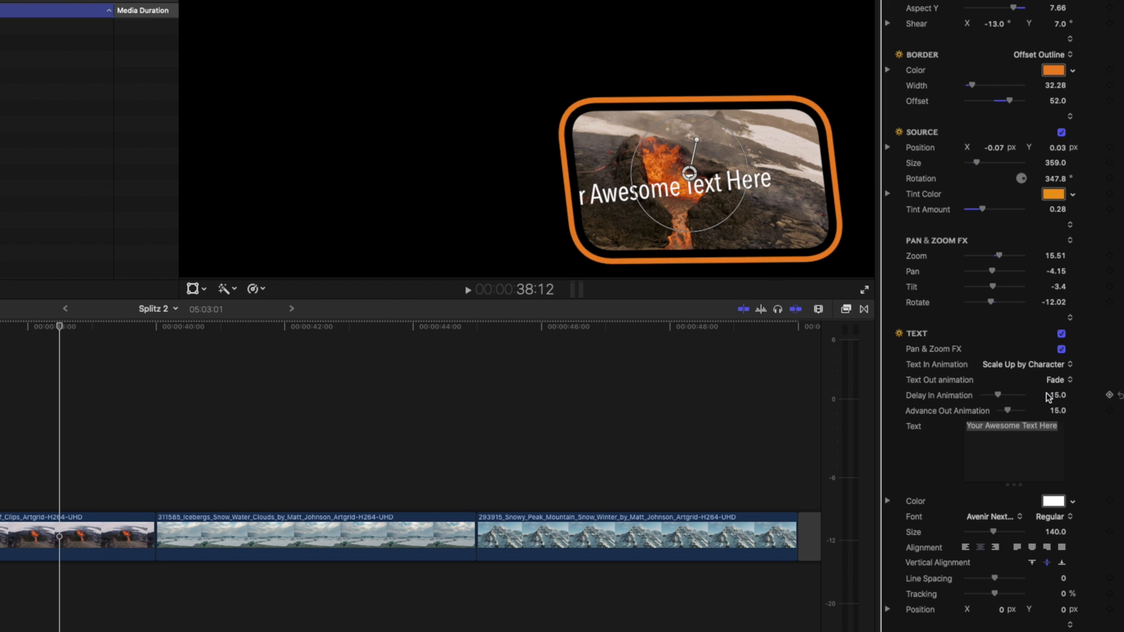
pyautogui.moveTo(932, 419)
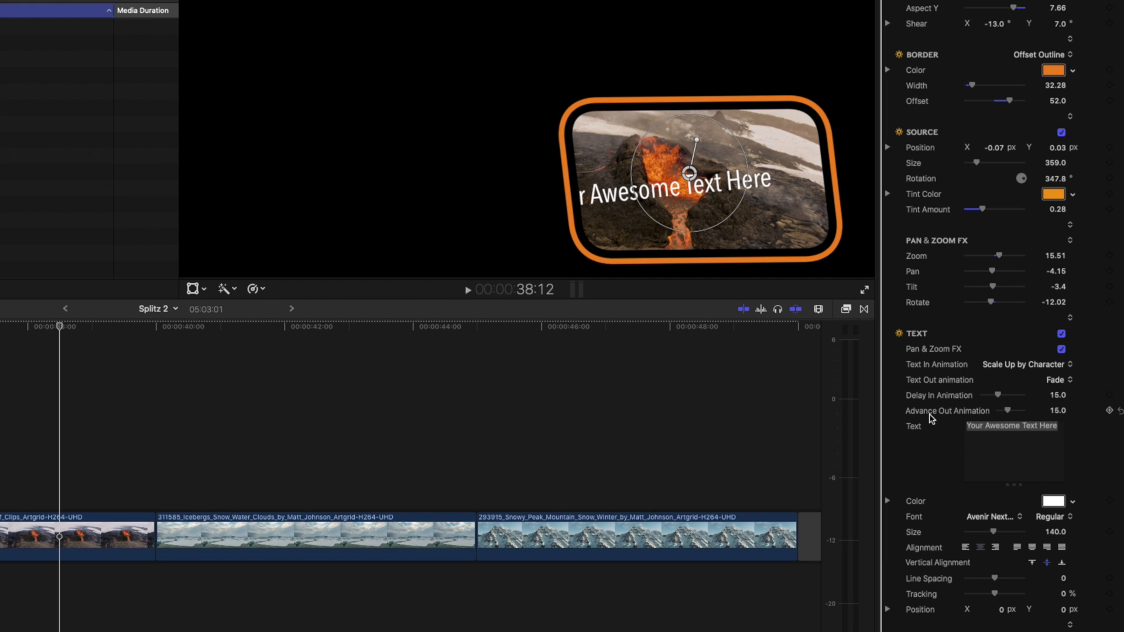
pyautogui.click(1011, 425)
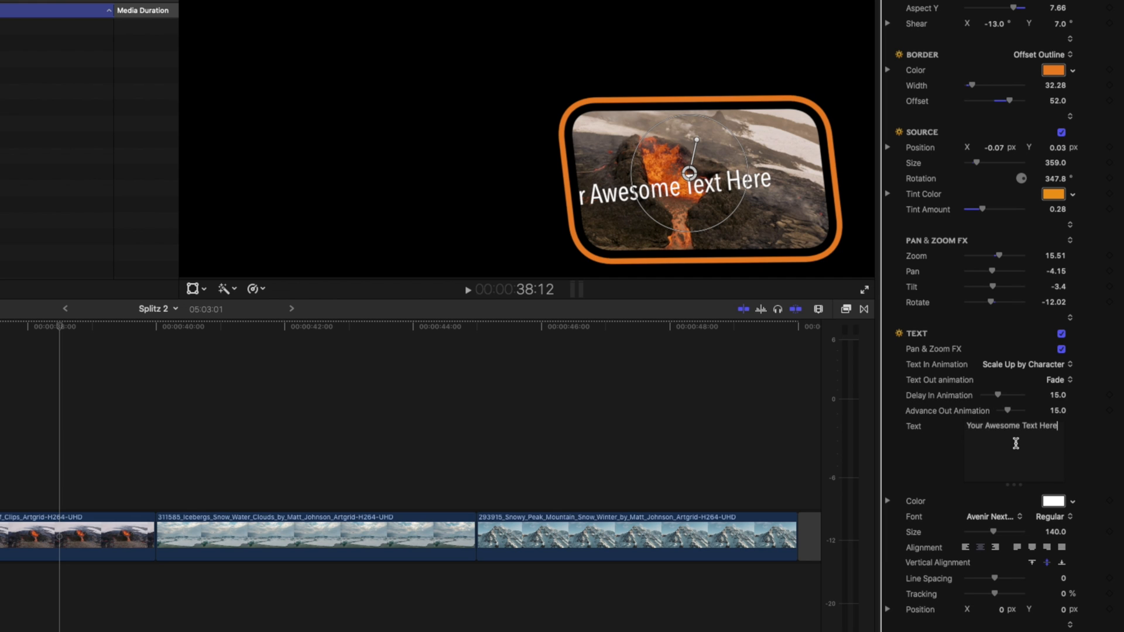
pyautogui.write('Volcano')
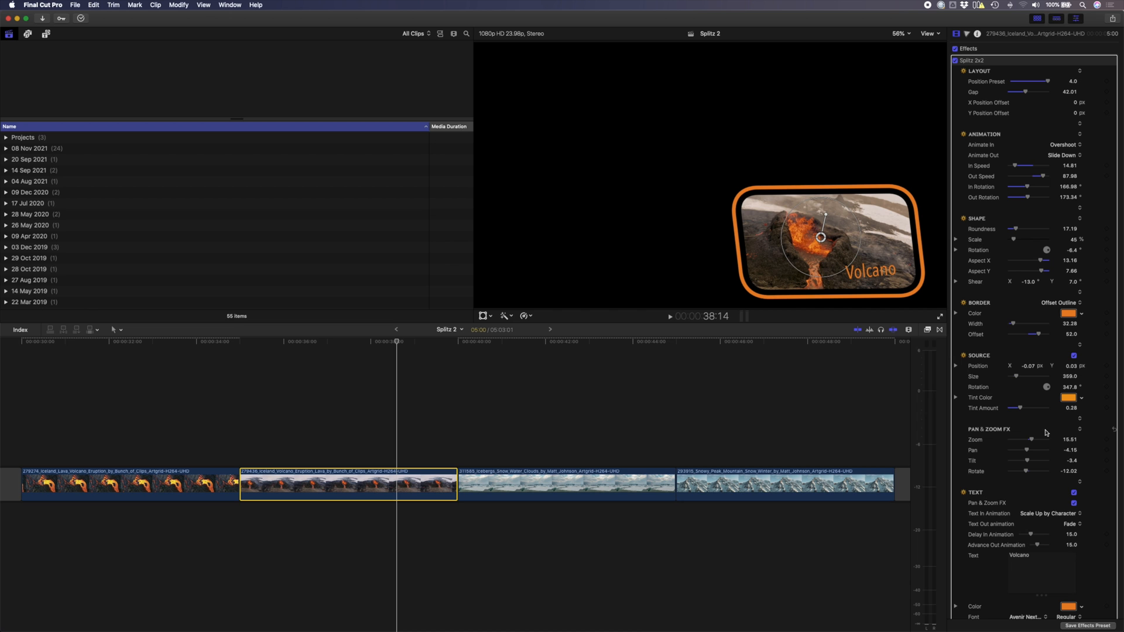
# Set the tile's Background type to Color, filling it with solid red.
pyautogui.scroll(-3)
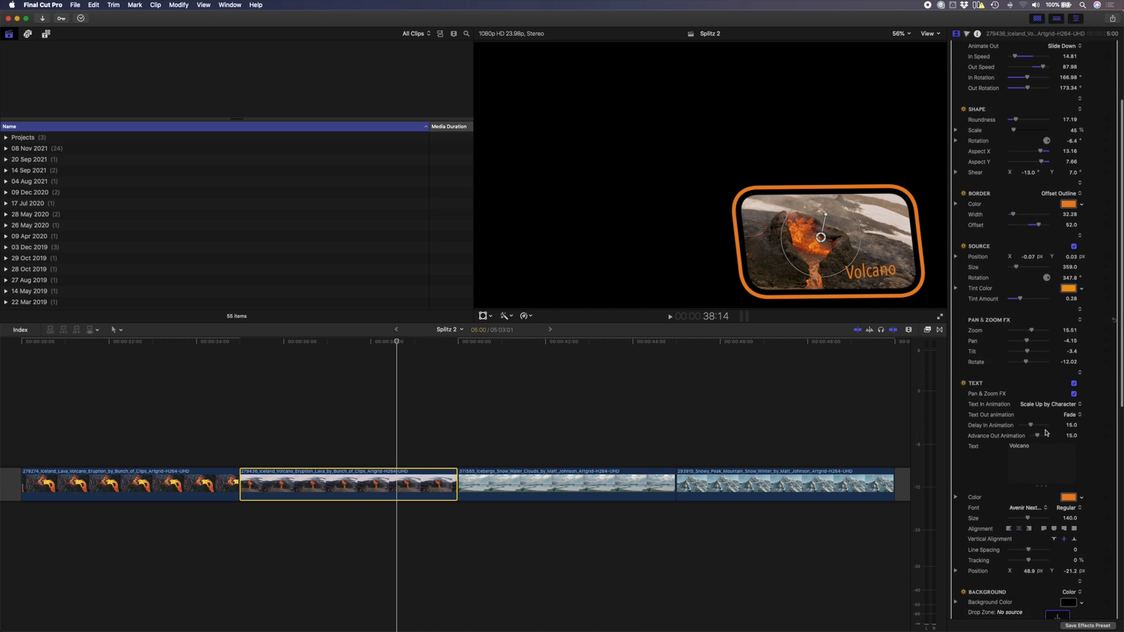
pyautogui.scroll(-3)
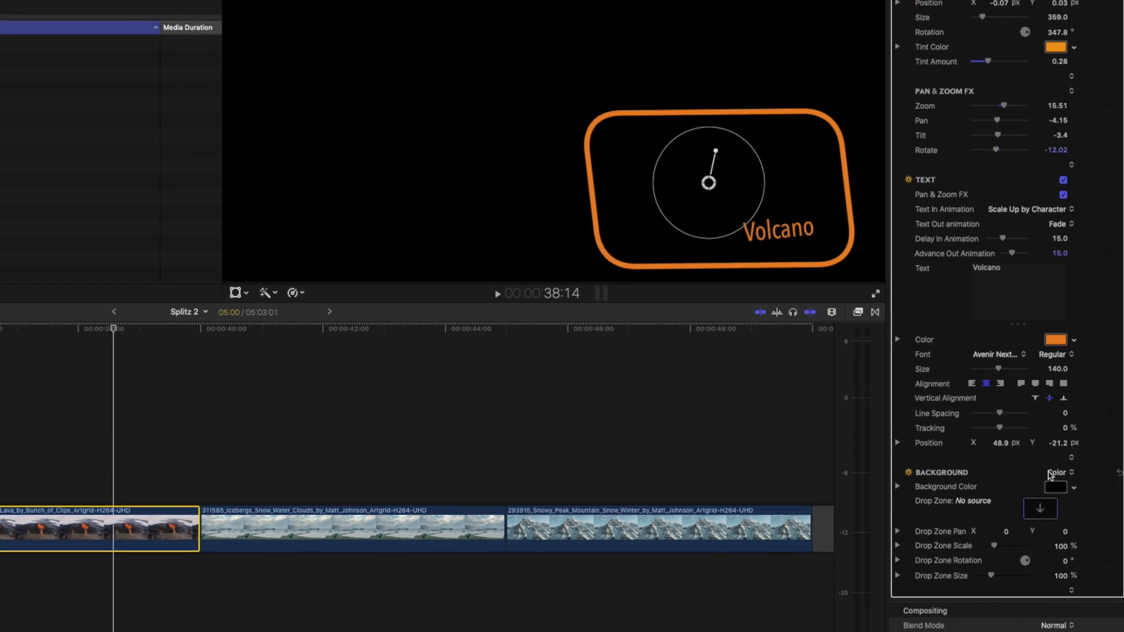
pyautogui.click(1055, 487)
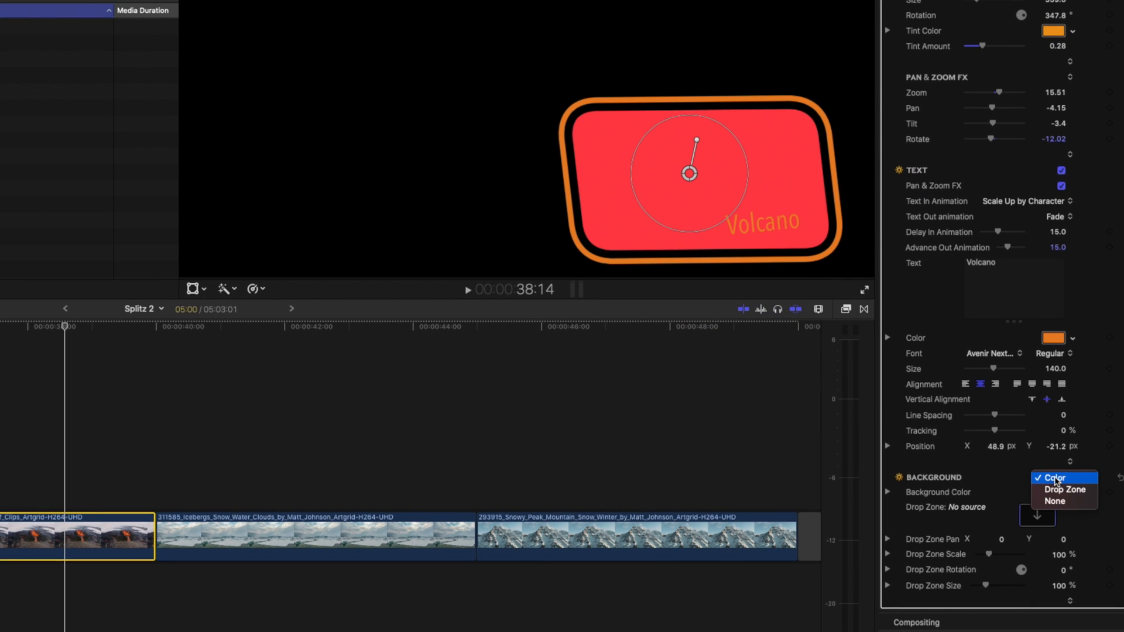
pyautogui.click(1063, 490)
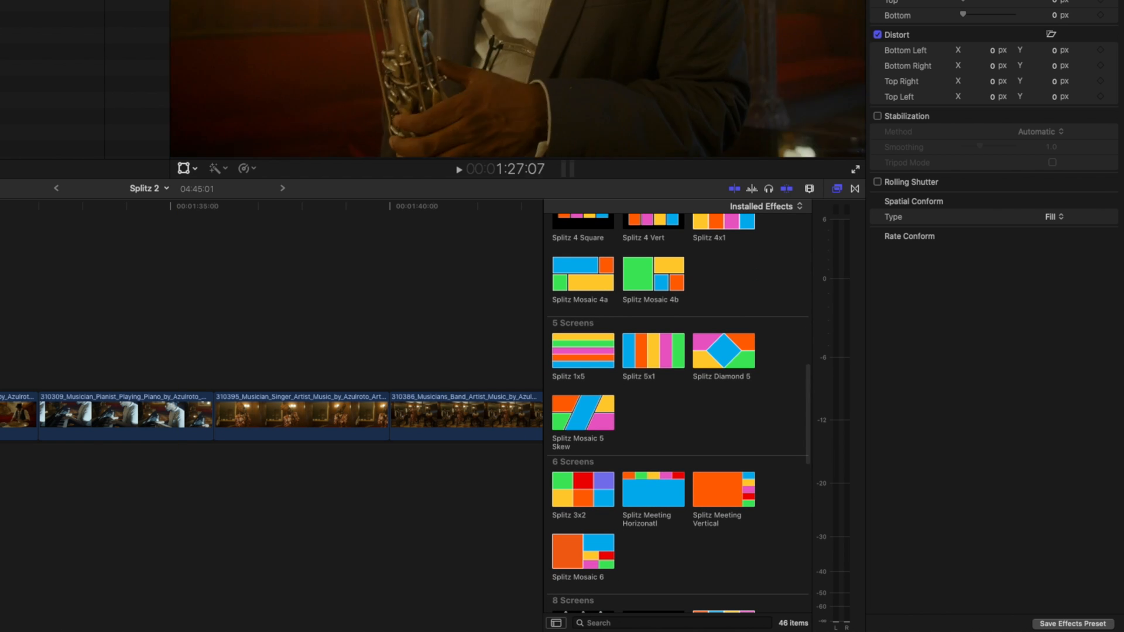
# Drag the Splitz Diamond 5 effect from the Effects browser onto the singer clip.
pyautogui.click(387, 402)
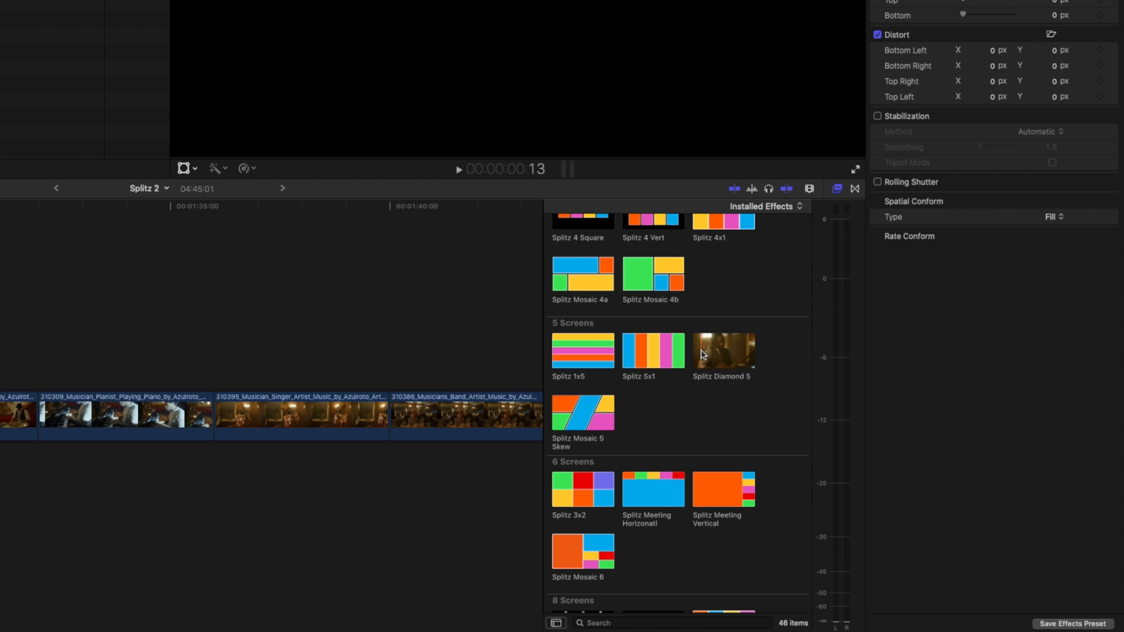
pyautogui.moveTo(722, 351); pyautogui.dragTo(308, 416)
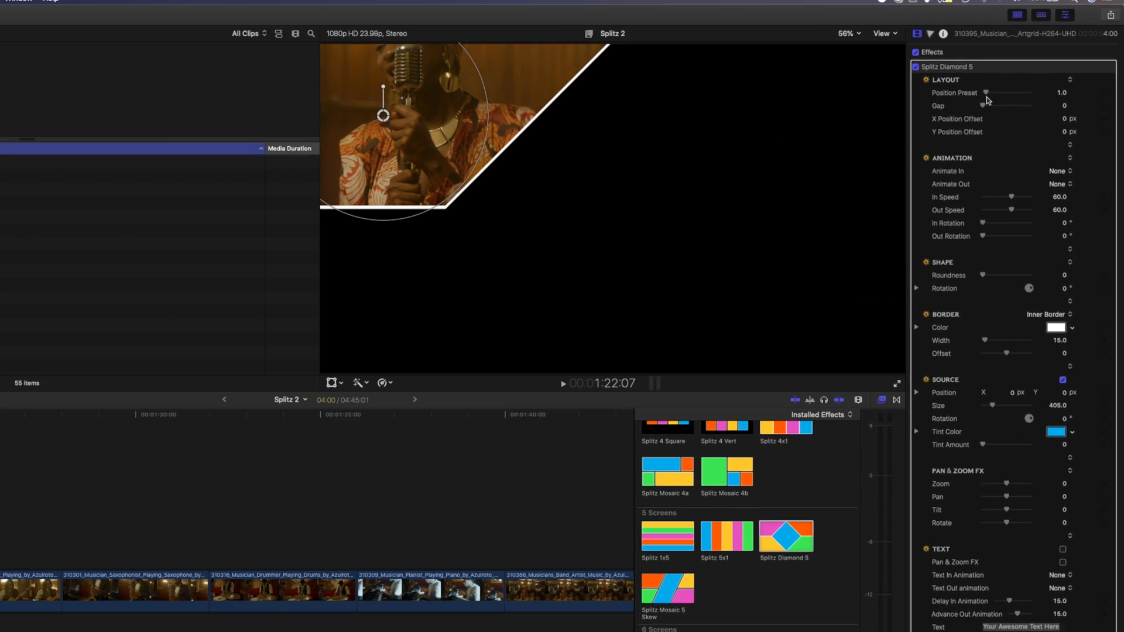
# Set Position Preset to 5.0 so the singer fills the centre diamond, entering with Overshoot at speed 30.
pyautogui.moveTo(986, 91); pyautogui.dragTo(993, 103)
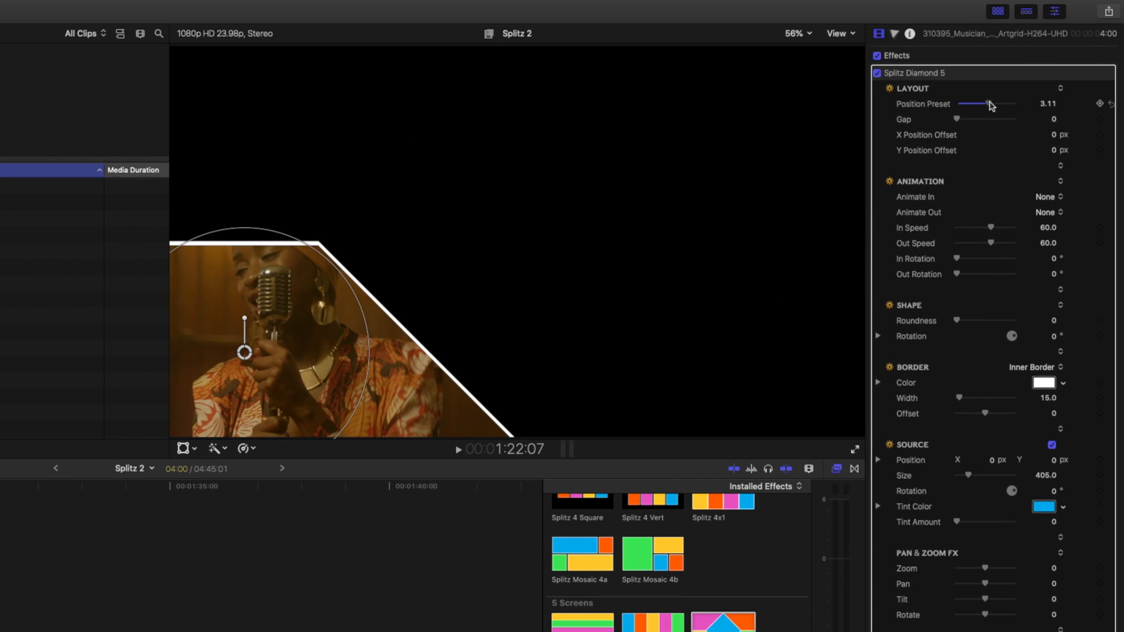
pyautogui.moveTo(989, 104); pyautogui.dragTo(1010, 105)
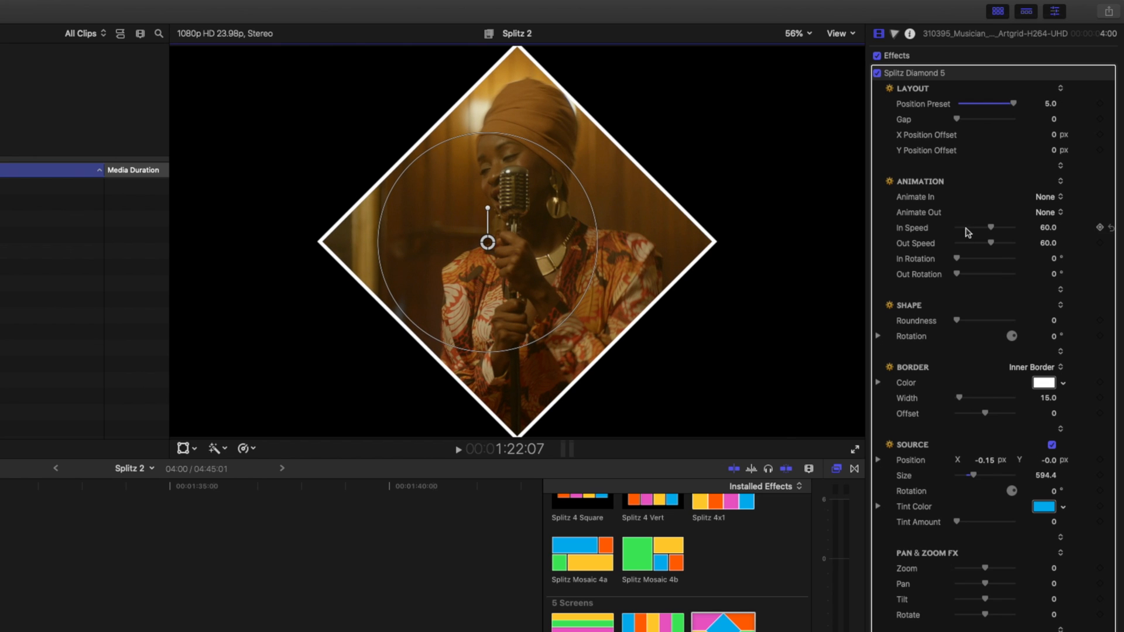
pyautogui.click(1049, 197)
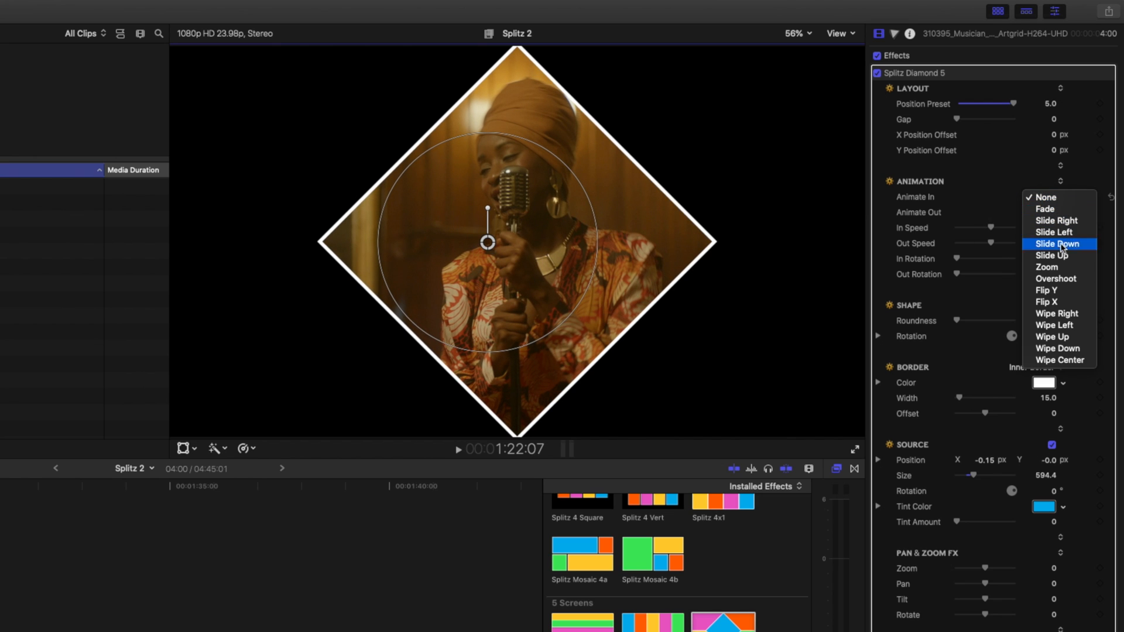
pyautogui.click(1054, 279)
pyautogui.write('30')
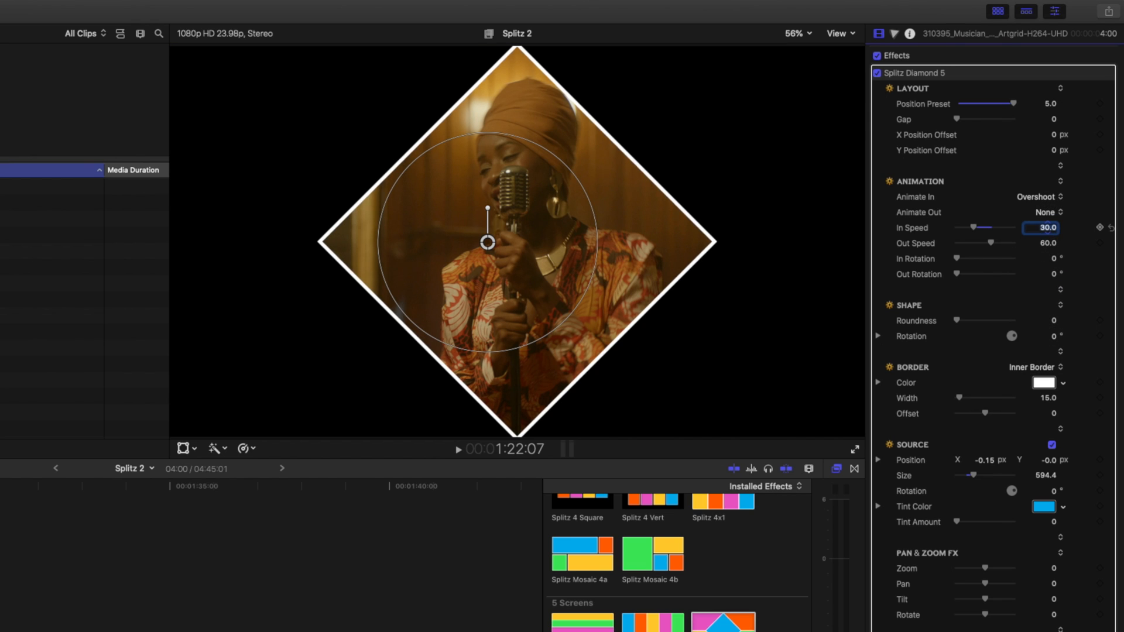
pyautogui.moveTo(996, 299)
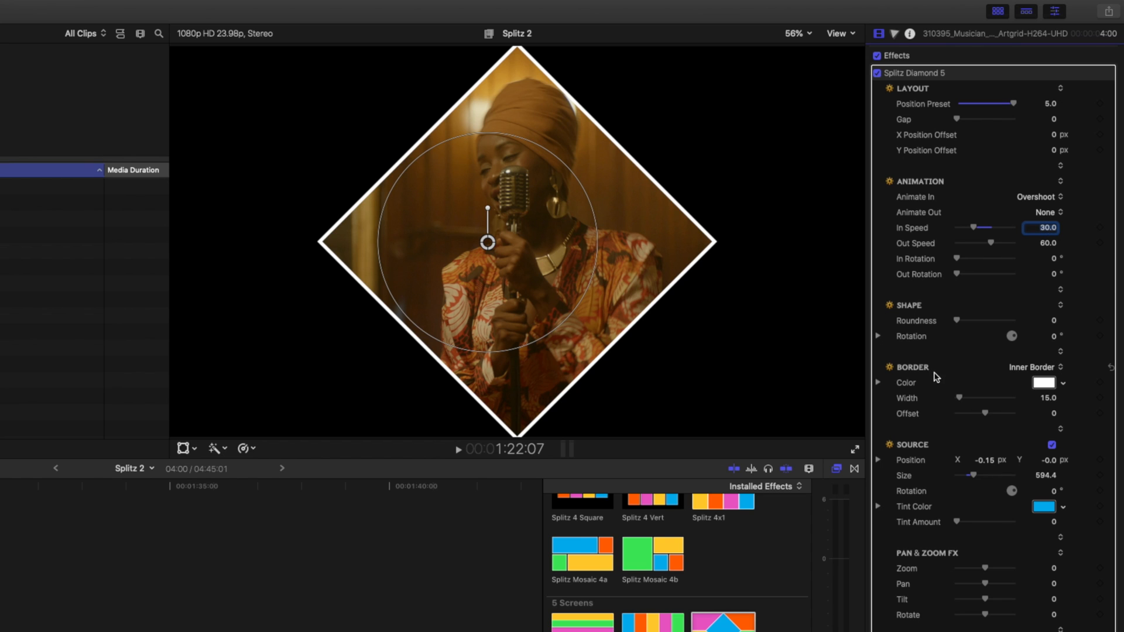
# Give the singer's diamond an orange border about 30 wide and a Zoom exit animation.
pyautogui.click(1043, 382)
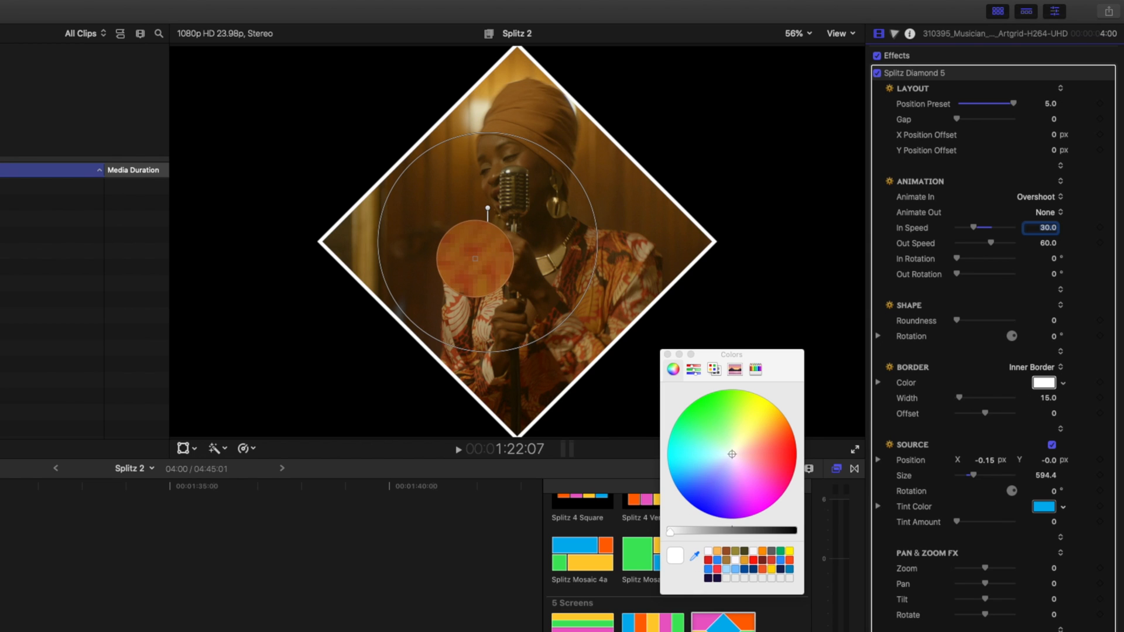
pyautogui.click(782, 429)
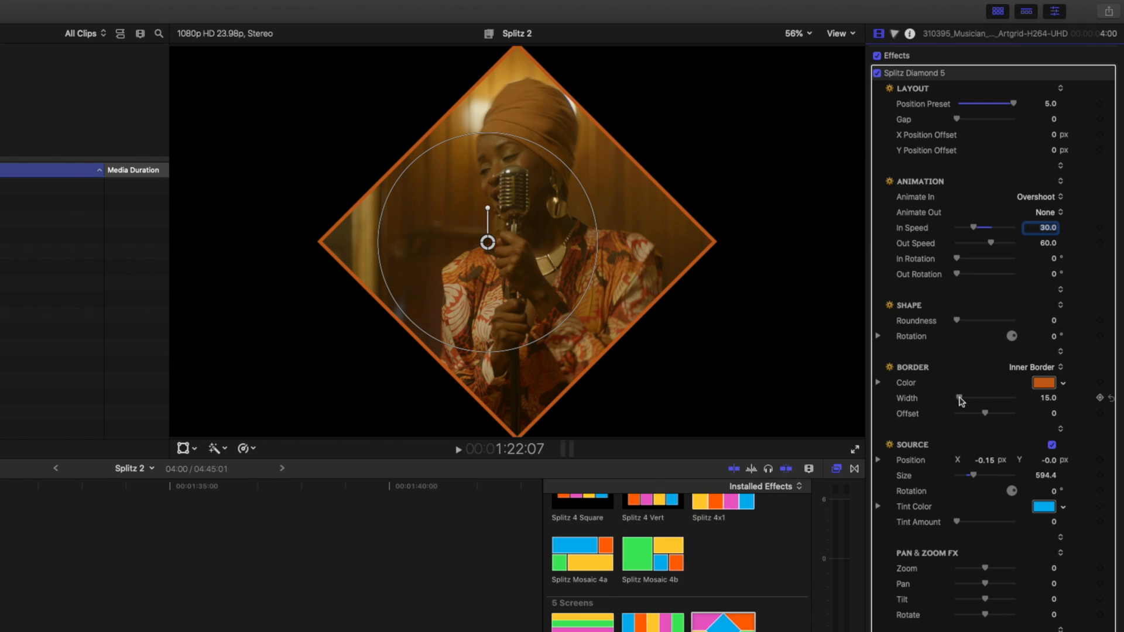
pyautogui.moveTo(959, 401); pyautogui.dragTo(975, 401)
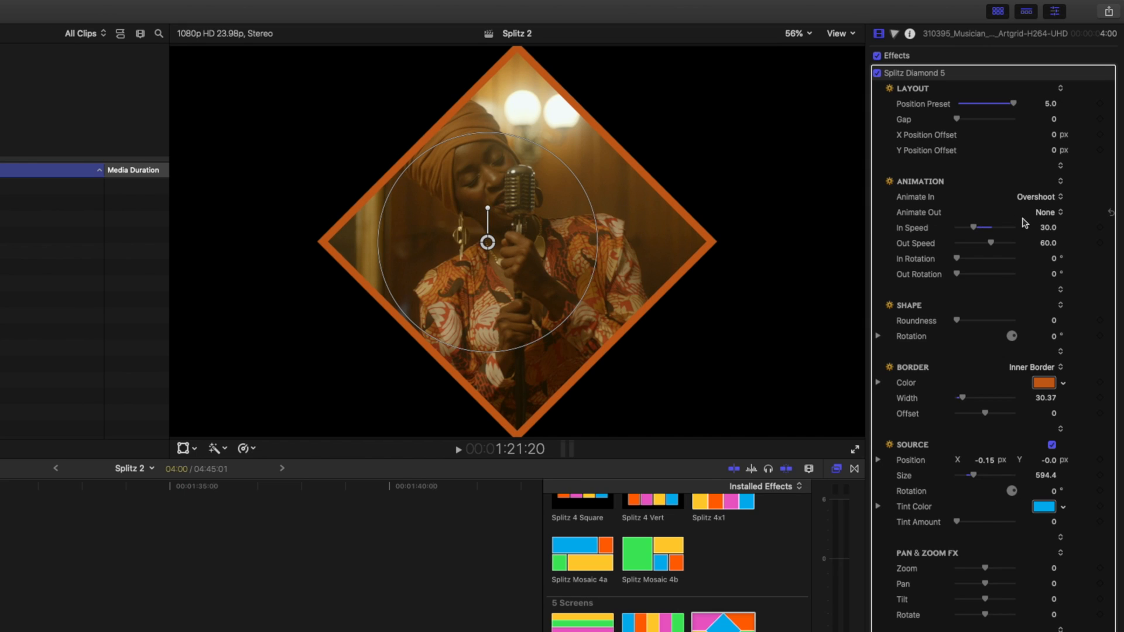
pyautogui.moveTo(1044, 218)
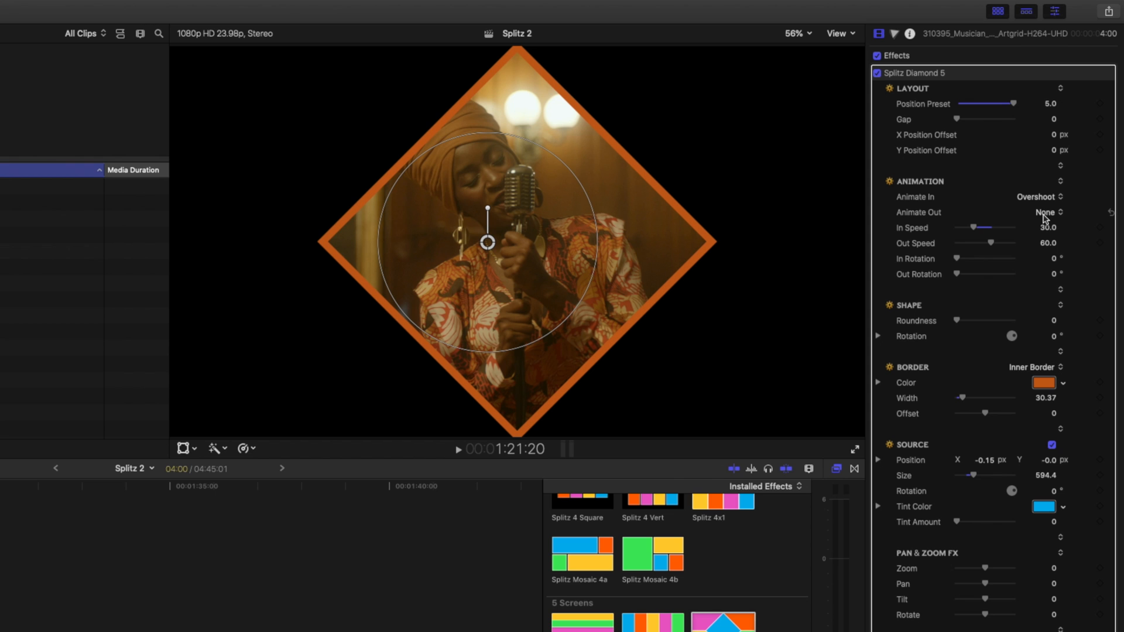
pyautogui.click(1048, 212)
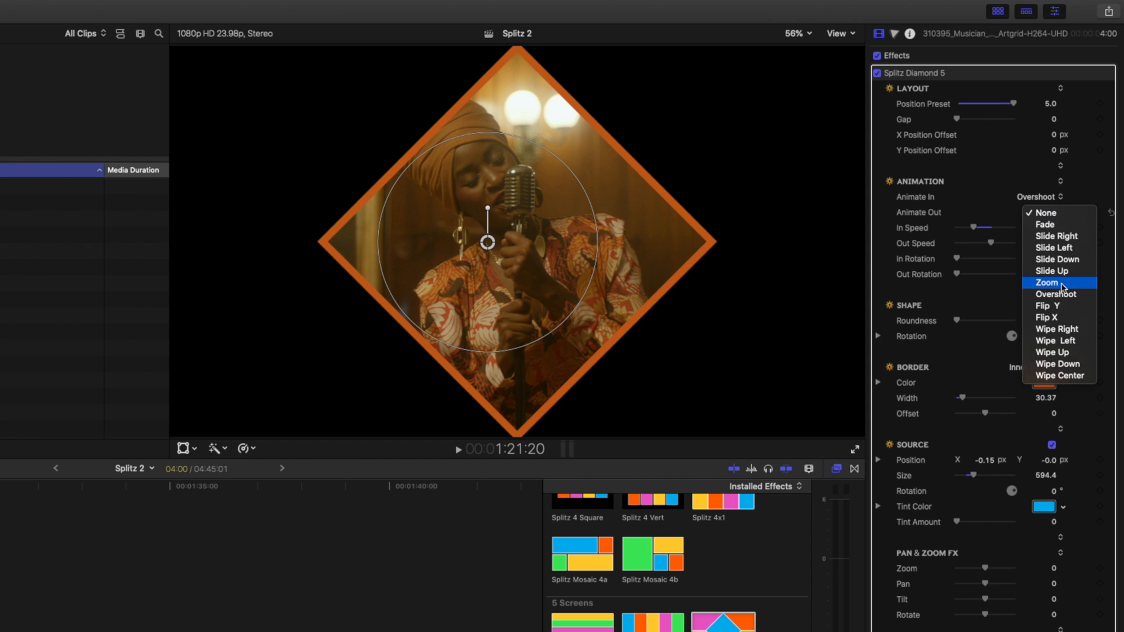
pyautogui.click(1046, 282)
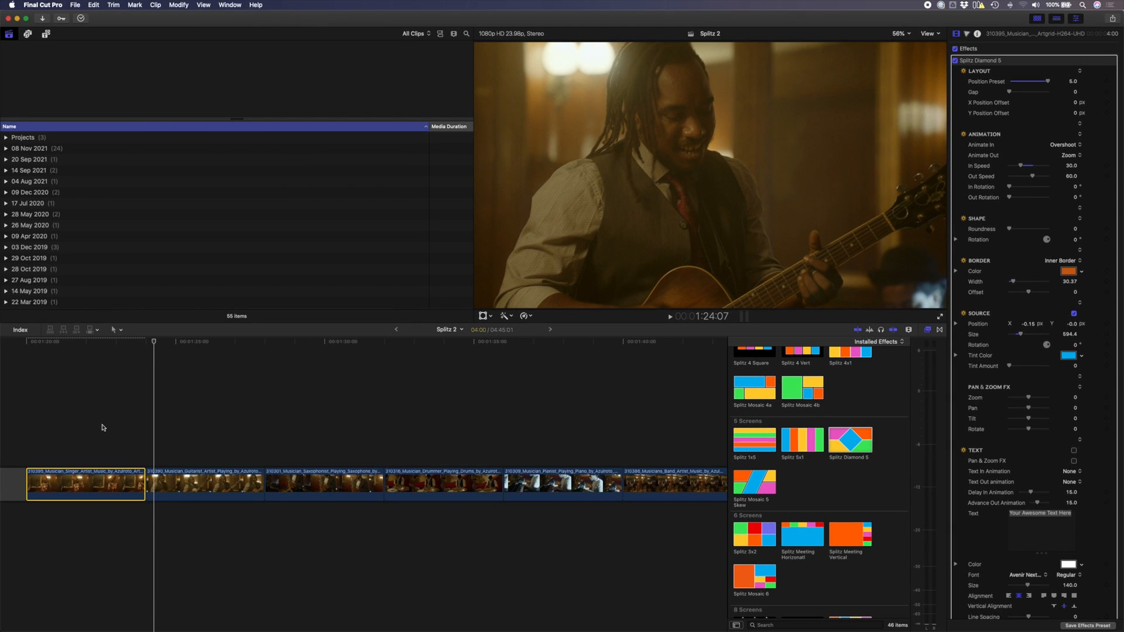
pyautogui.moveTo(989, 260)
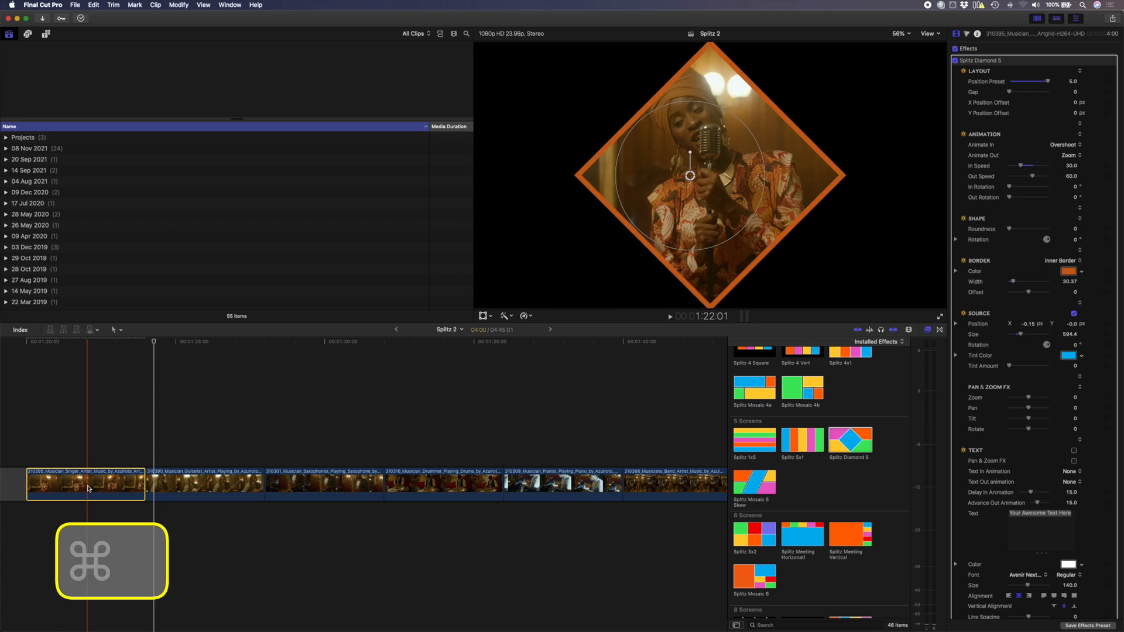
# Copy the singer clip and paste its Diamond 5 effect onto the four stacked musician clips.
pyautogui.press('cmd+c')
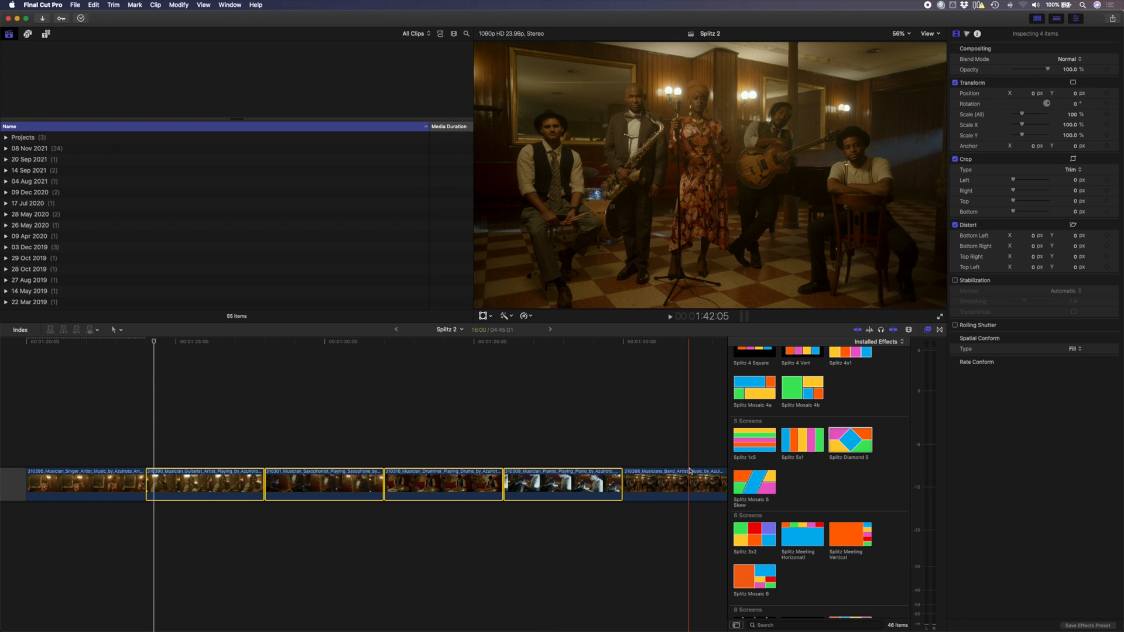
pyautogui.press('cmd+shift+v')
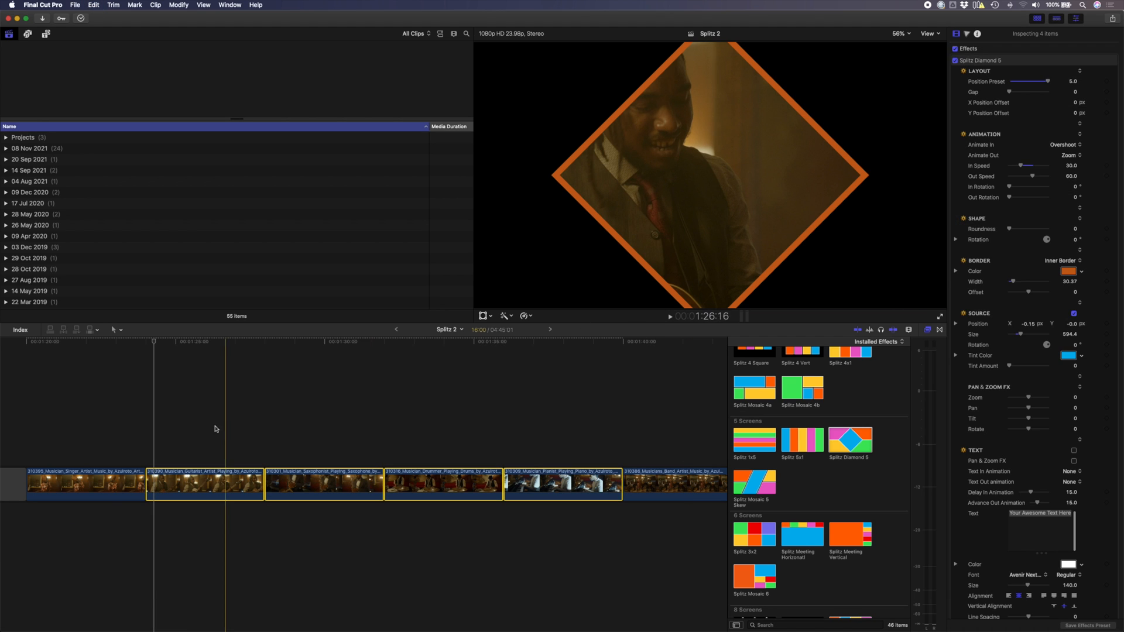
pyautogui.moveTo(204, 482); pyautogui.dragTo(135, 445)
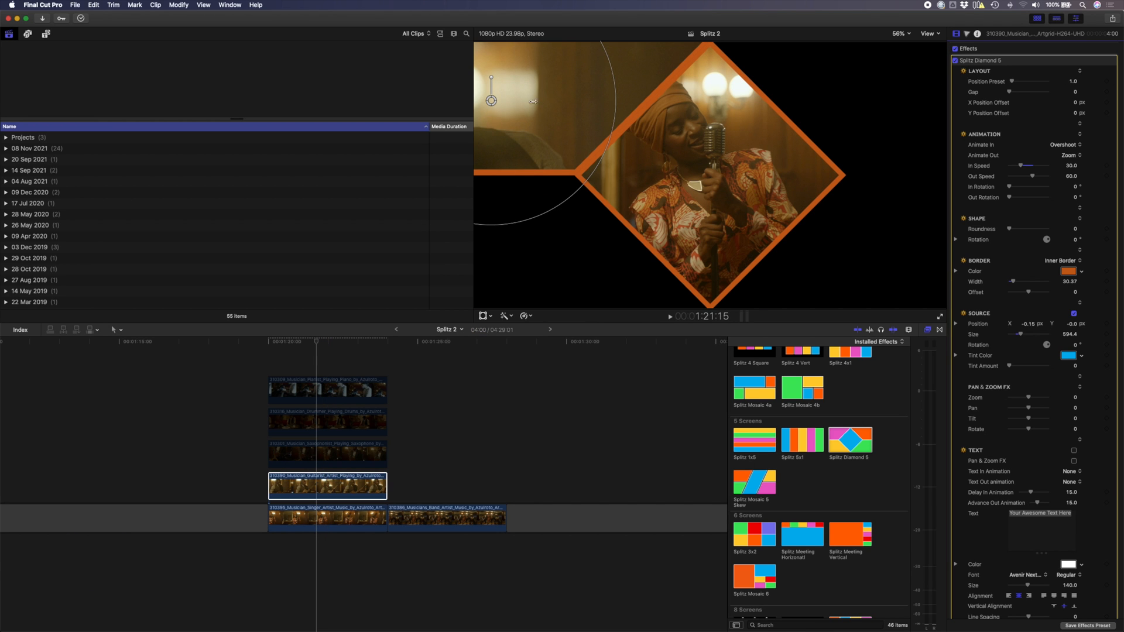
# Resize and reposition the guitarist in his tile, then set the next musician's tile position.
pyautogui.moveTo(490, 101); pyautogui.dragTo(547, 102)
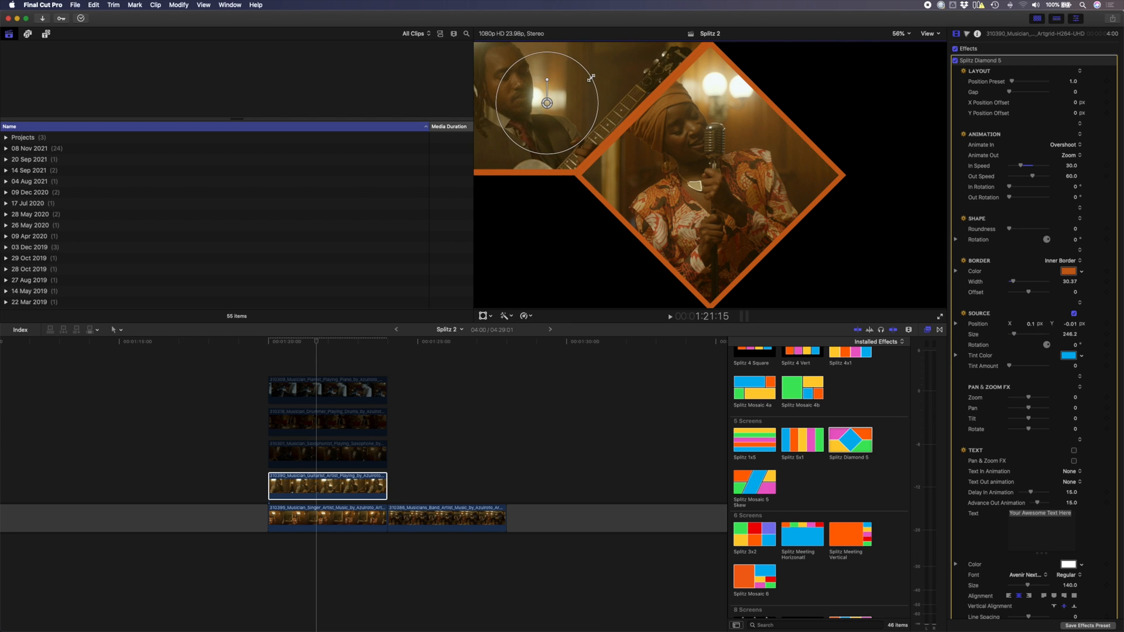
pyautogui.moveTo(547, 103); pyautogui.dragTo(553, 104)
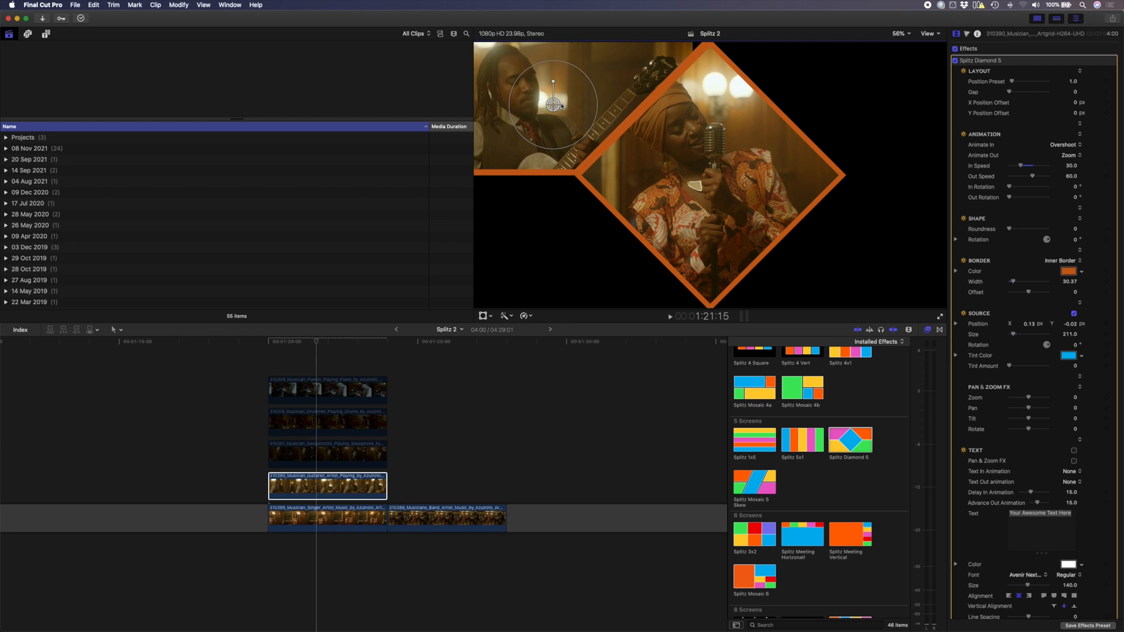
pyautogui.moveTo(553, 105); pyautogui.dragTo(567, 98)
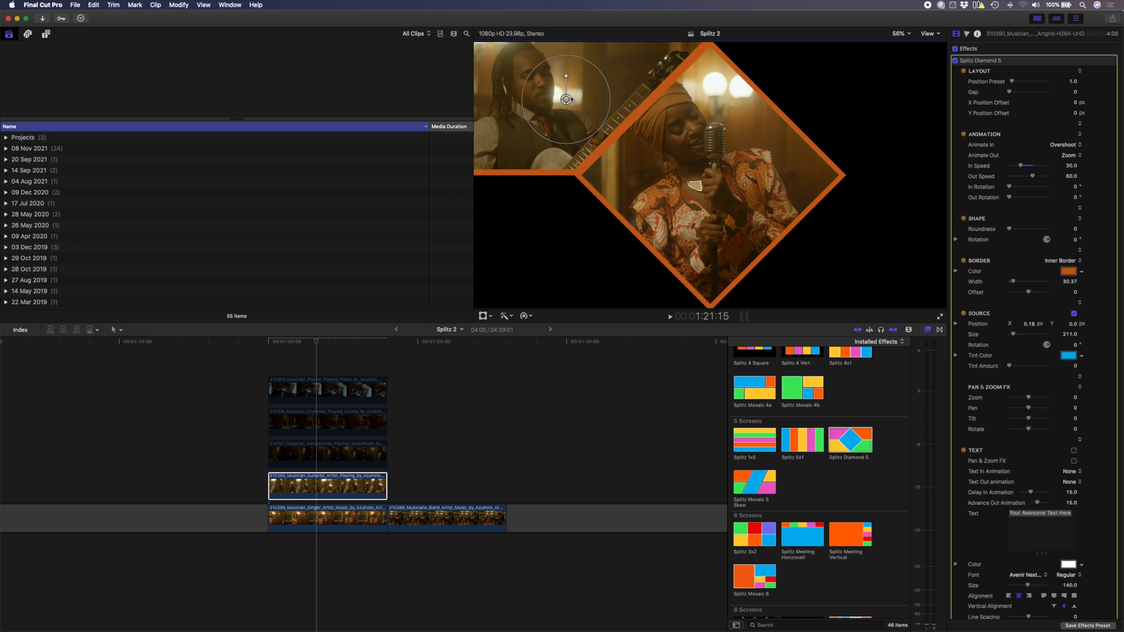
pyautogui.click(326, 452)
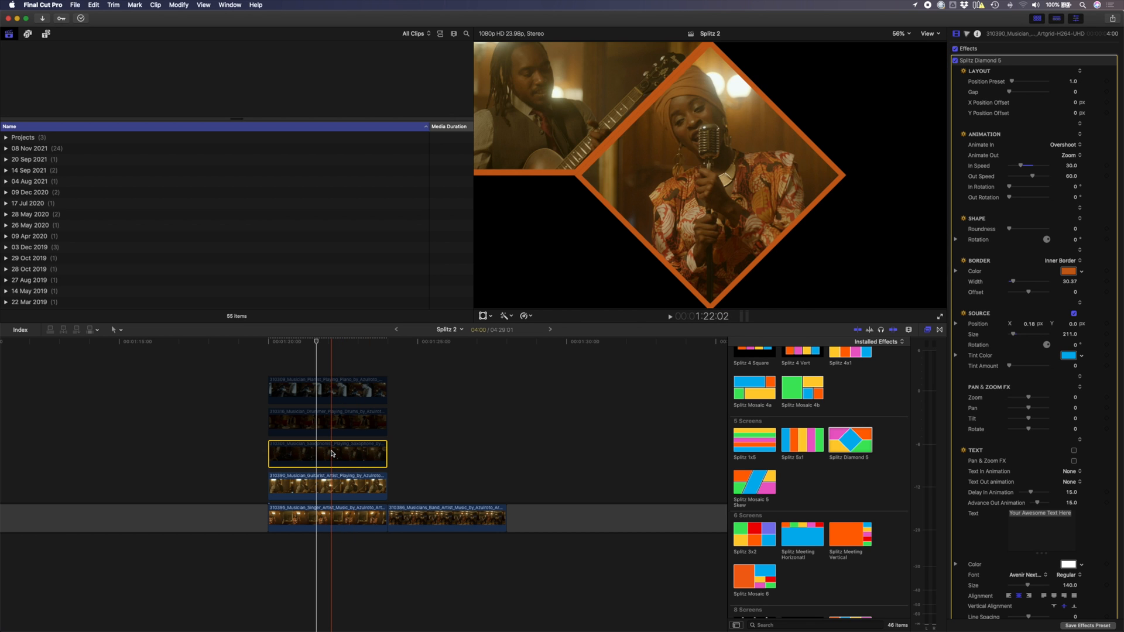
pyautogui.moveTo(1021, 81); pyautogui.dragTo(1026, 81)
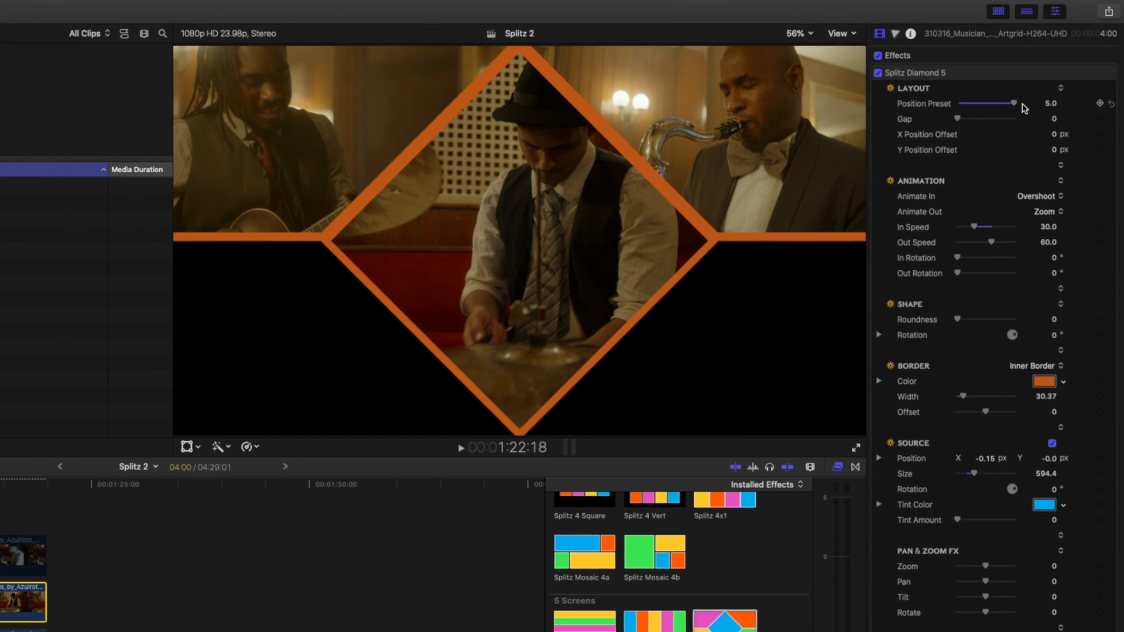
# Place the drummer in the lower-left panel and the pianist in the lower-right, reframing each to fit.
pyautogui.moveTo(1012, 104); pyautogui.dragTo(995, 104)
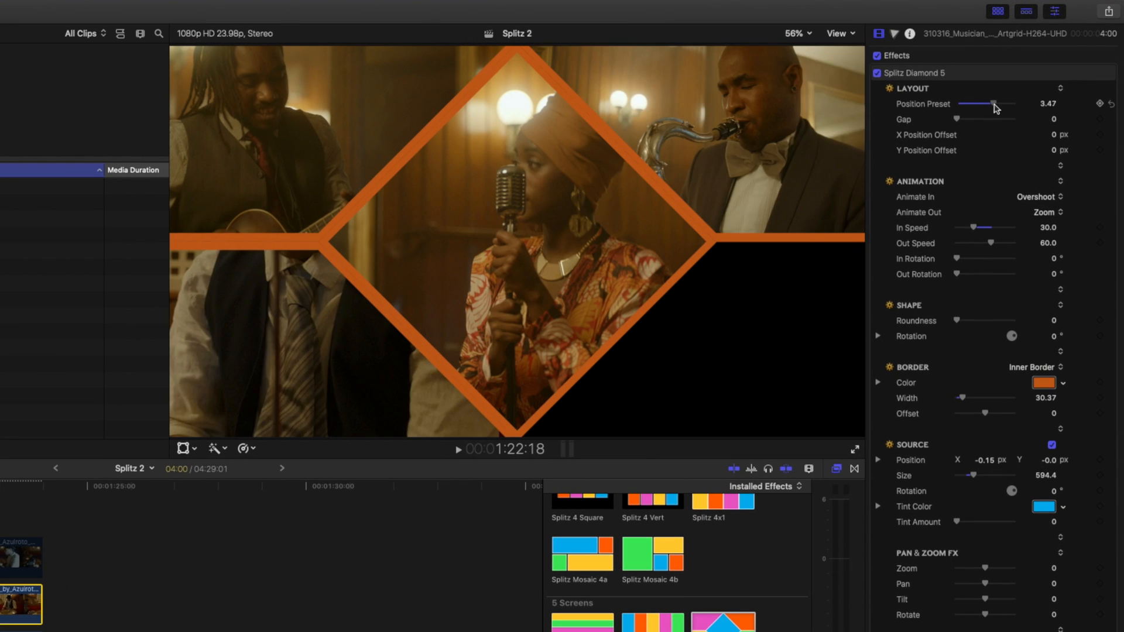
pyautogui.moveTo(995, 103); pyautogui.dragTo(992, 103)
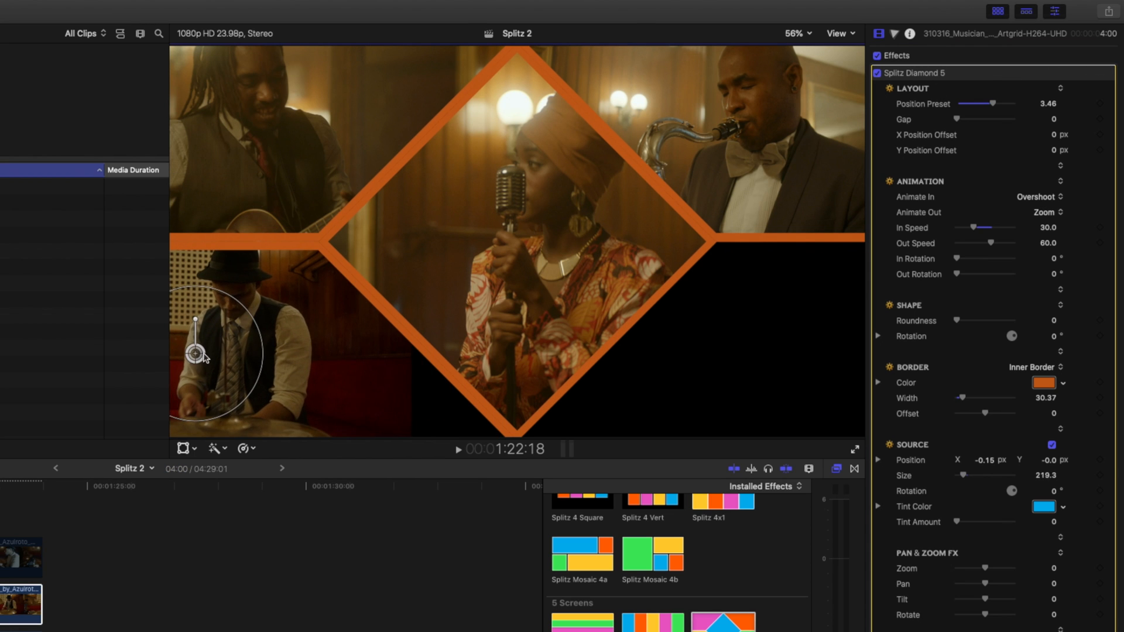
pyautogui.moveTo(195, 356); pyautogui.dragTo(300, 356)
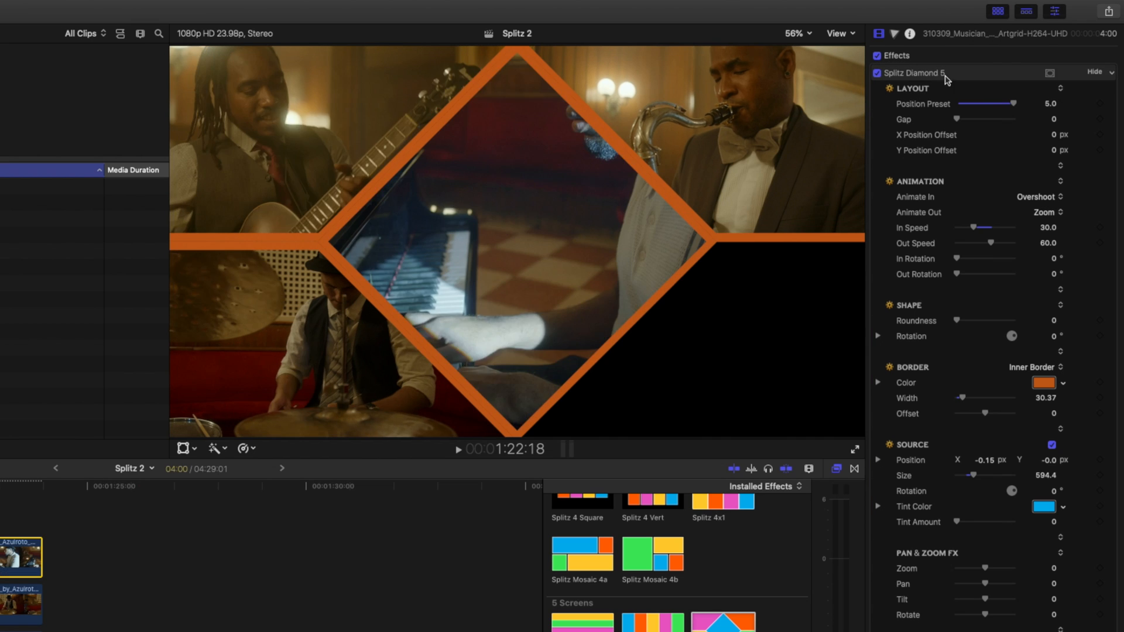
pyautogui.moveTo(1017, 104); pyautogui.dragTo(1007, 105)
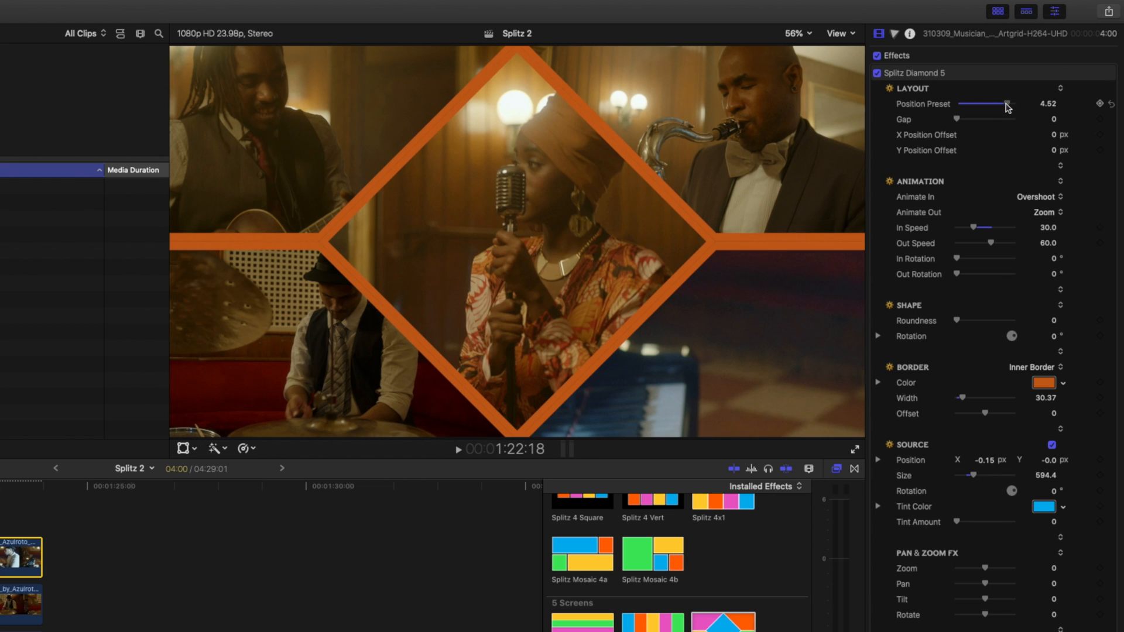
pyautogui.moveTo(1007, 104); pyautogui.dragTo(996, 104)
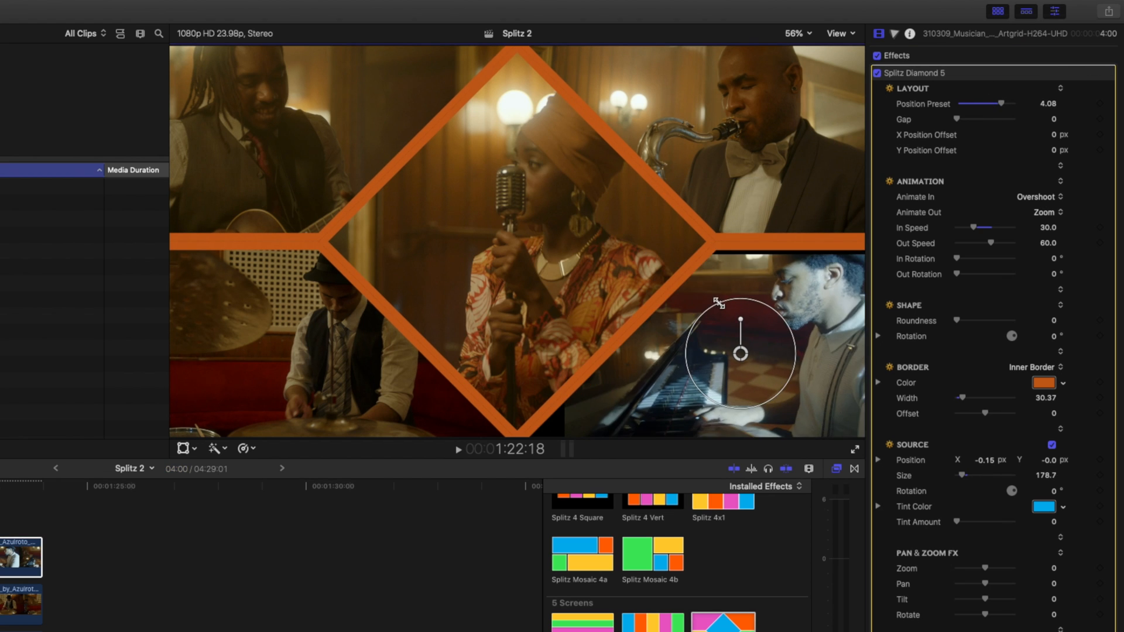
pyautogui.moveTo(719, 302); pyautogui.dragTo(740, 354)
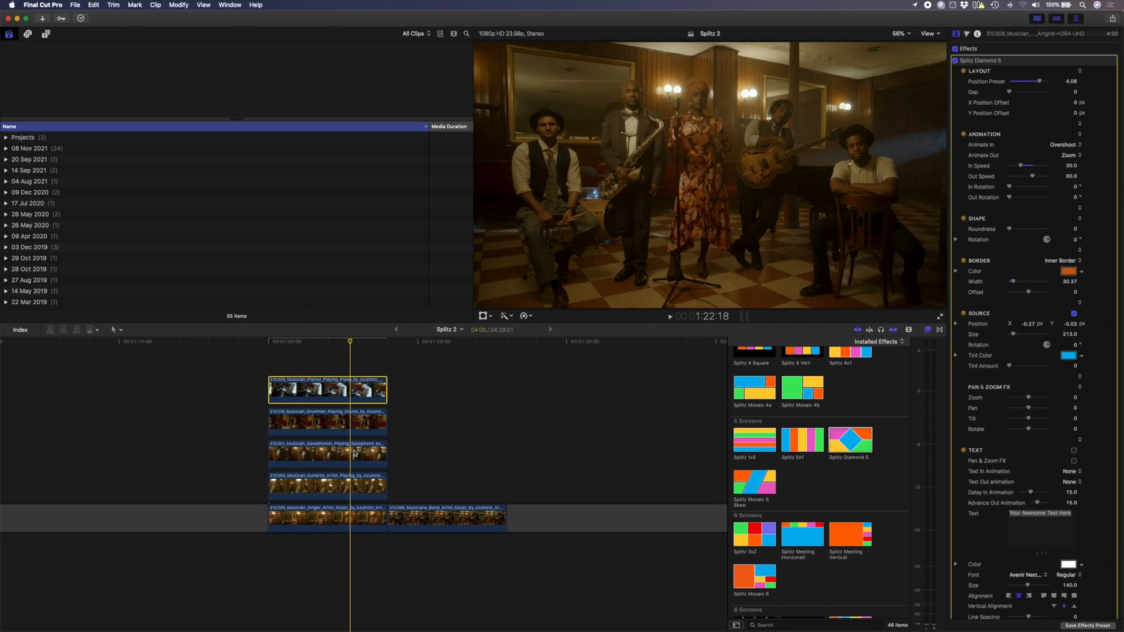
# Give the singer's centre diamond a white border inside the orange frame.
pyautogui.click(327, 516)
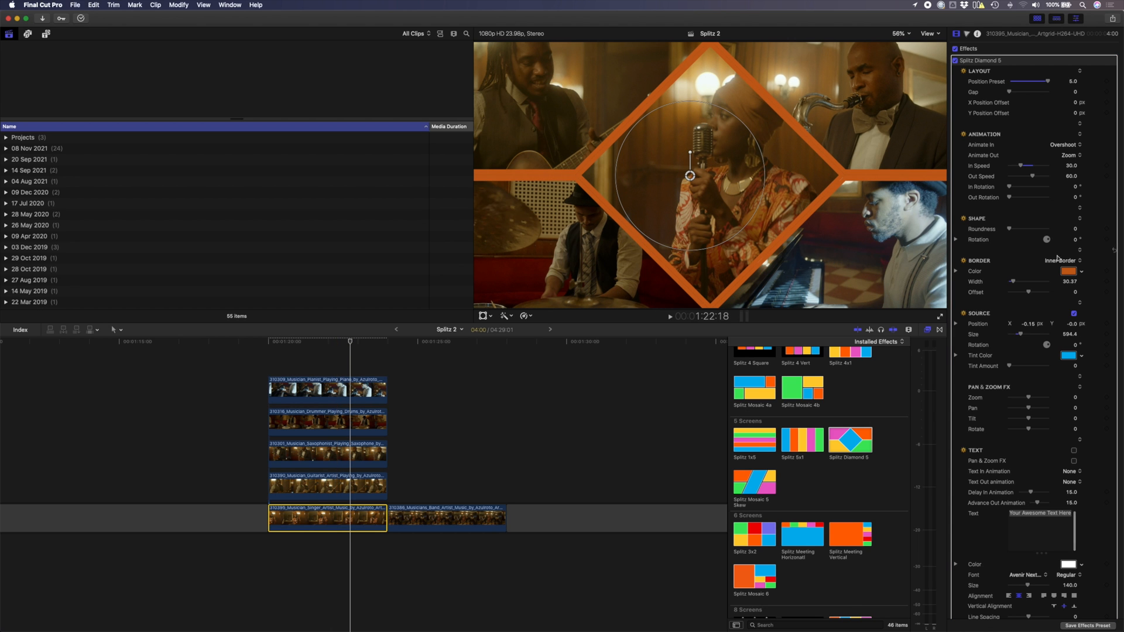
pyautogui.click(1068, 270)
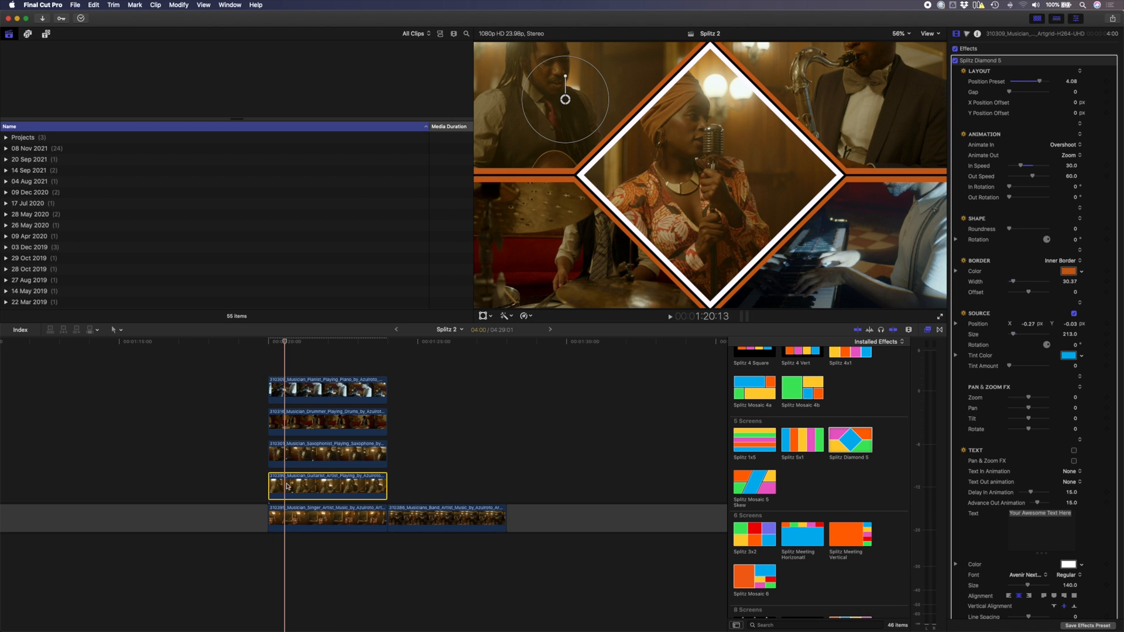
# Set a slide entrance for the guitarist panel and a Slide Up entrance for the drummer panel.
pyautogui.click(1069, 145)
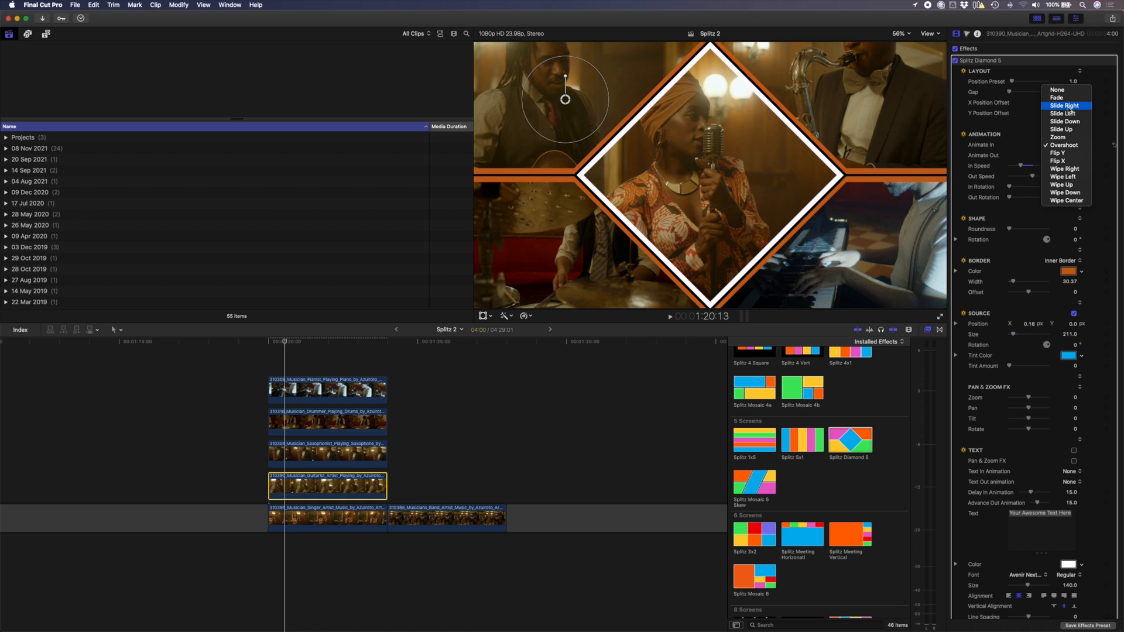
pyautogui.click(1064, 106)
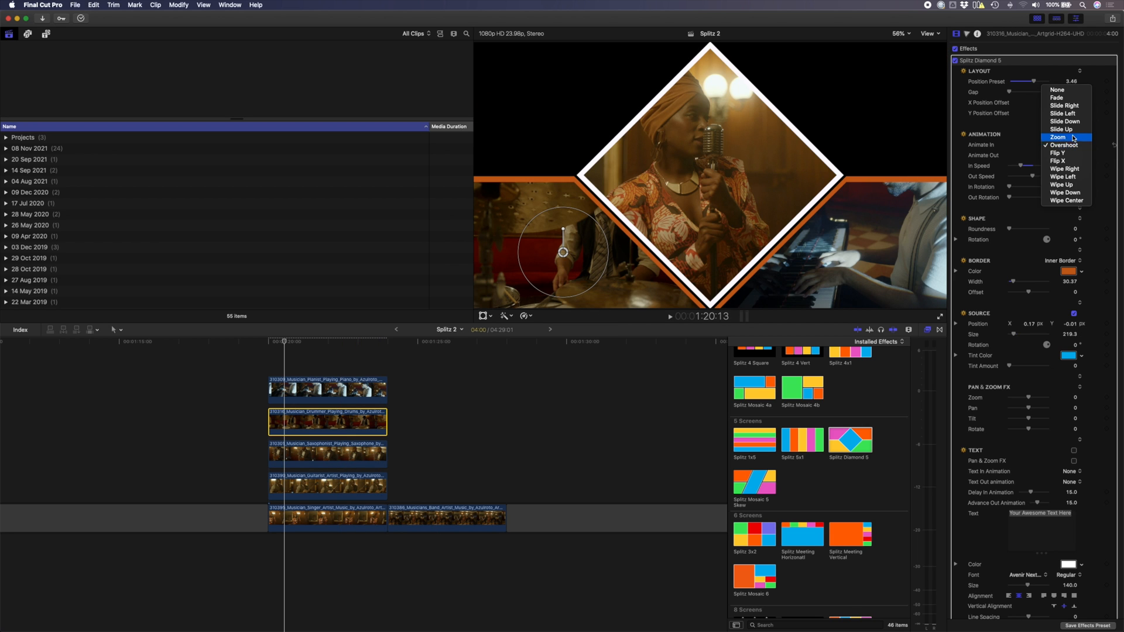
pyautogui.click(1061, 128)
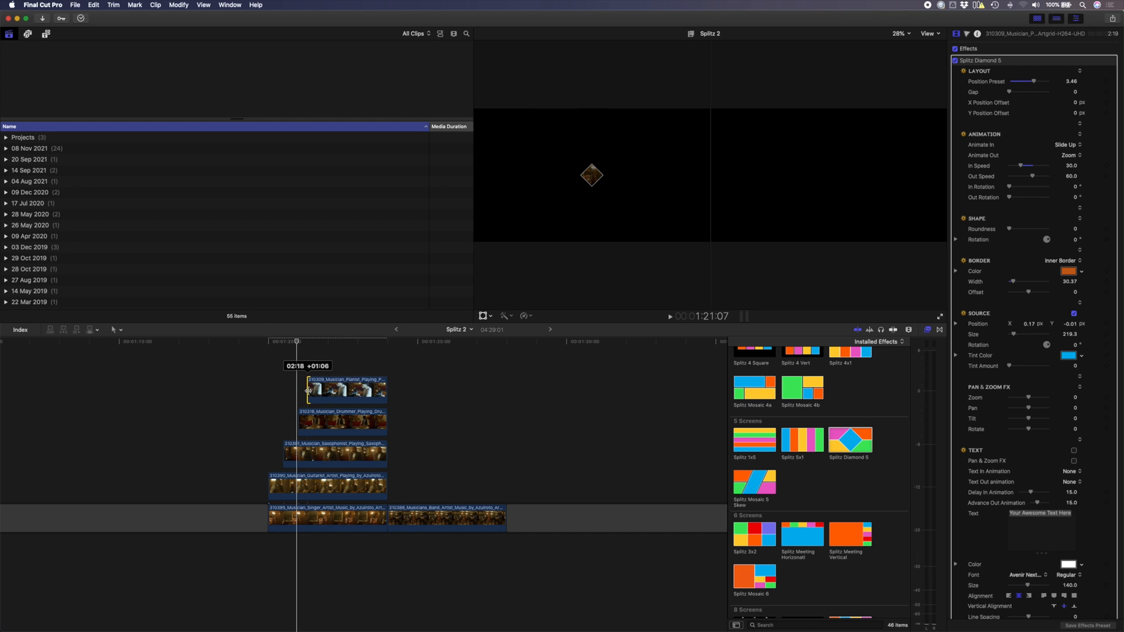
# Delay the pianist clip's start by about a second so its panel enters after the others.
pyautogui.moveTo(308, 391); pyautogui.dragTo(314, 391)
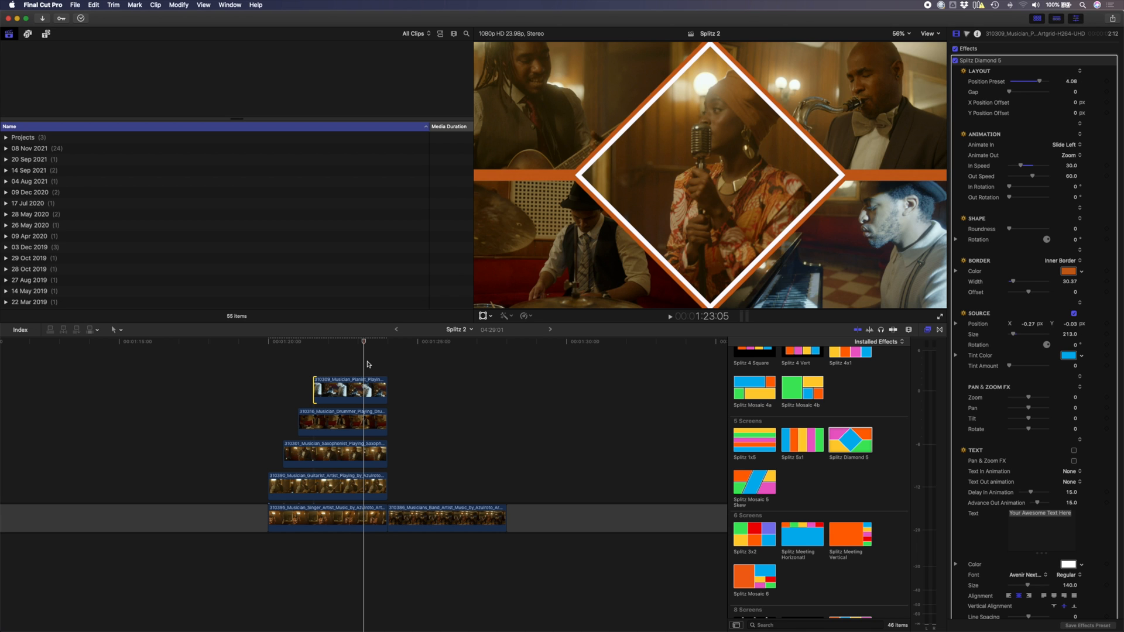
pyautogui.click(327, 516)
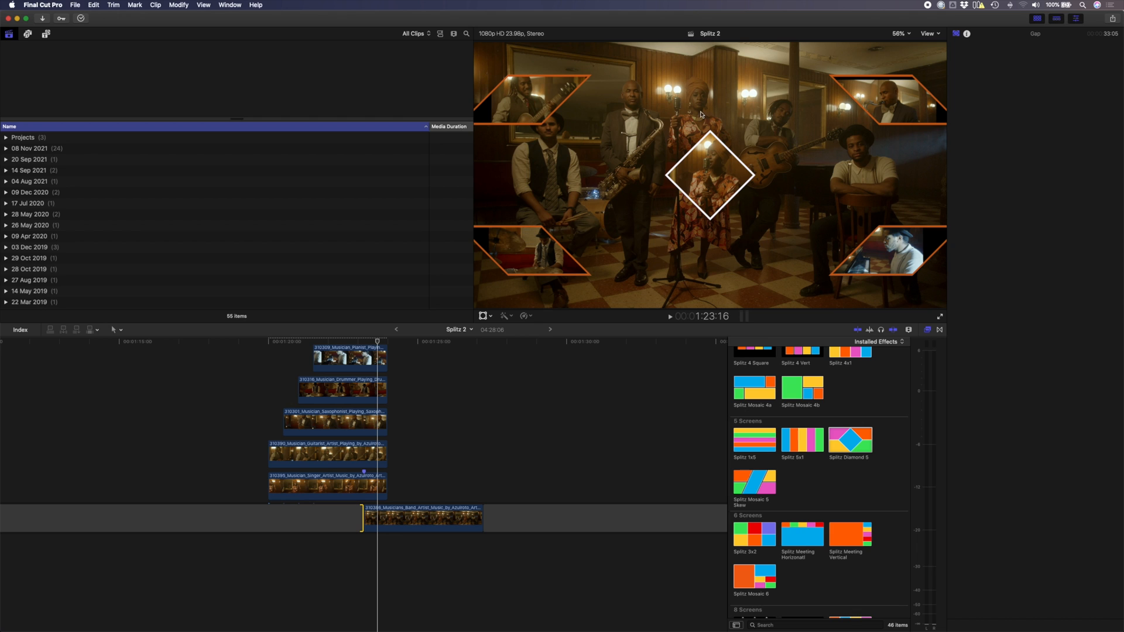
pyautogui.moveTo(441, 304)
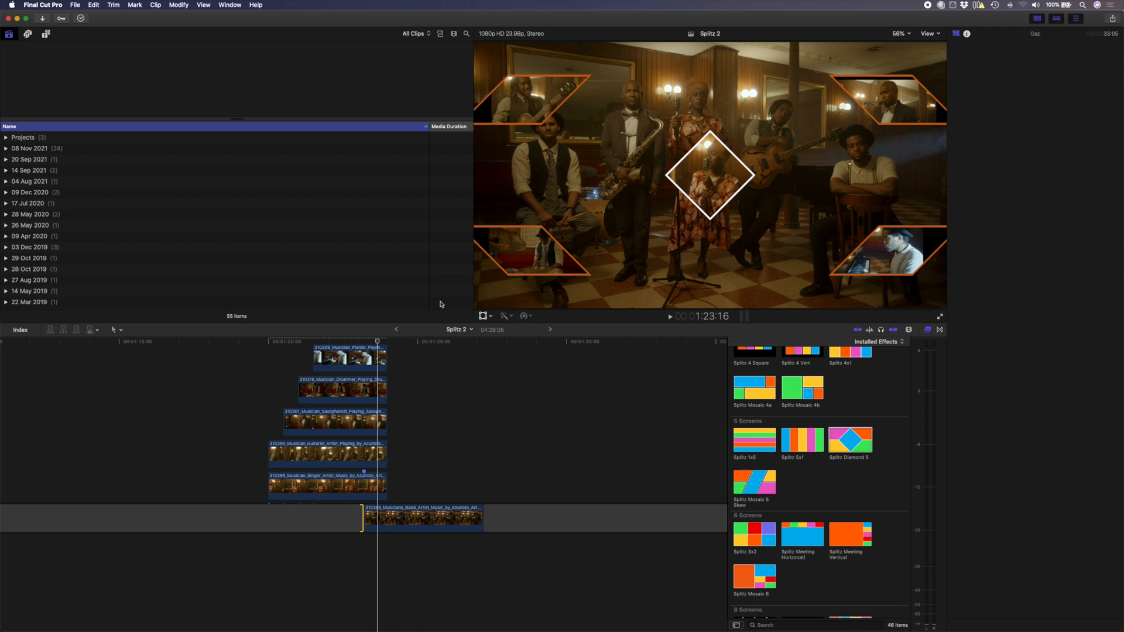
pyautogui.moveTo(432, 321)
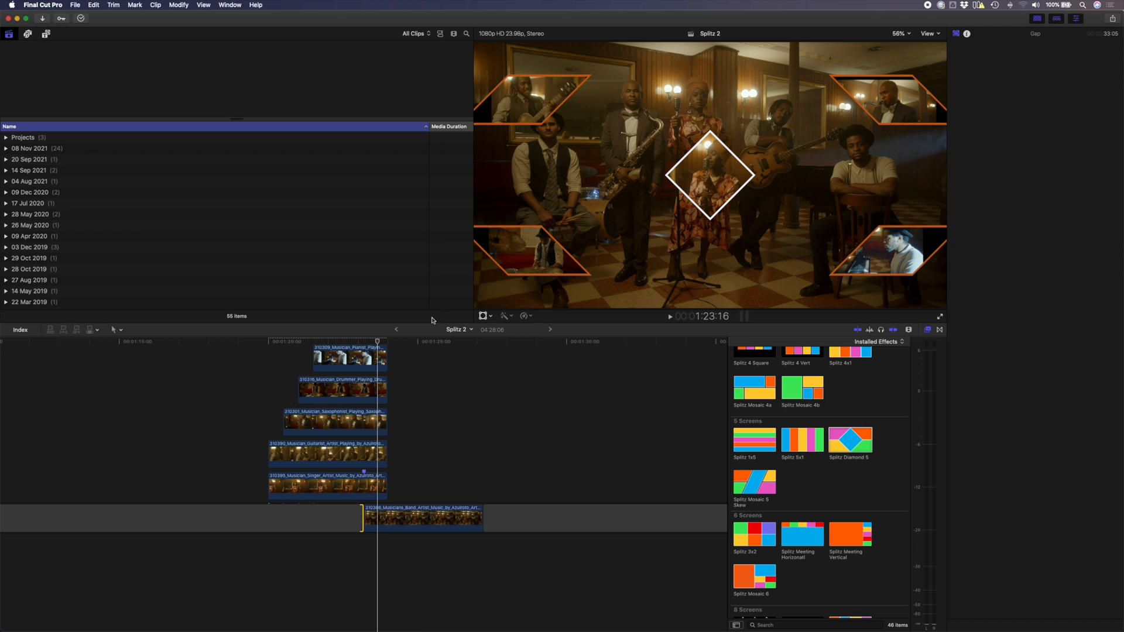
pyautogui.click(326, 452)
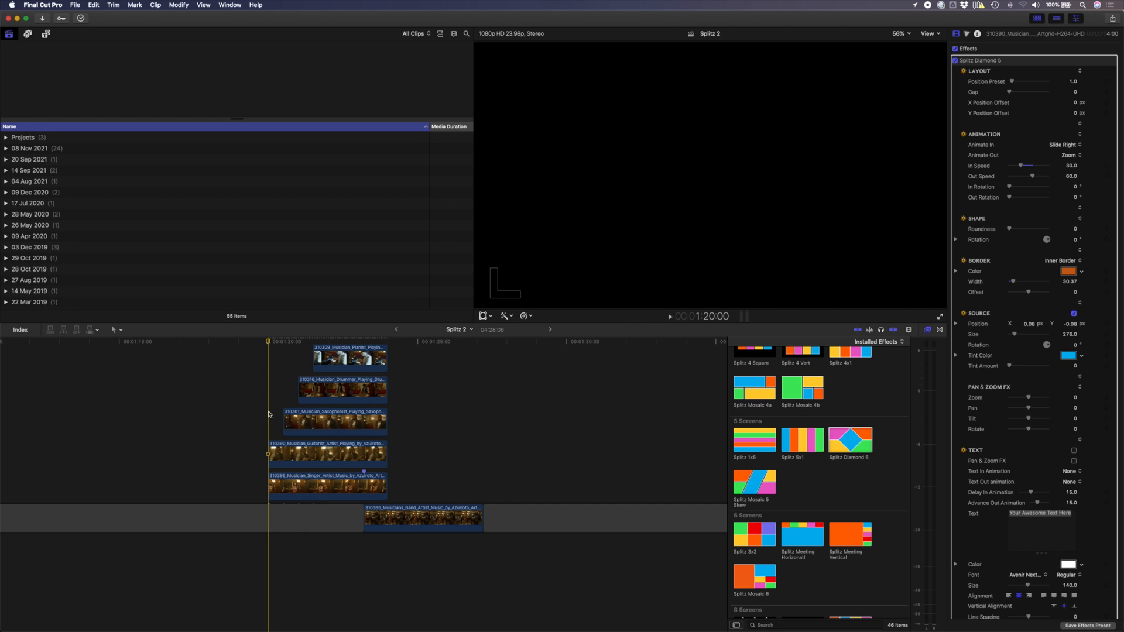
pyautogui.click(327, 483)
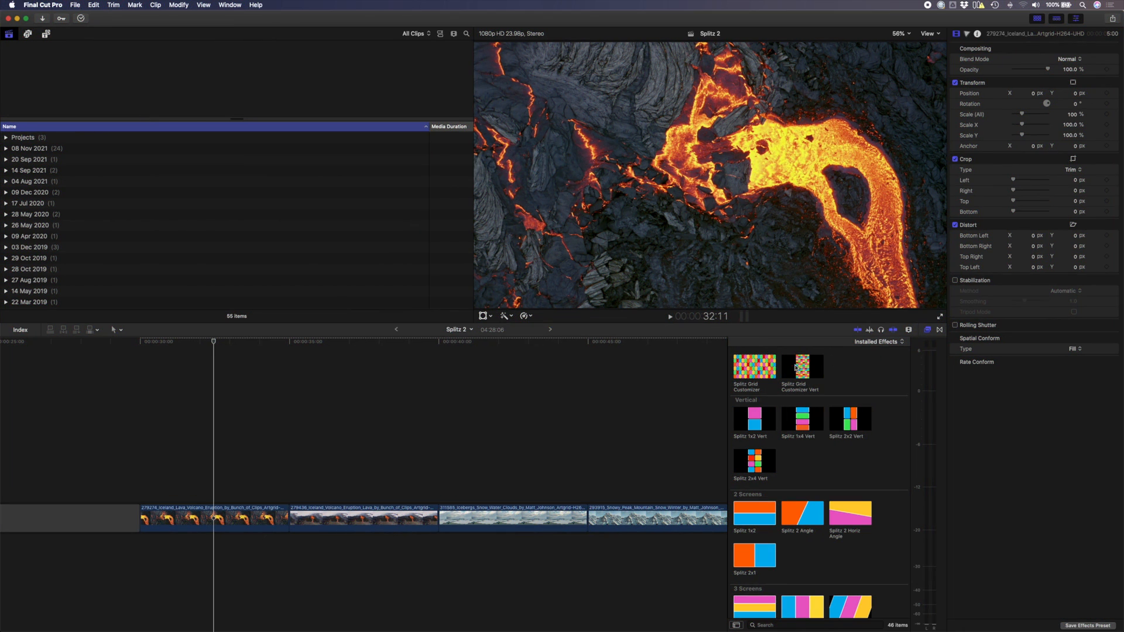
# Set the lava clip's Grid Customizer to 8 columns and 8 rows with Grid View on, shifting its tile lower left.
pyautogui.click(208, 513)
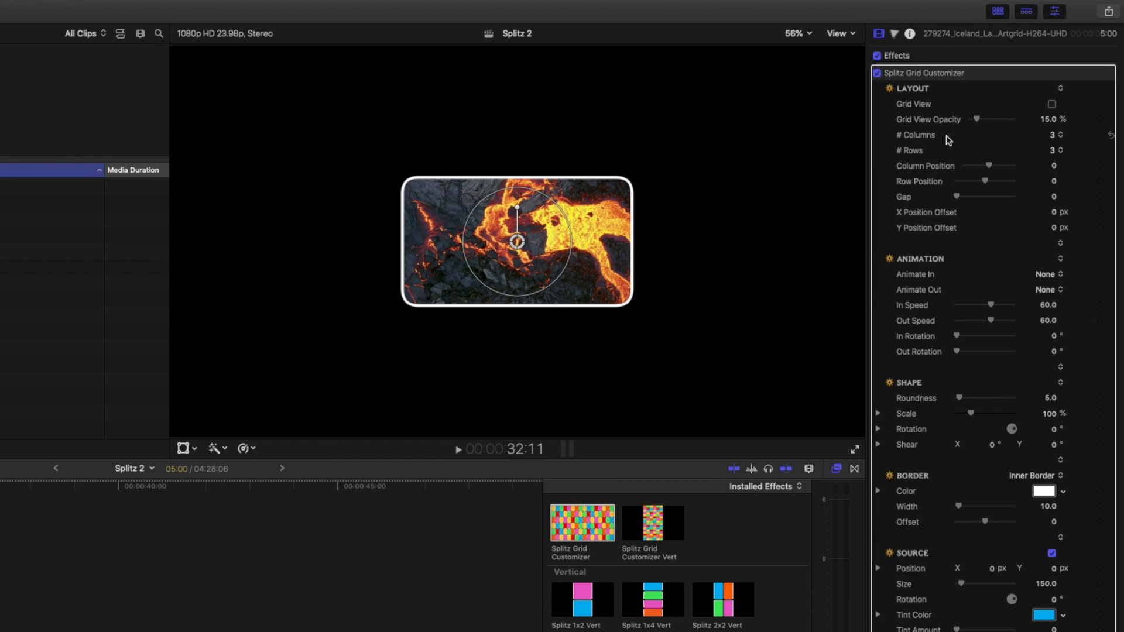
pyautogui.click(1053, 135)
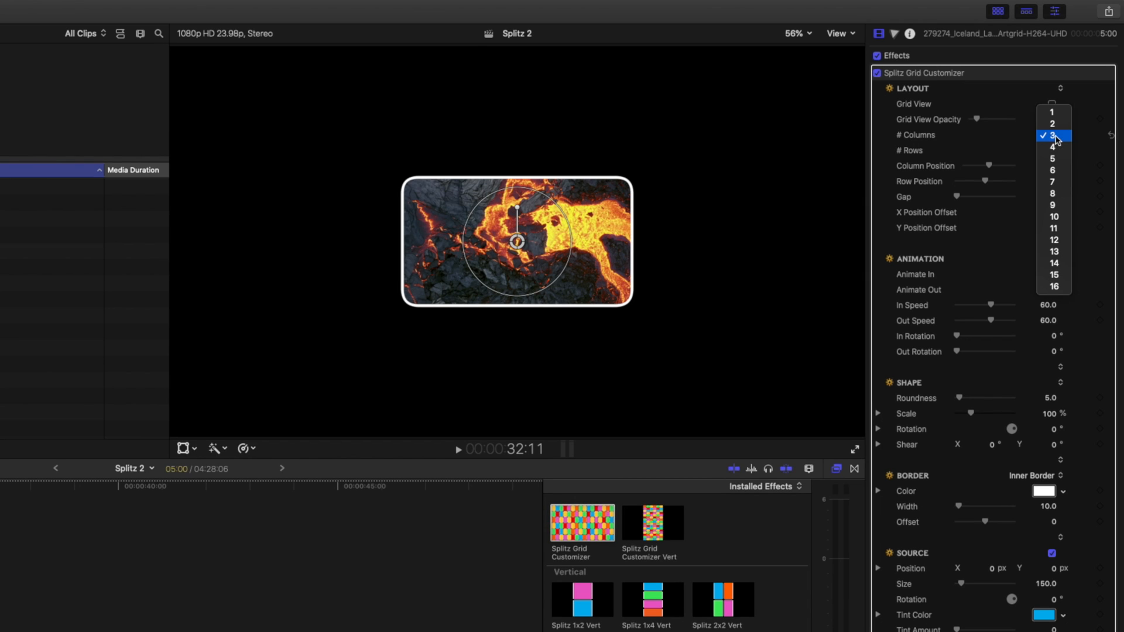
pyautogui.click(1054, 134)
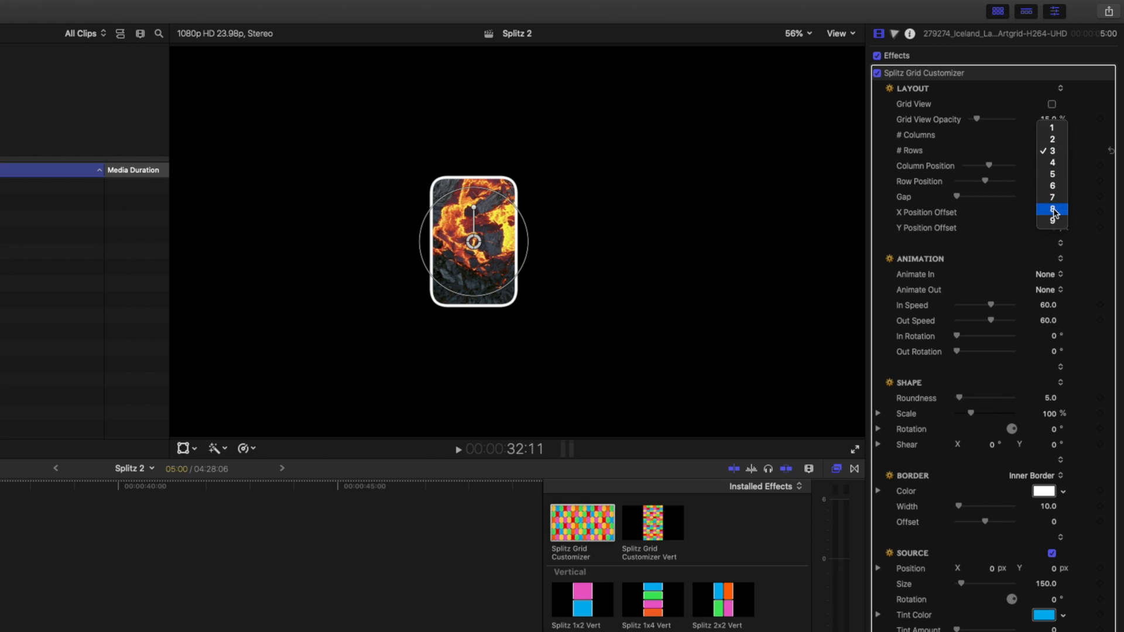
pyautogui.click(1051, 210)
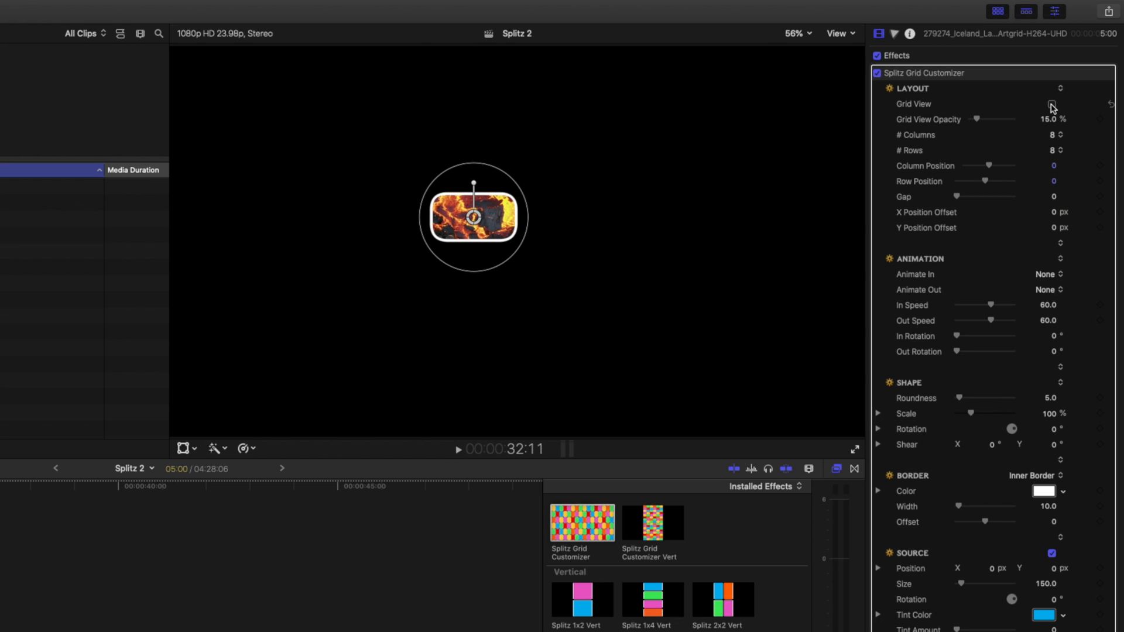
pyautogui.click(1051, 105)
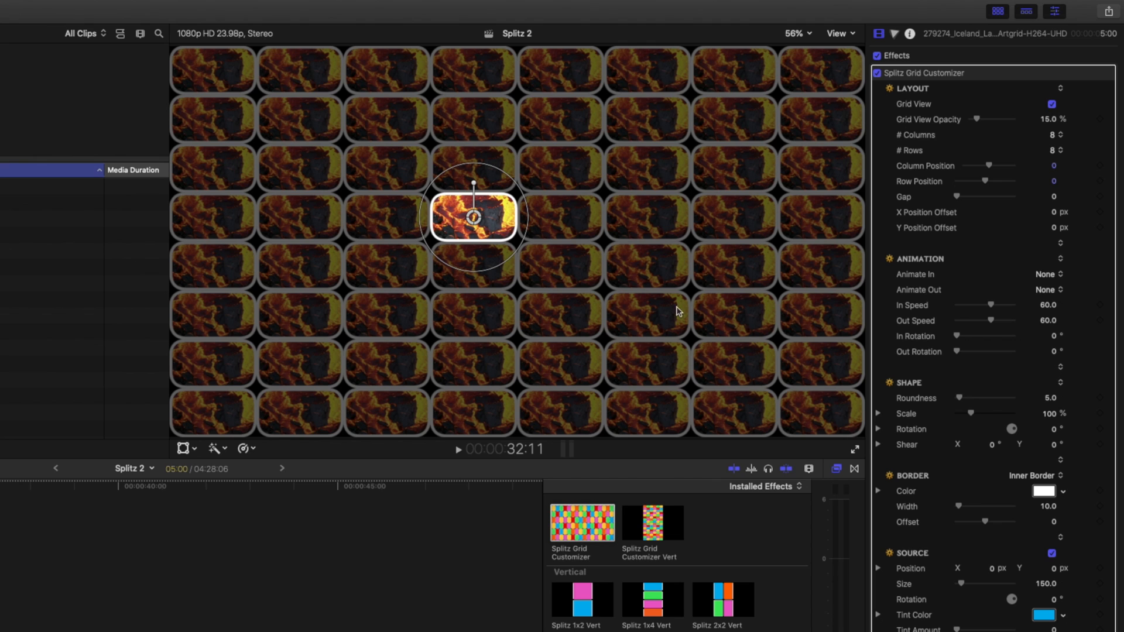
pyautogui.moveTo(355, 81)
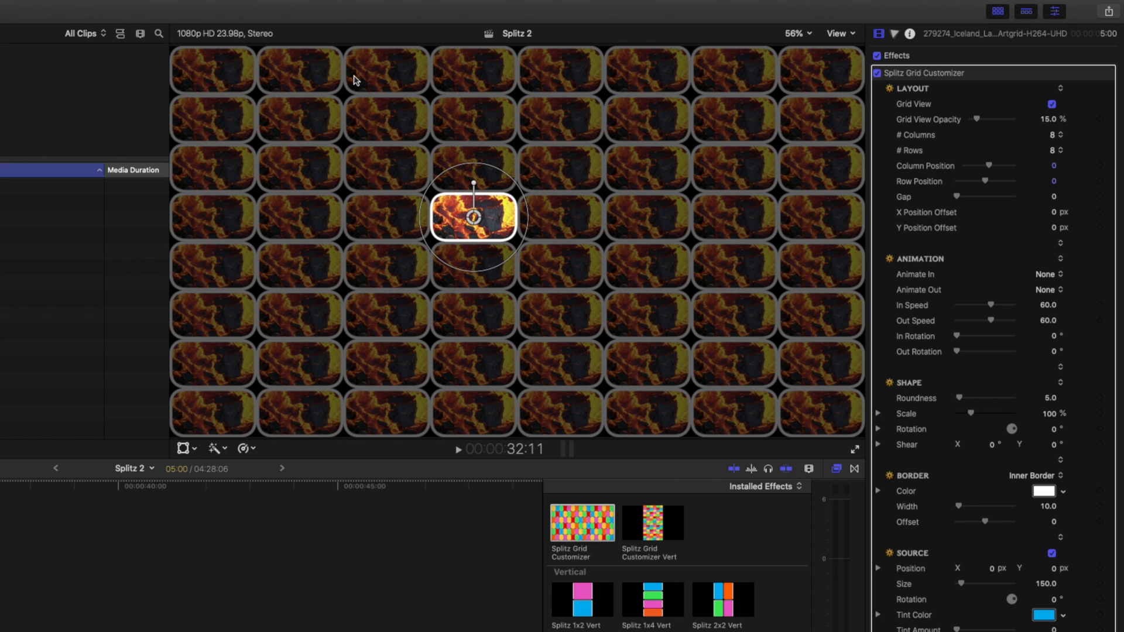
pyautogui.moveTo(828, 97)
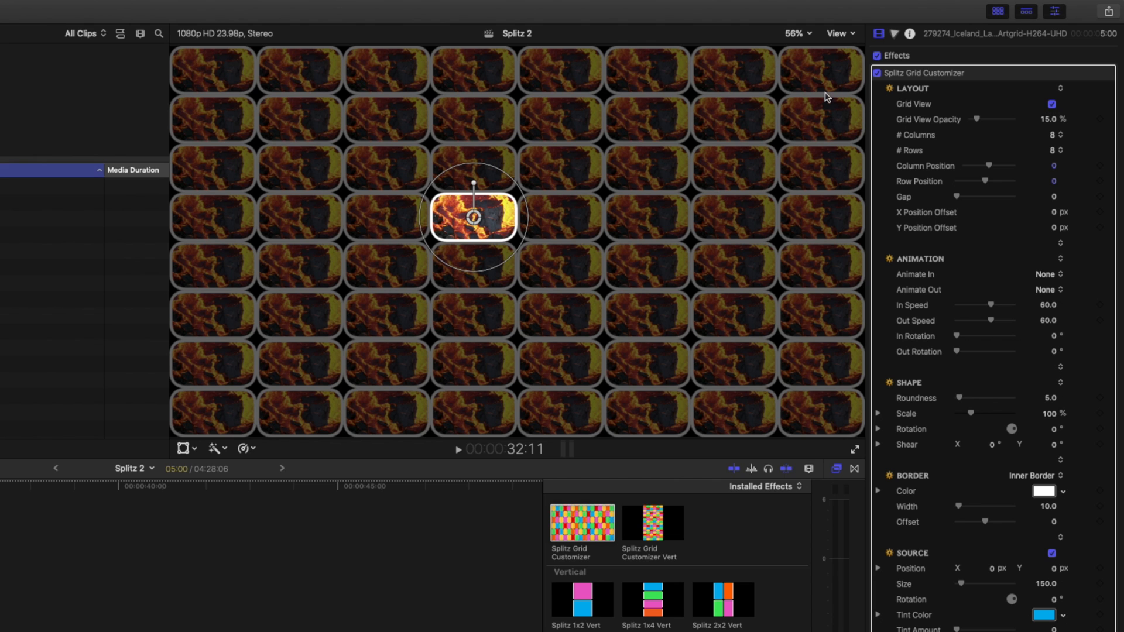
pyautogui.moveTo(996, 166); pyautogui.dragTo(975, 165)
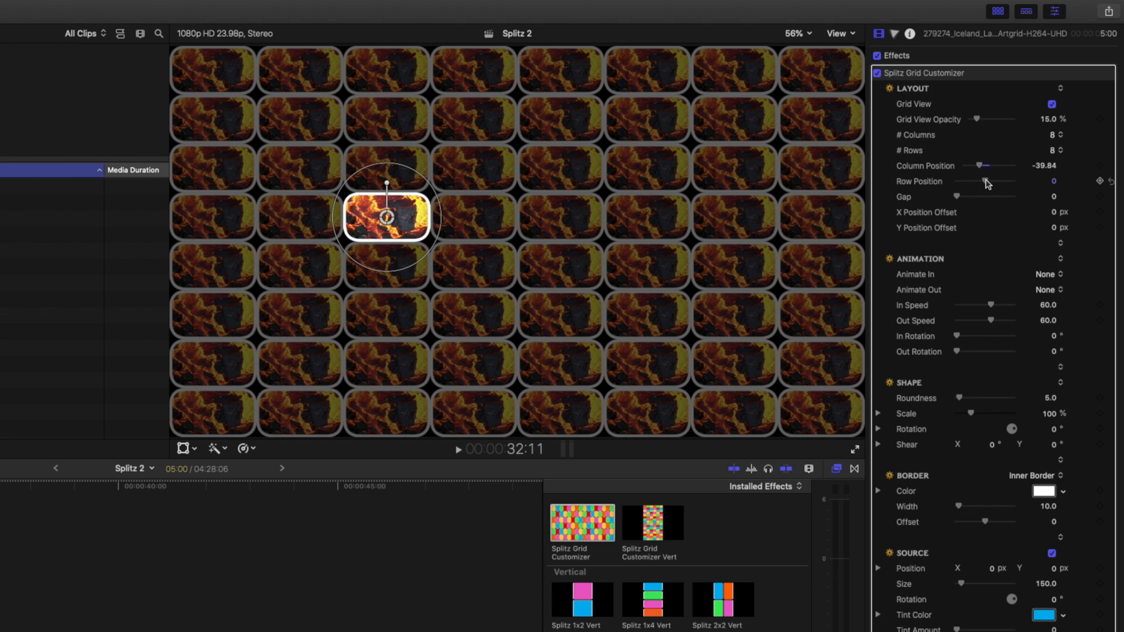
pyautogui.moveTo(986, 180); pyautogui.dragTo(1000, 181)
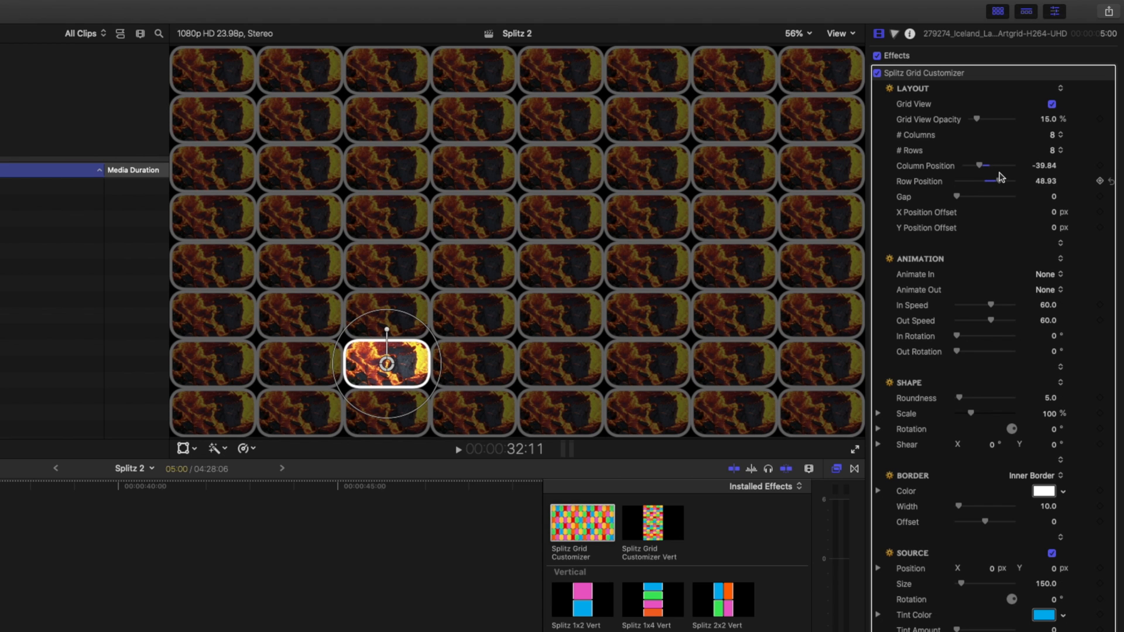
pyautogui.moveTo(1008, 164)
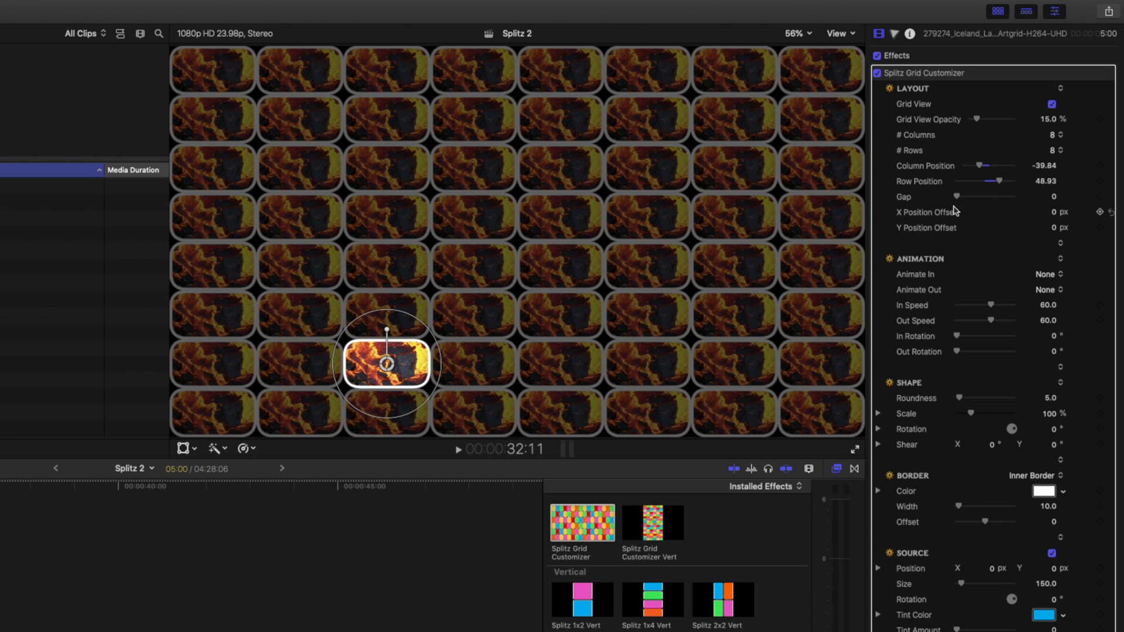
pyautogui.moveTo(959, 436)
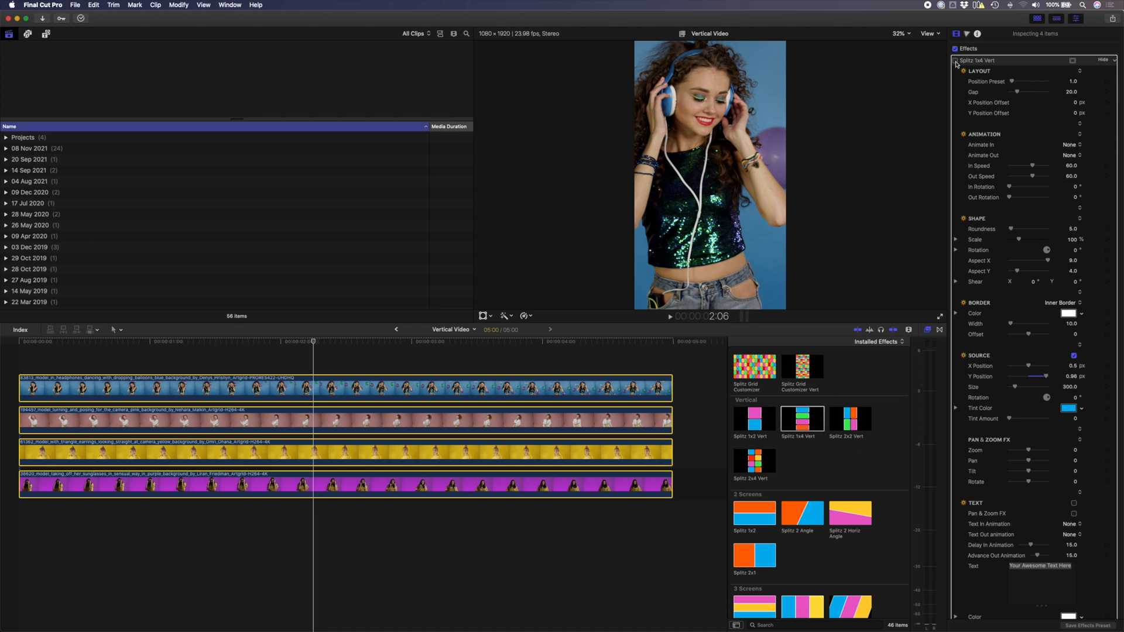
# Apply Splitz 1x4 Vert to stack the four model clips as vertical panels.
pyautogui.click(329, 341)
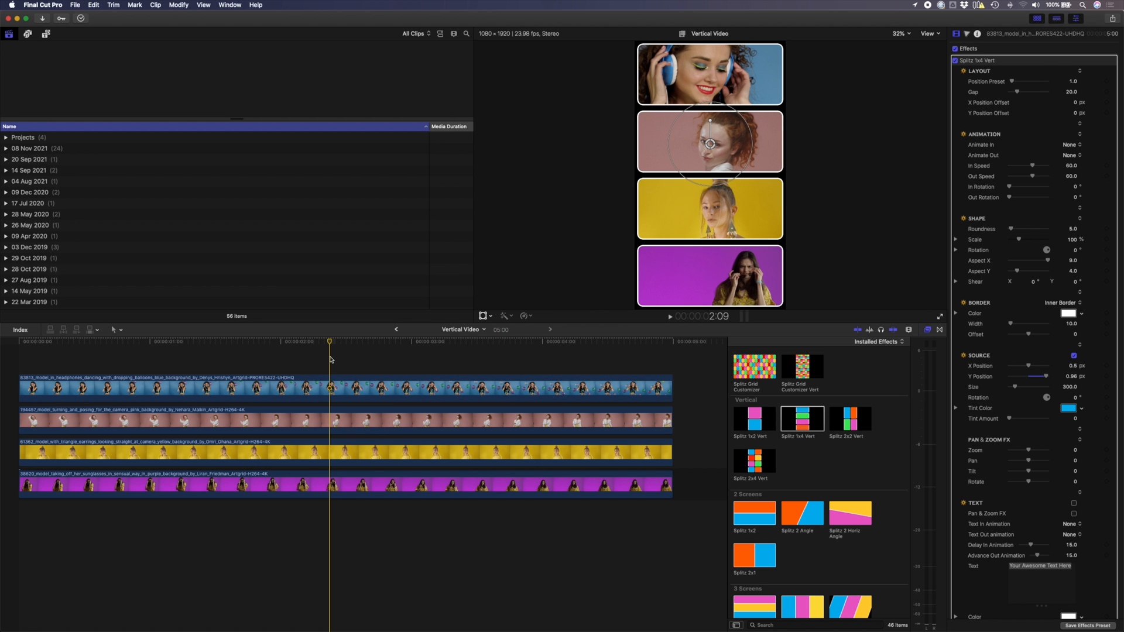